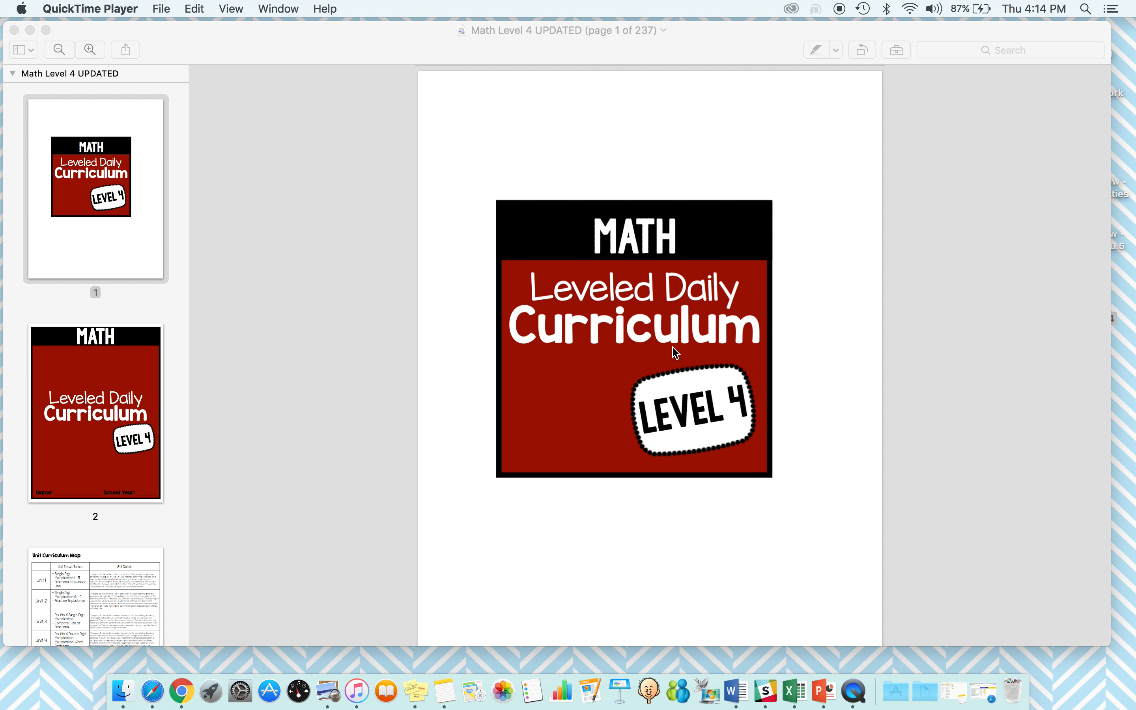
mouse_move(626, 215)
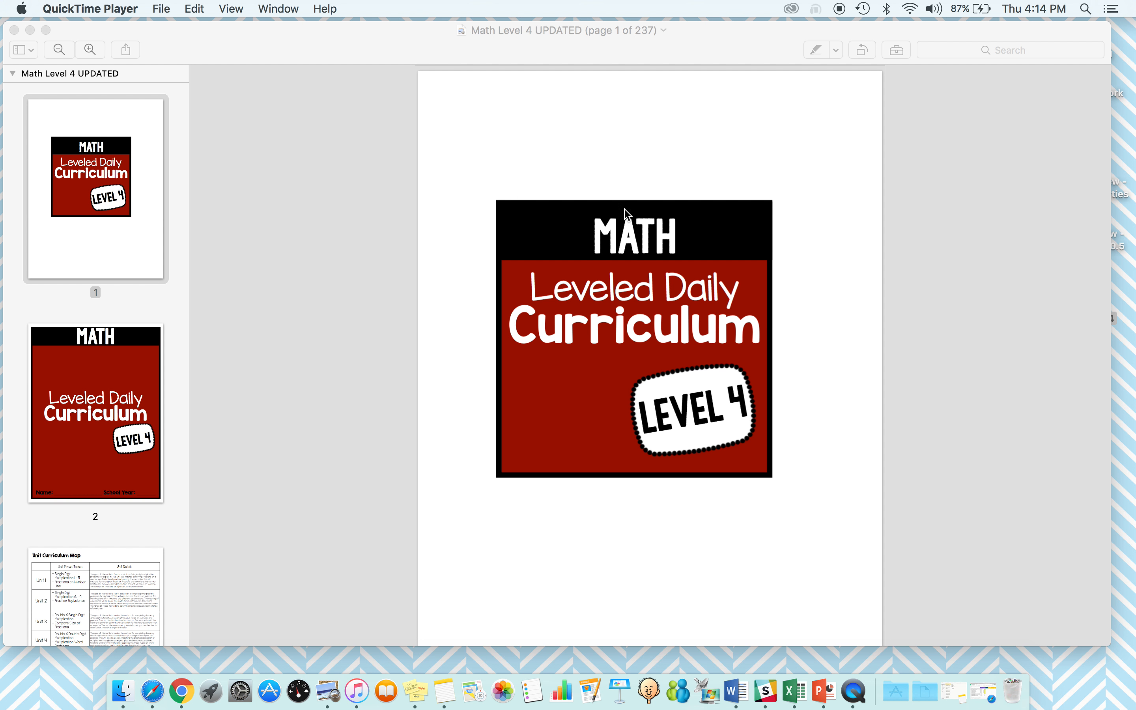
mouse_move(639, 249)
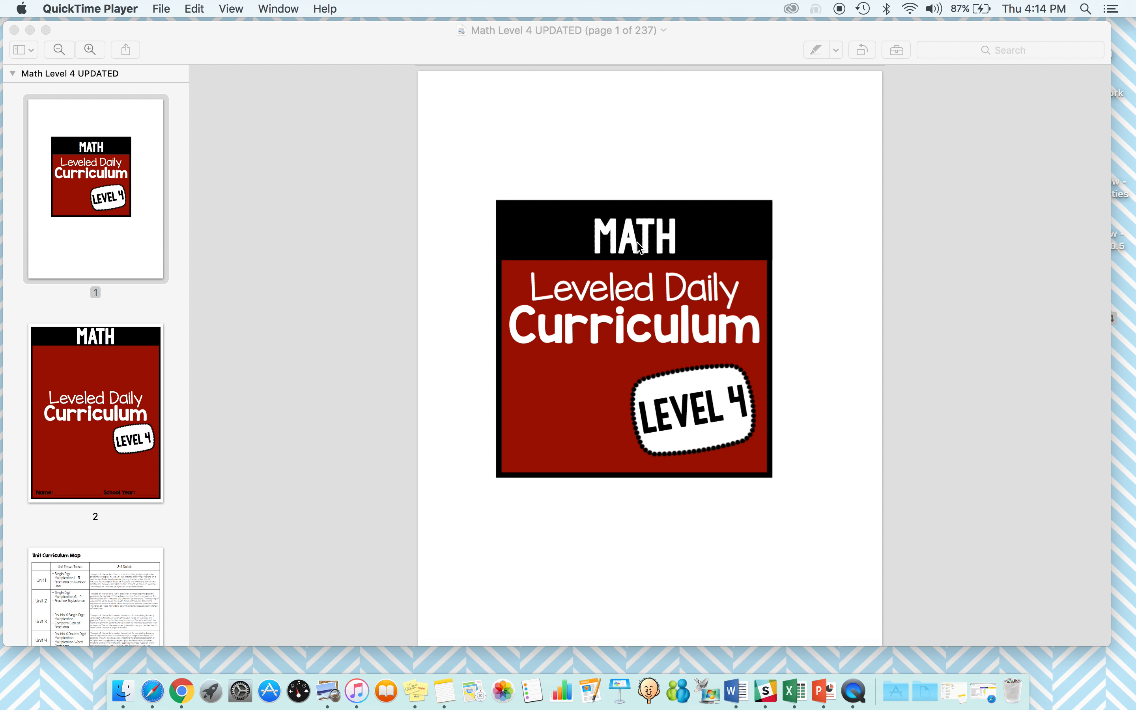
mouse_move(126, 344)
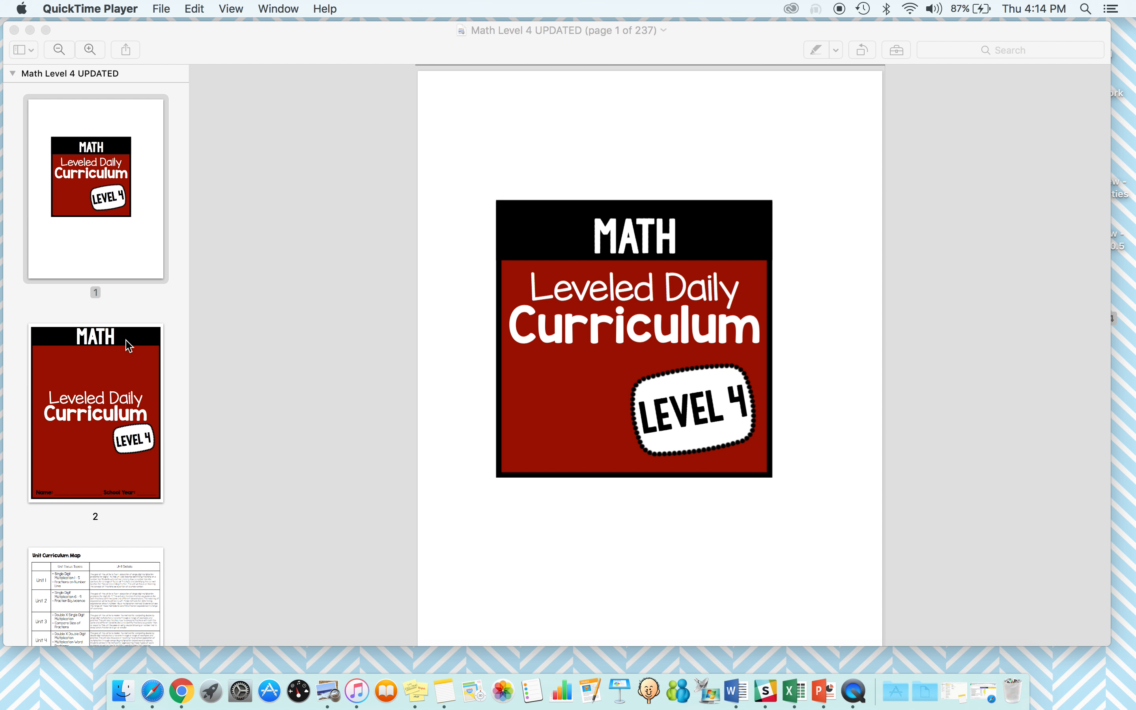
mouse_move(97, 356)
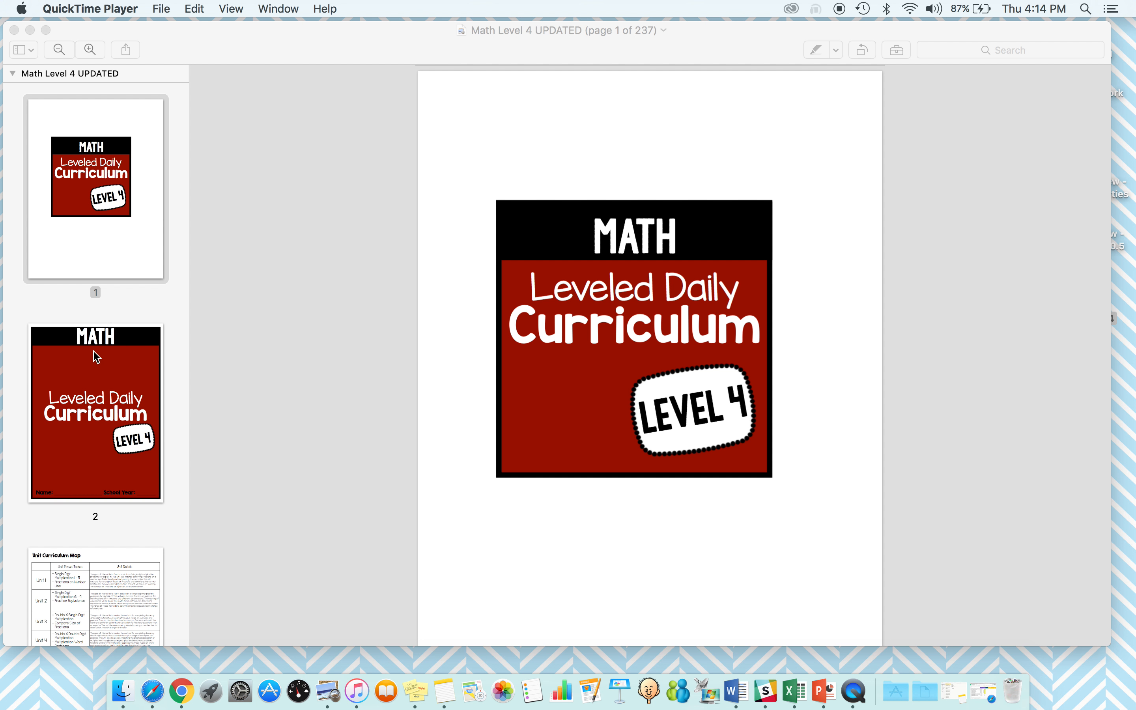
scroll("down", 3)
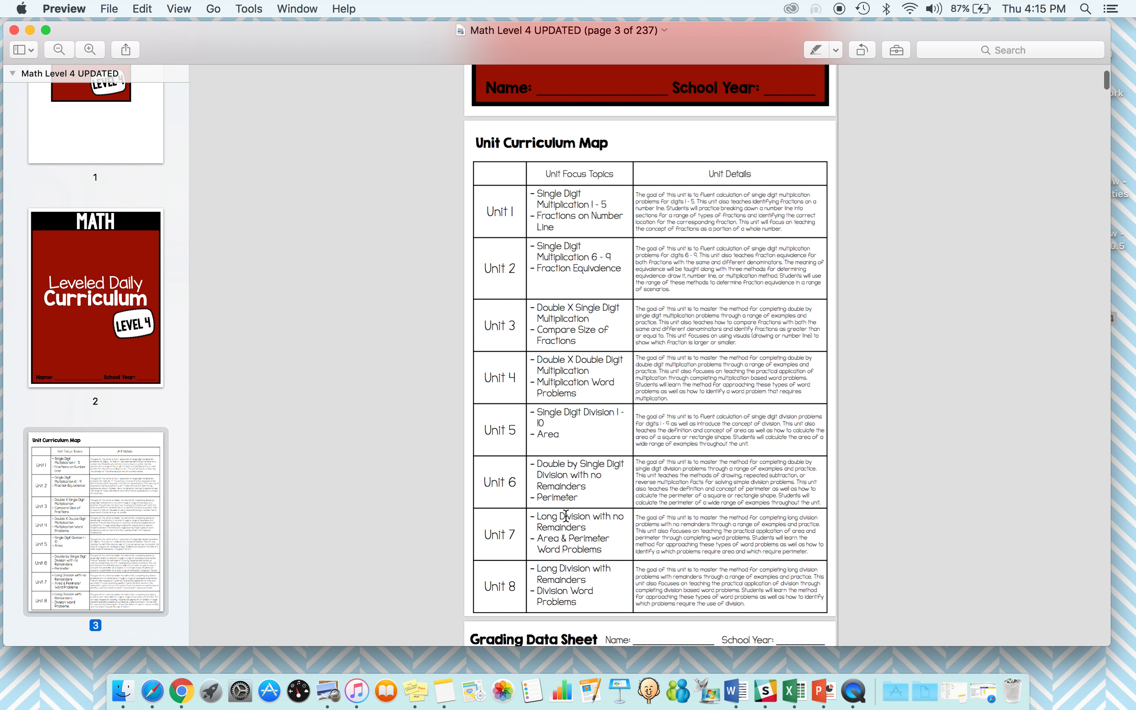
scroll("down", 3)
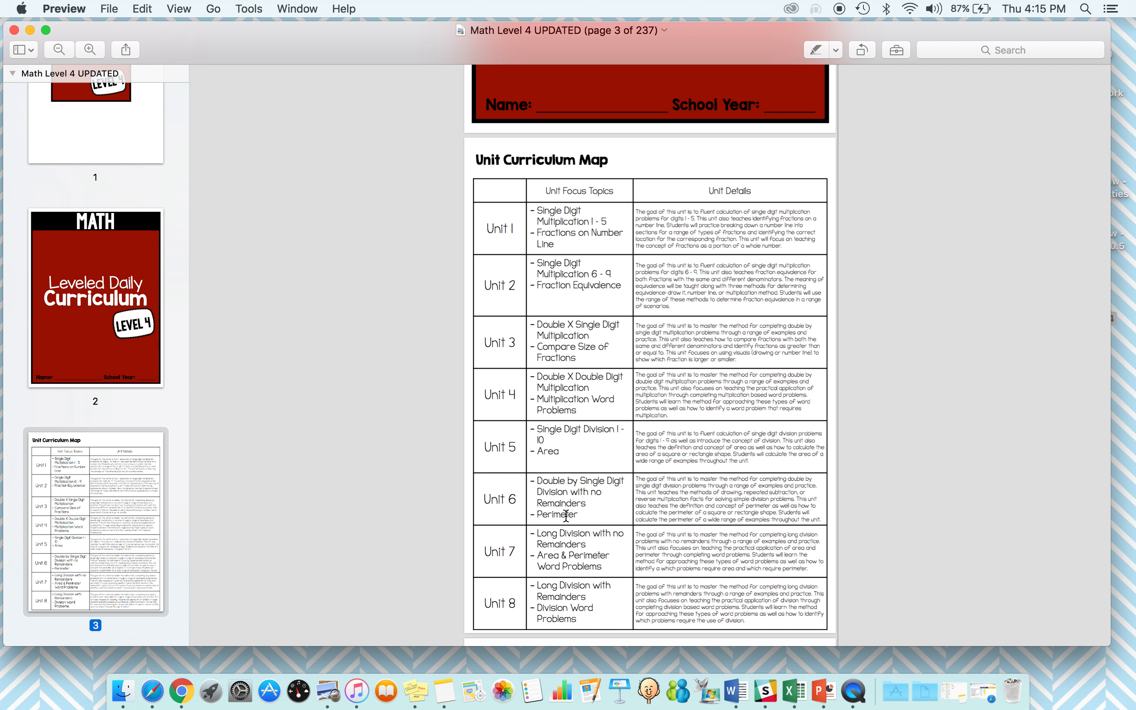
scroll("down", 3)
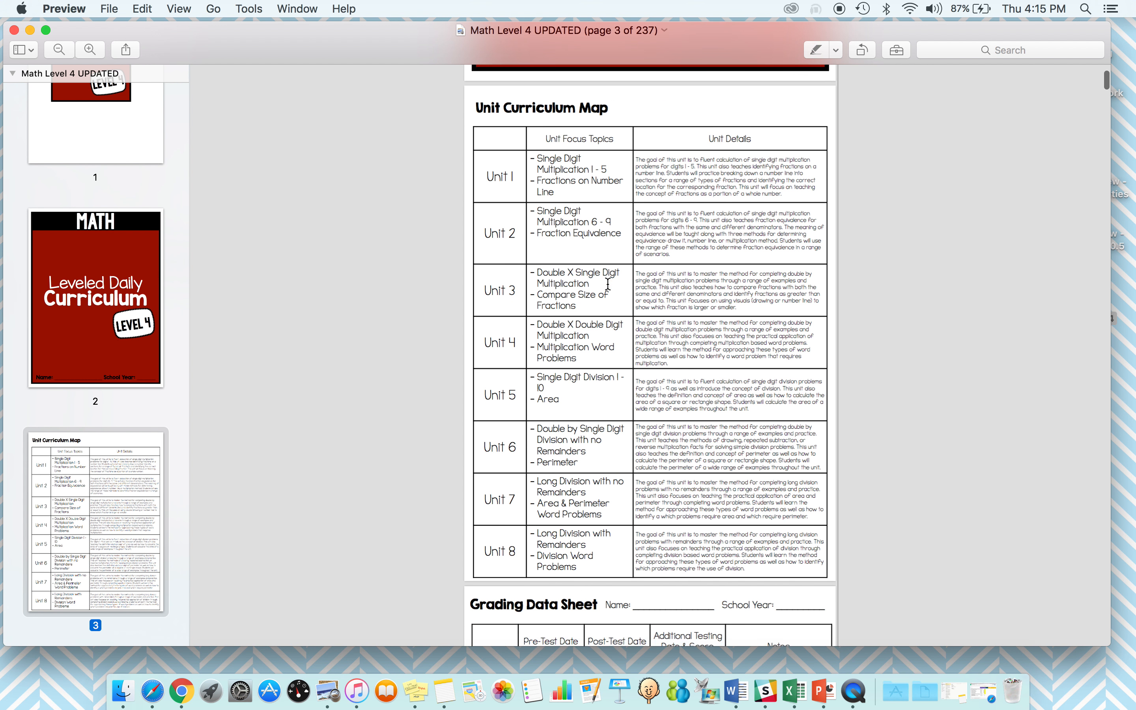
scroll("down", 3)
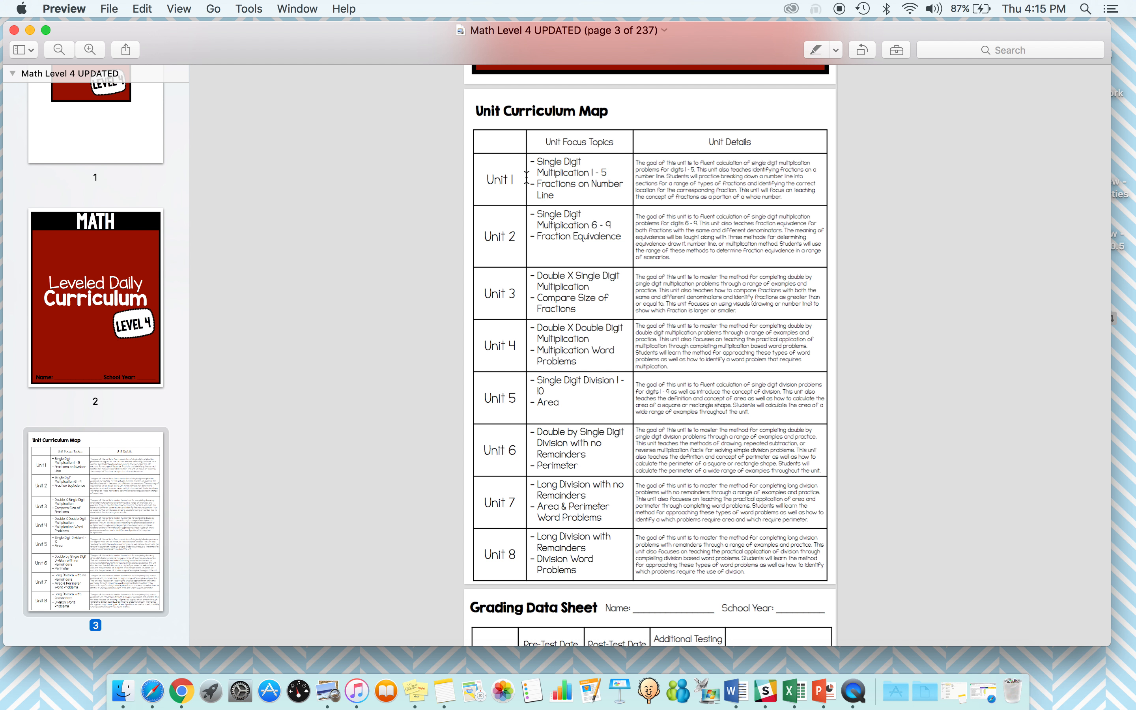
mouse_move(604, 558)
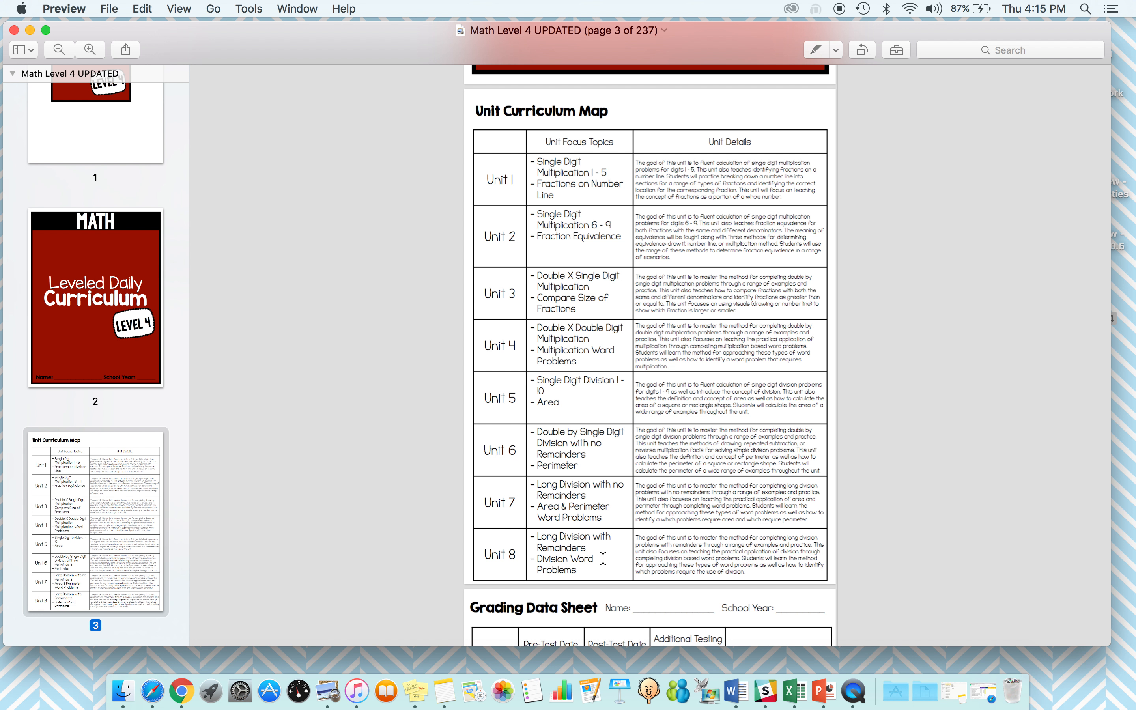
mouse_move(677, 352)
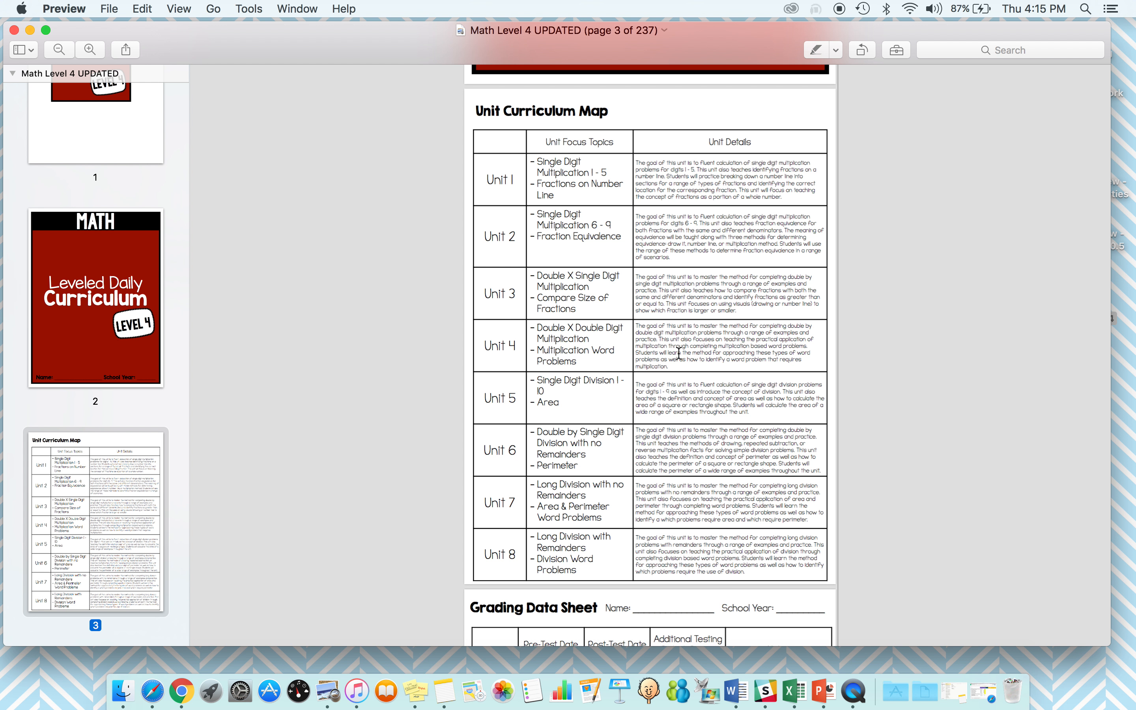
mouse_move(553, 299)
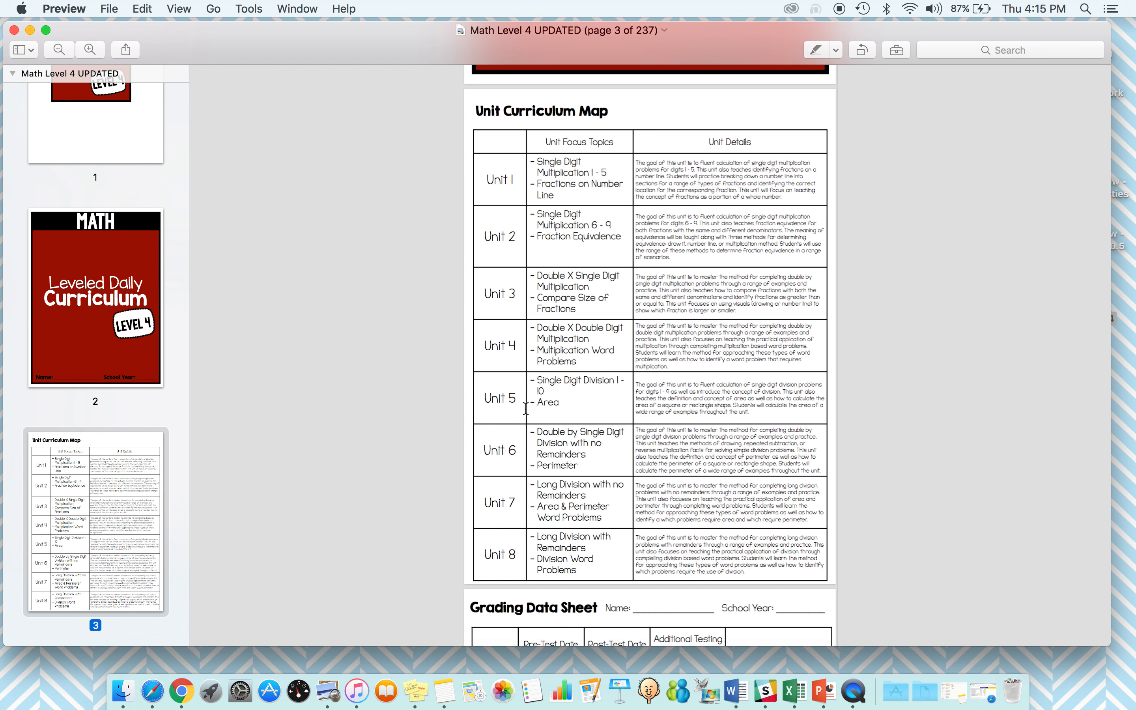
mouse_move(503, 425)
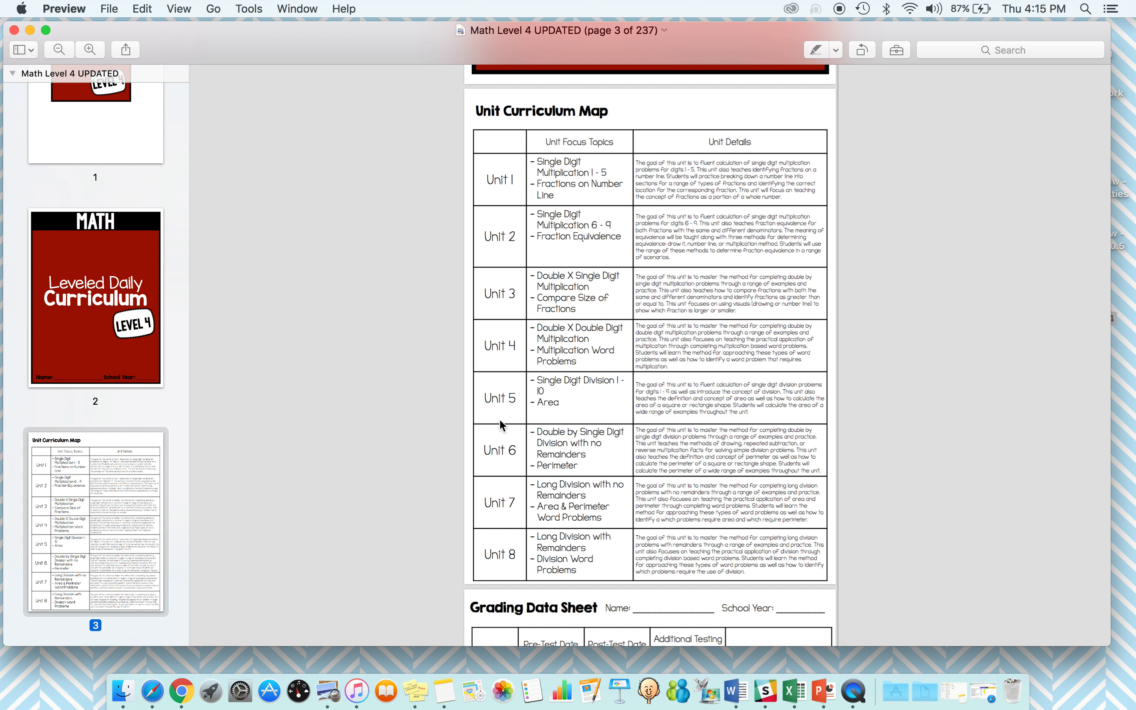
mouse_move(528, 412)
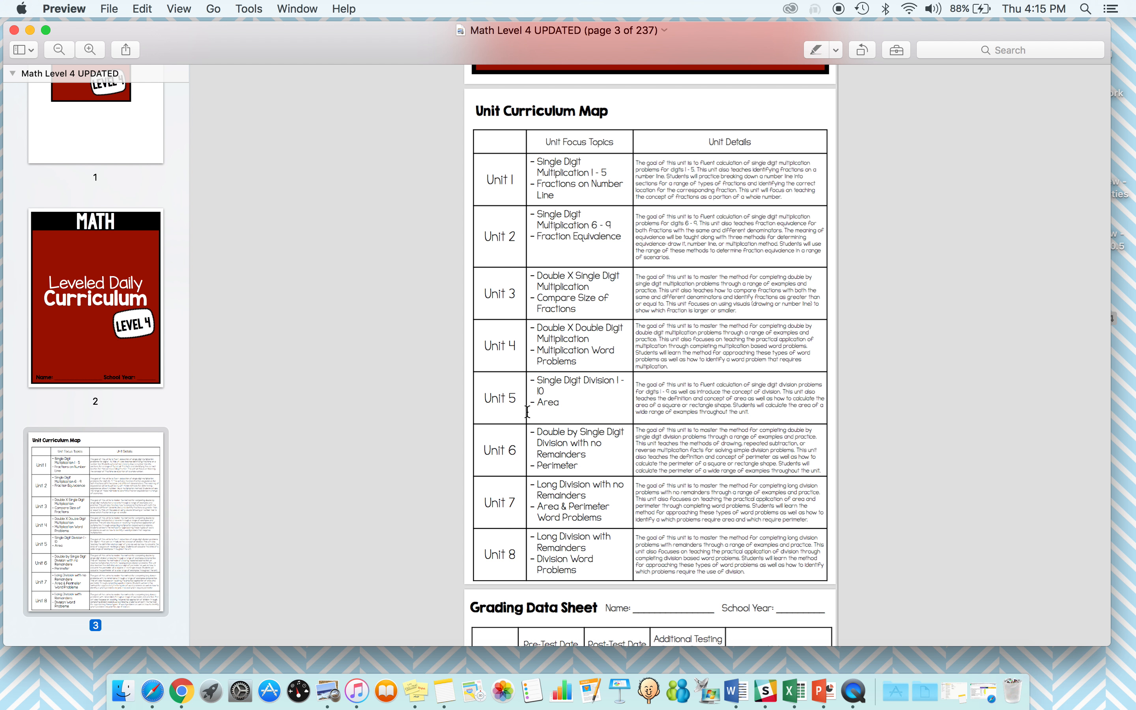
mouse_move(625, 415)
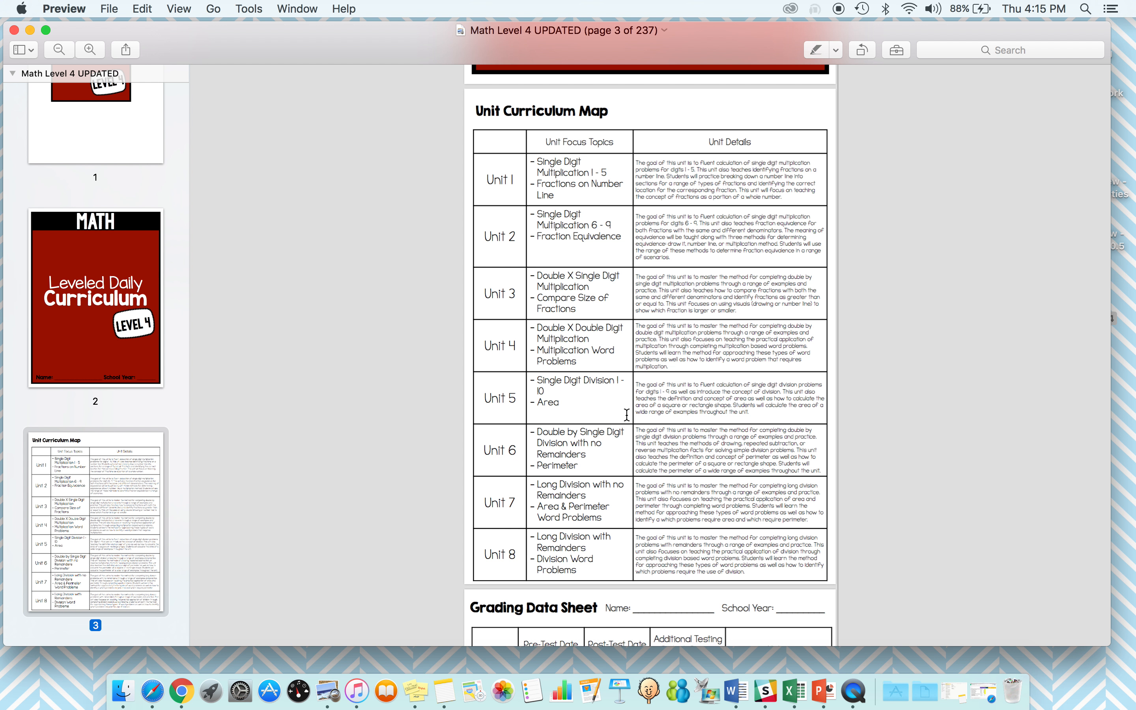
mouse_move(653, 172)
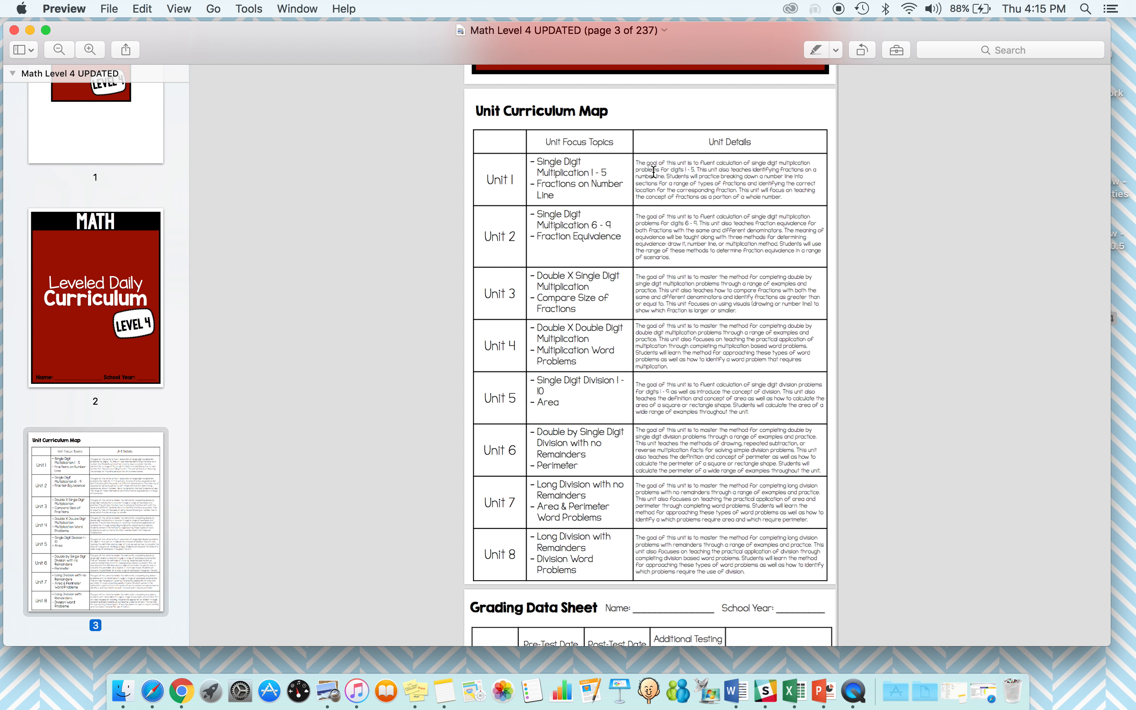
mouse_move(653, 170)
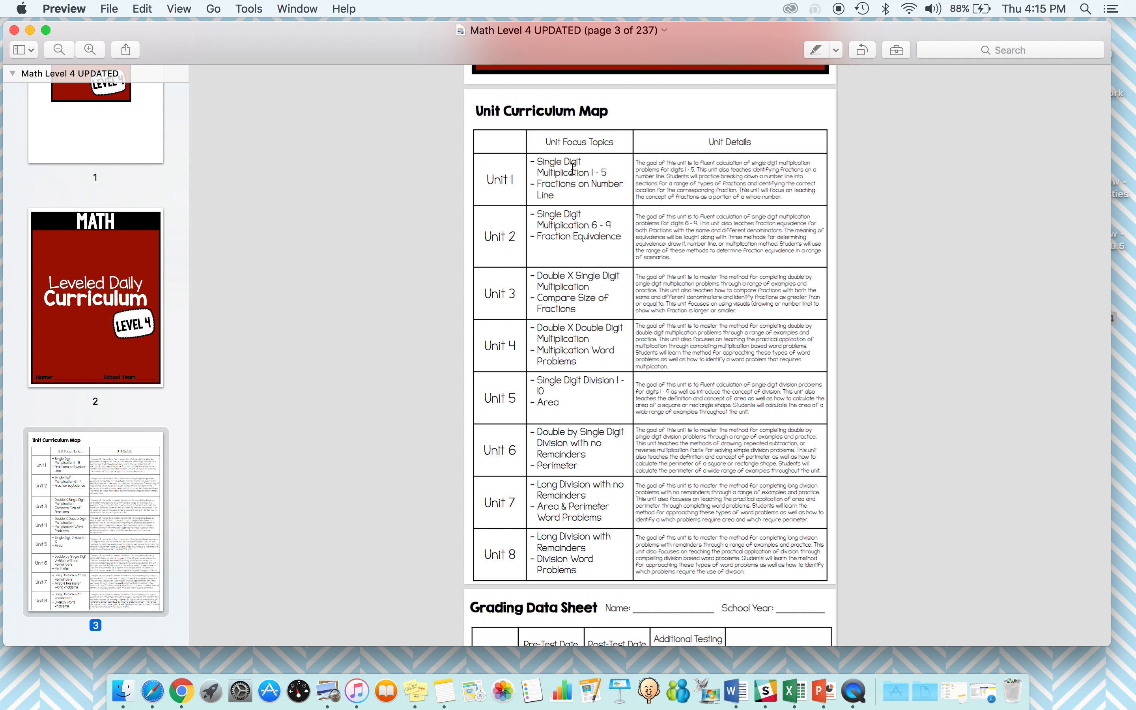
mouse_move(596, 225)
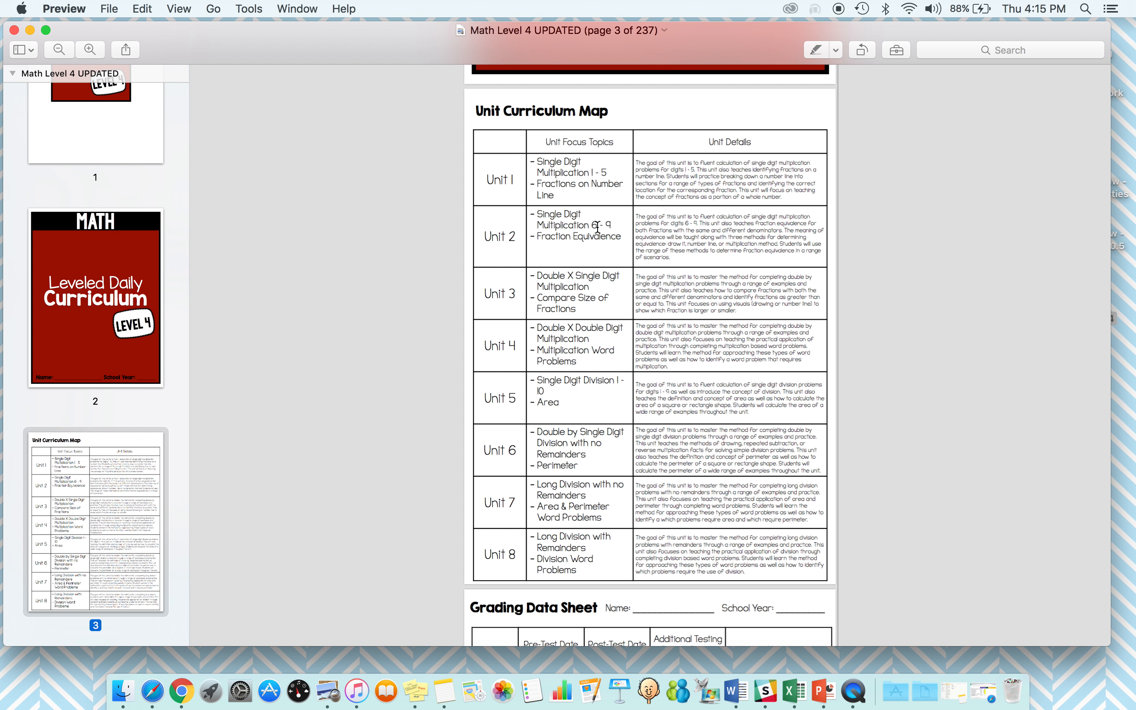
scroll("down", 3)
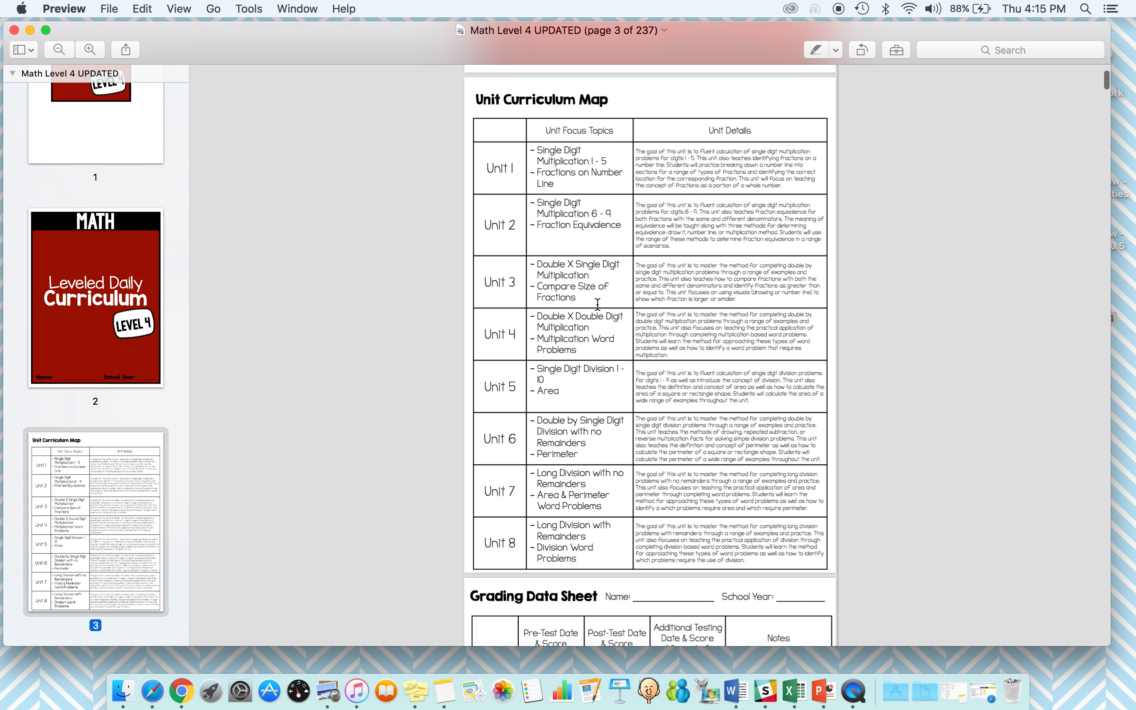
mouse_move(599, 360)
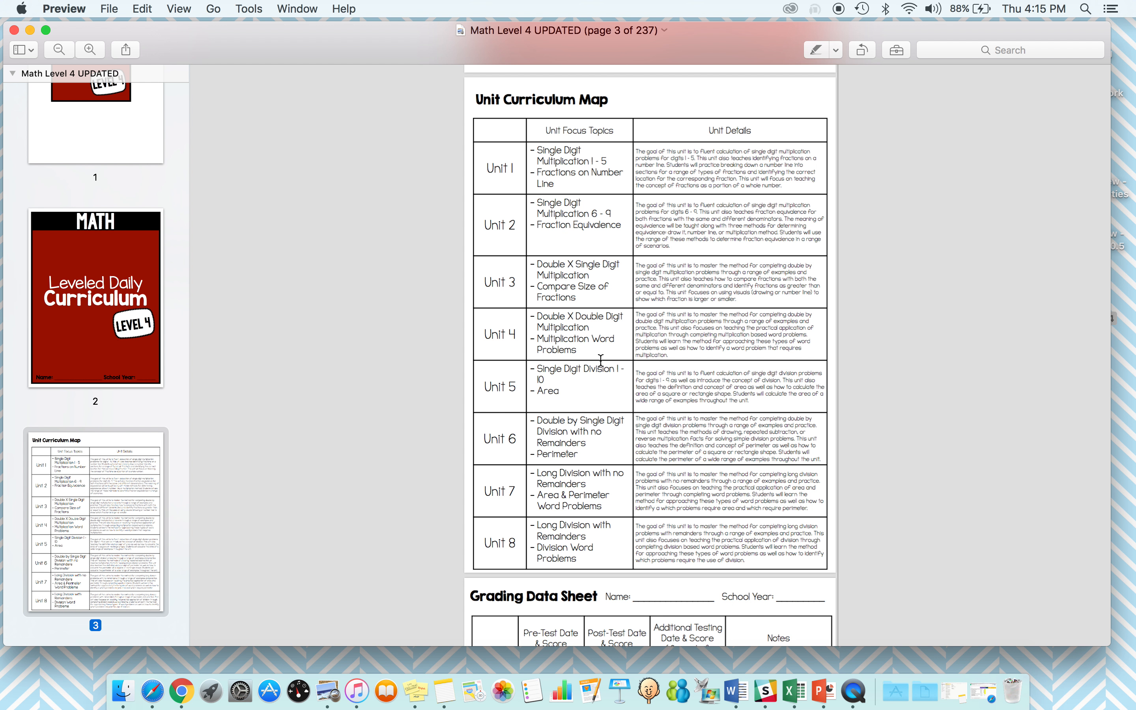
mouse_move(563, 381)
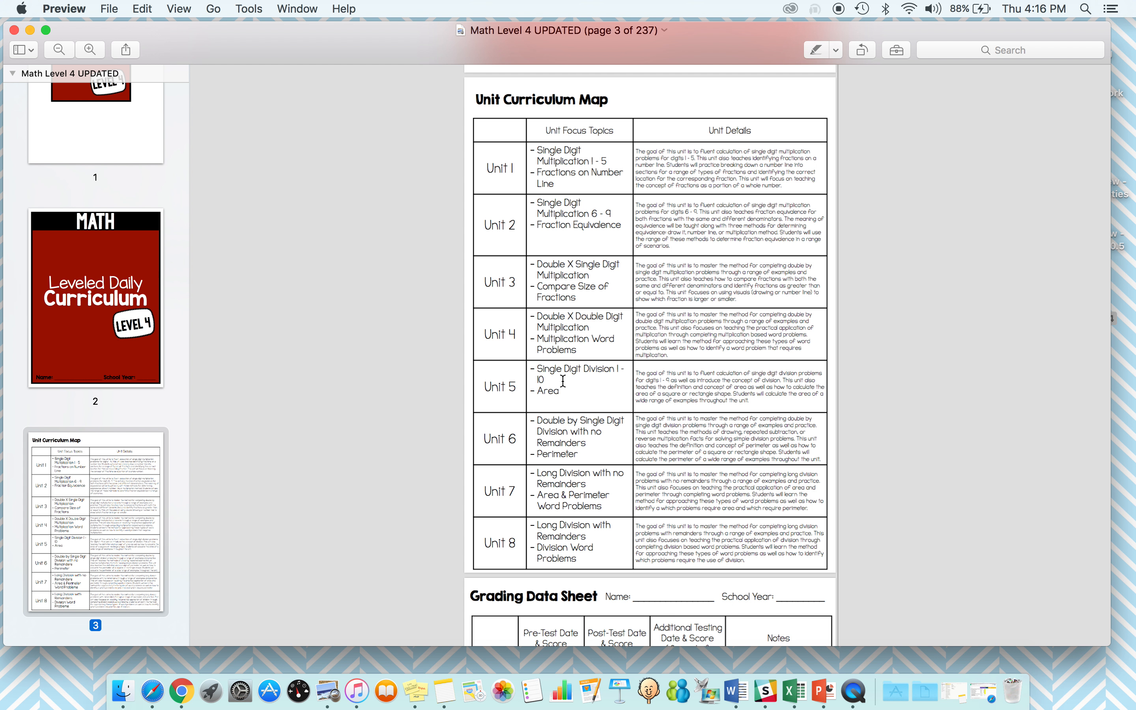
mouse_move(565, 548)
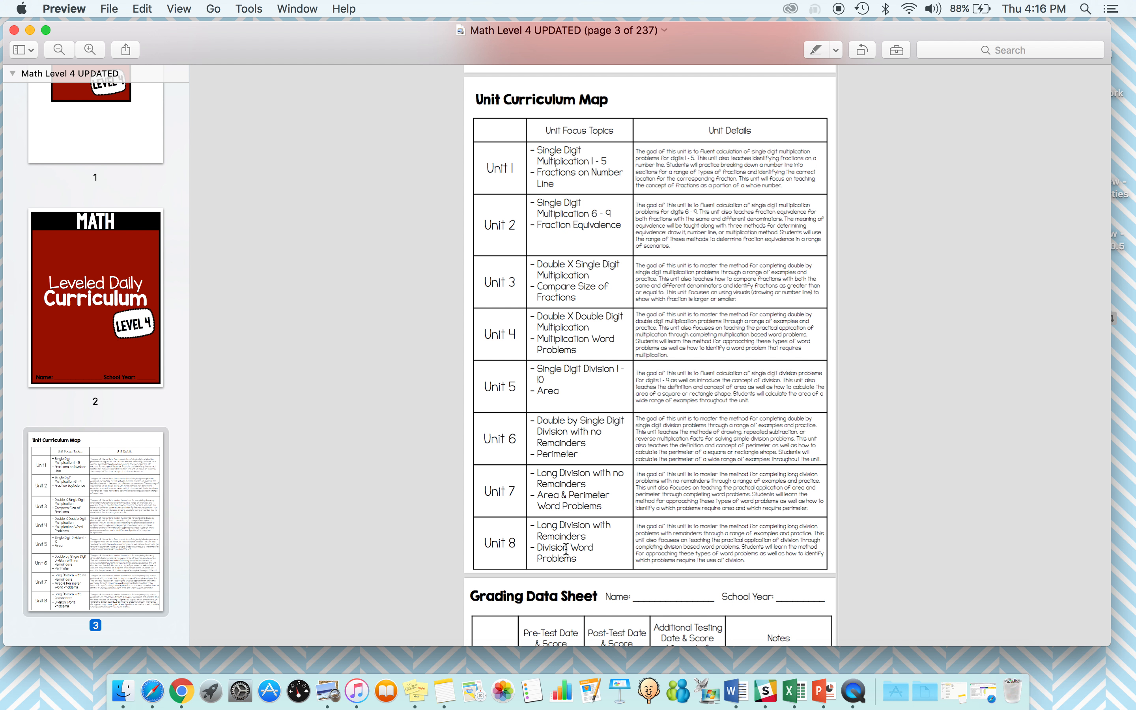
mouse_move(594, 259)
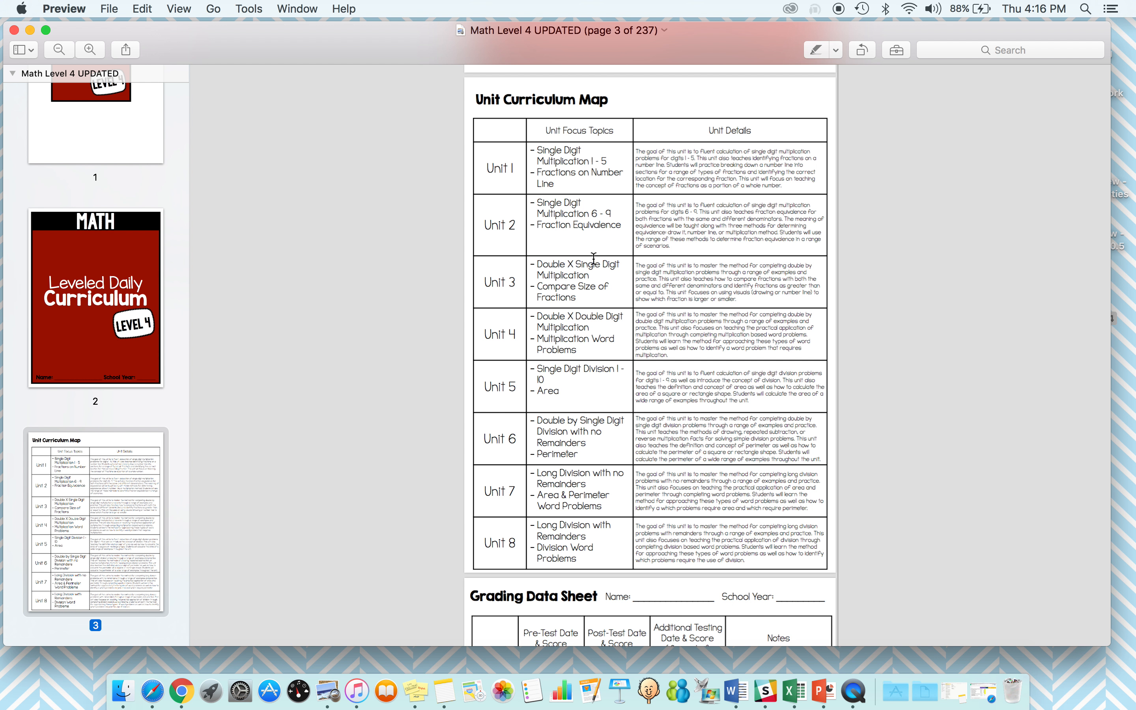
mouse_move(586, 277)
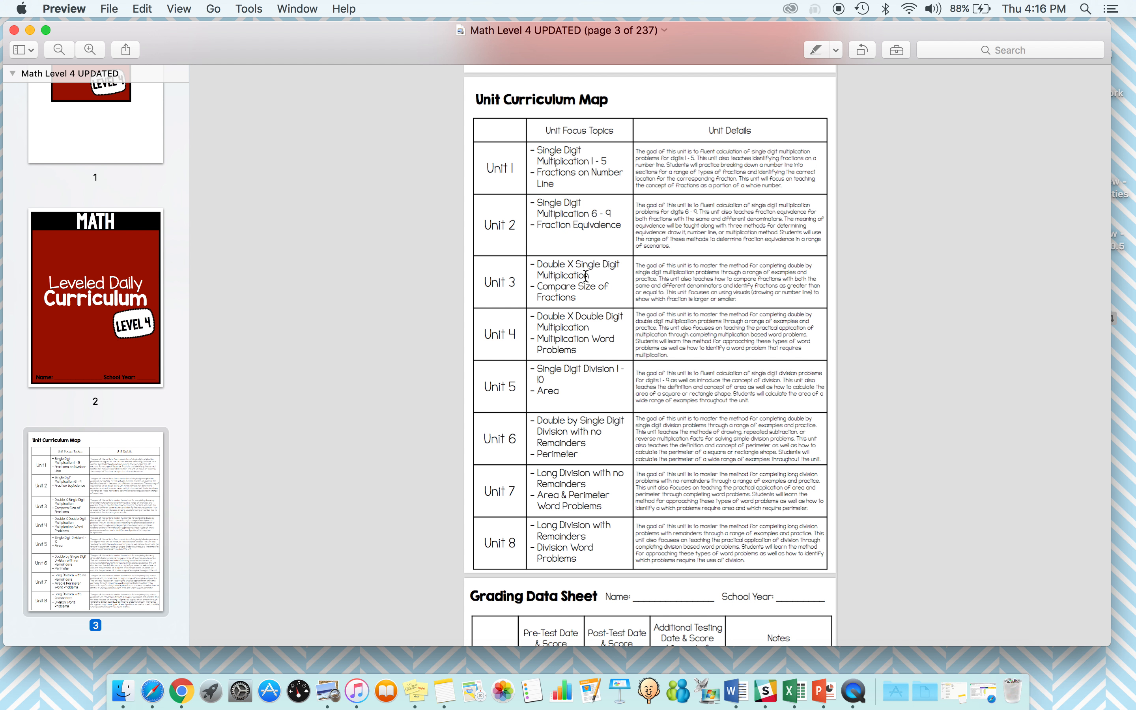
scroll("down", 3)
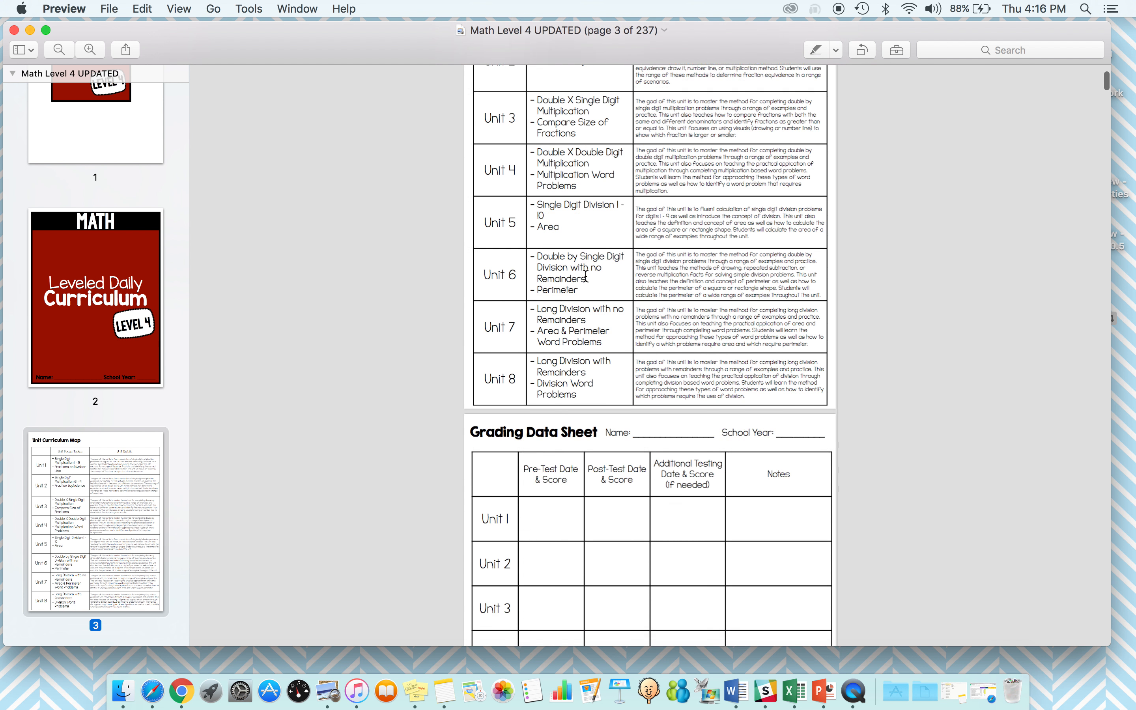
scroll("down", 3)
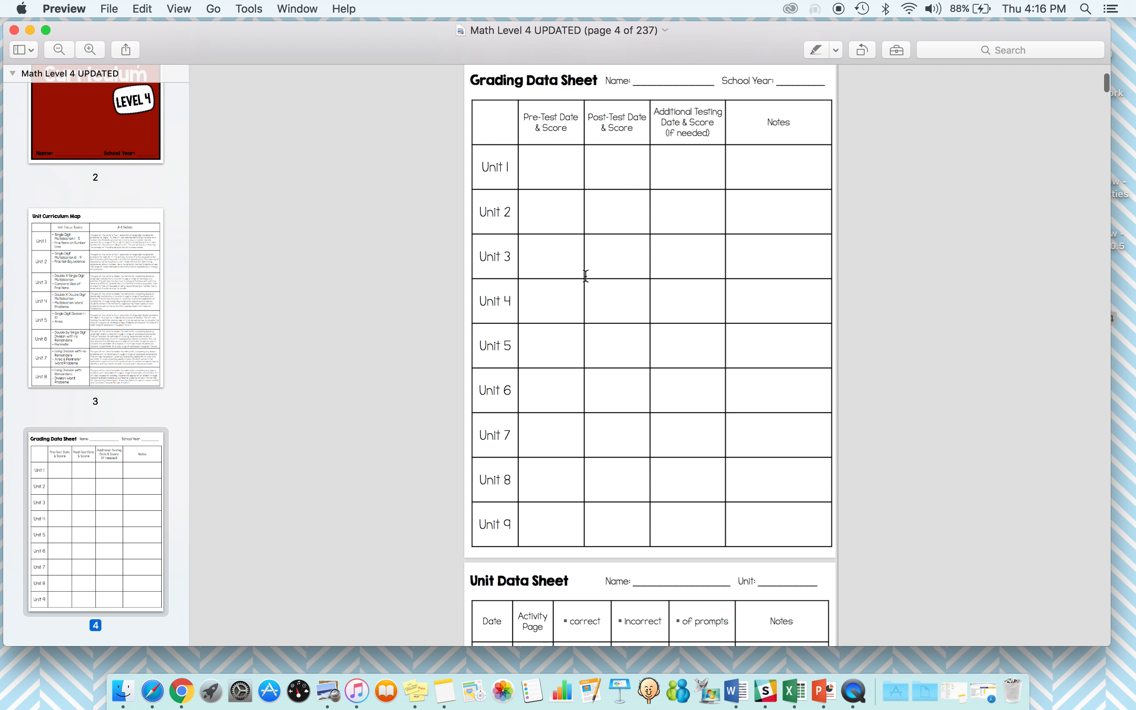
scroll("down", 3)
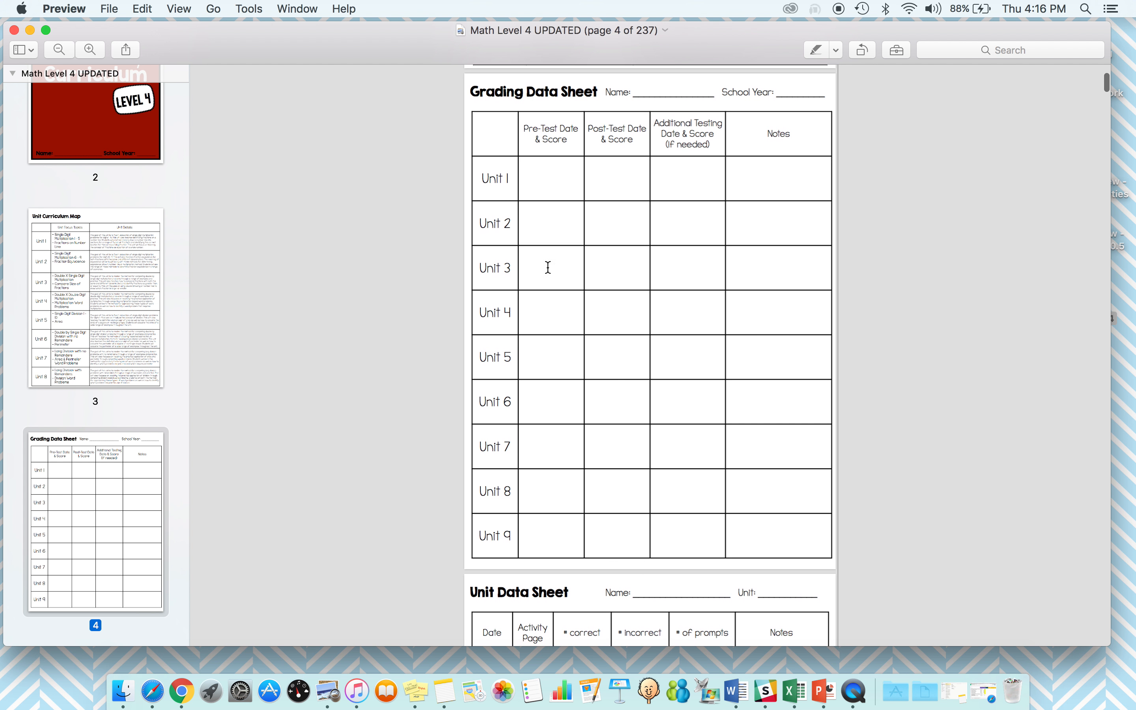
mouse_move(628, 253)
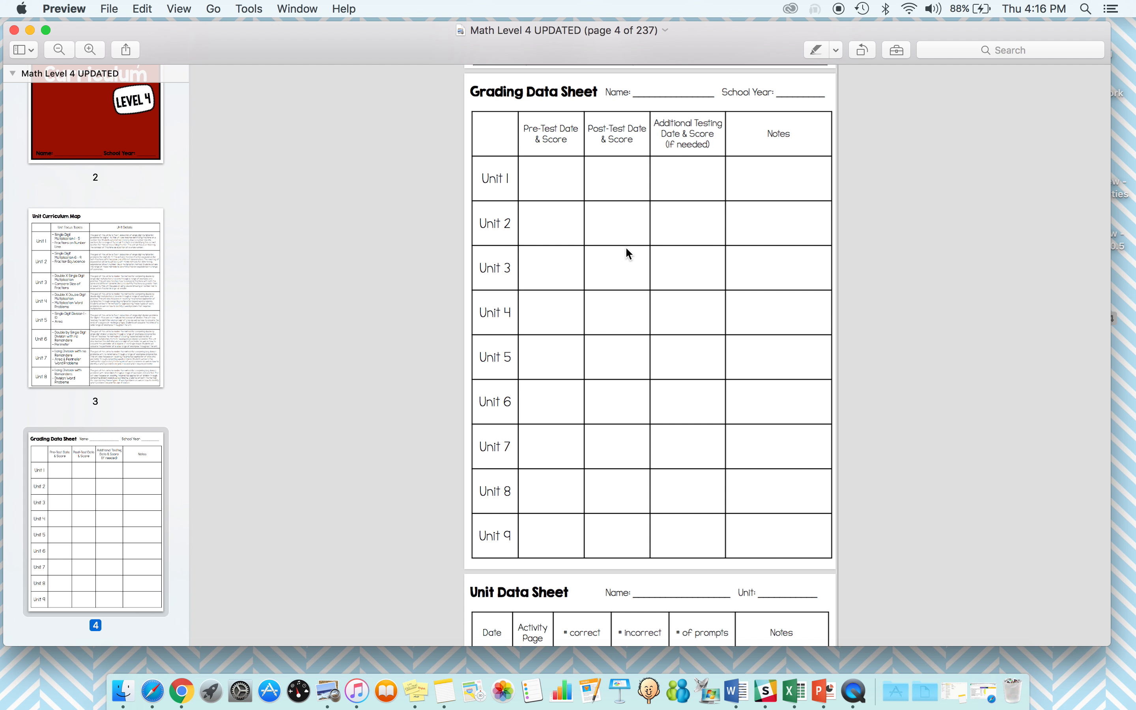
mouse_move(730, 241)
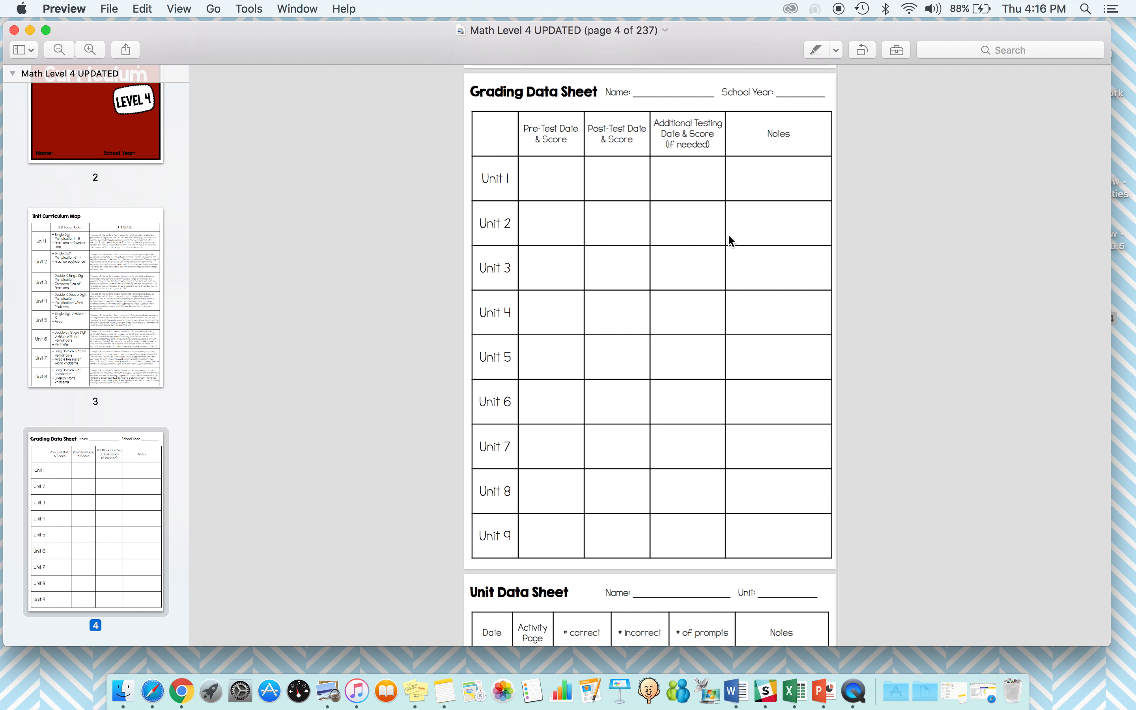
mouse_move(673, 225)
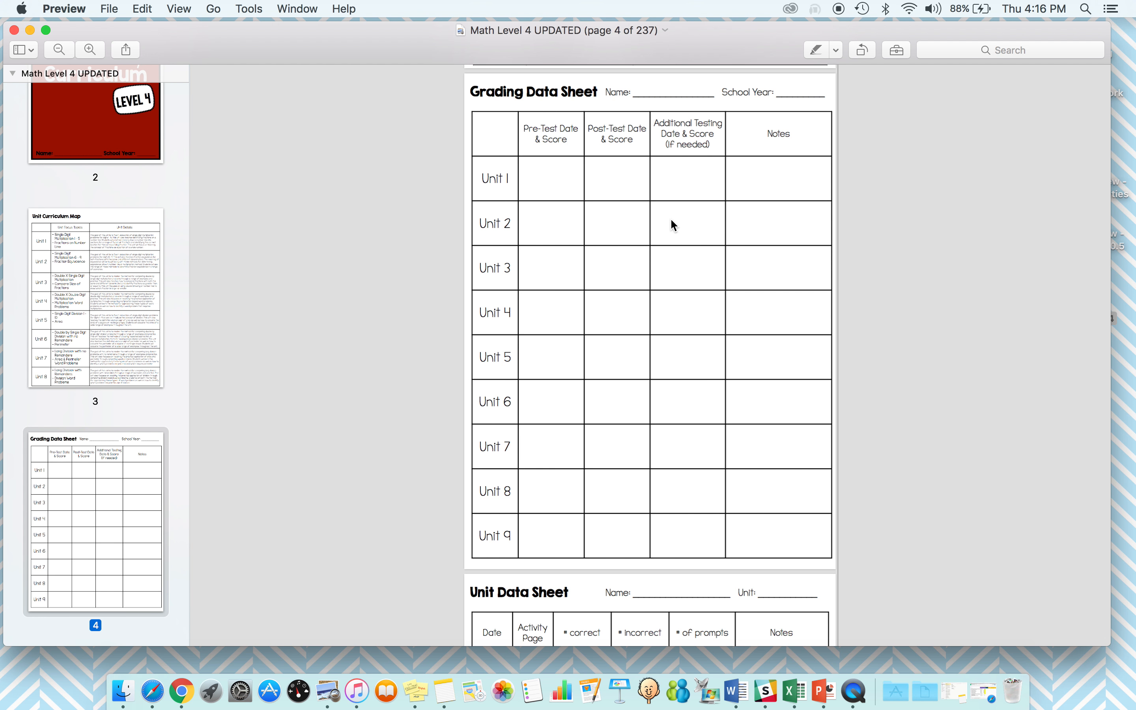
scroll("down", 3)
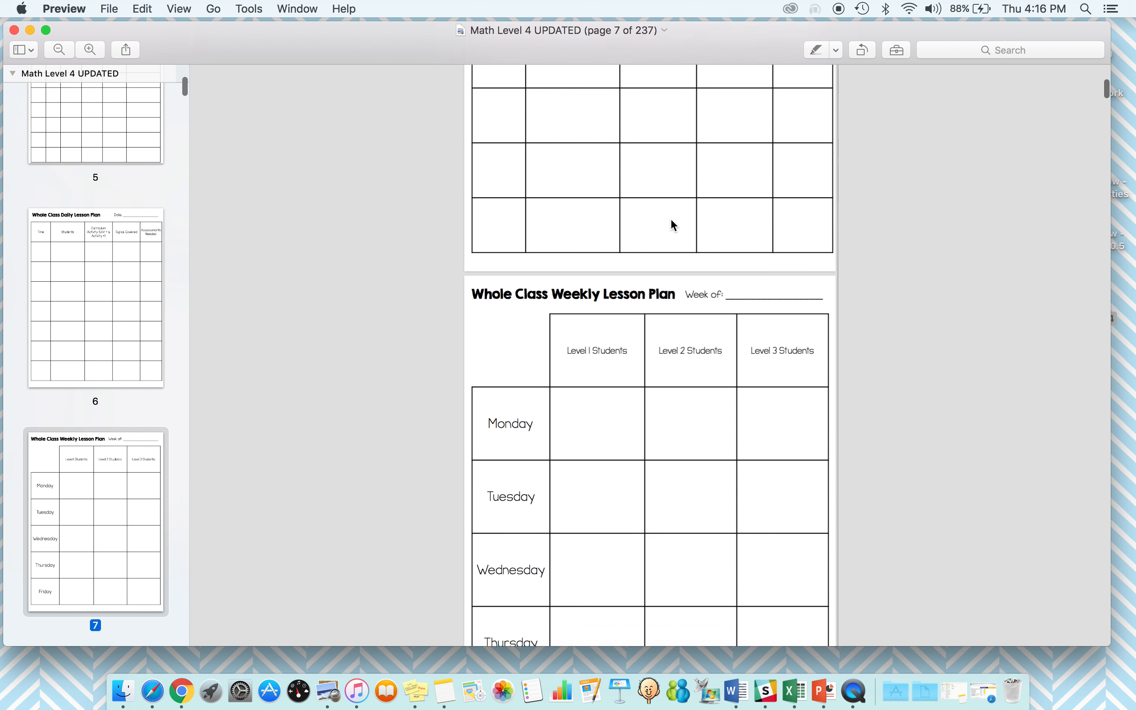
scroll("down", 3)
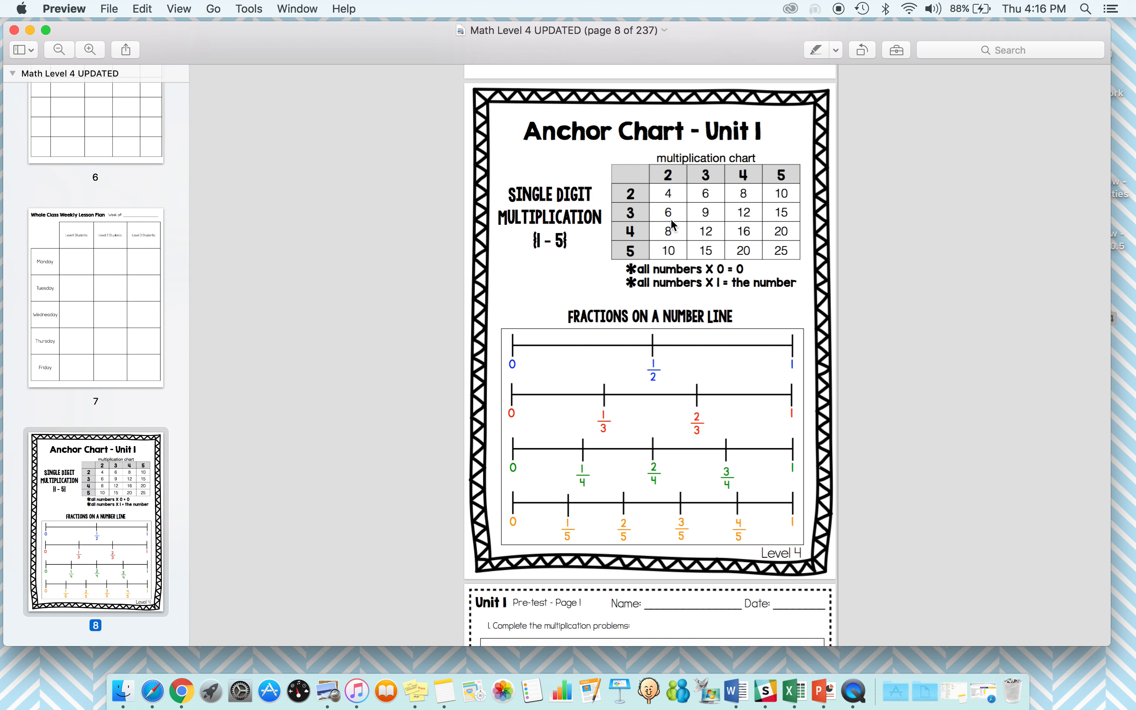
scroll("down", 3)
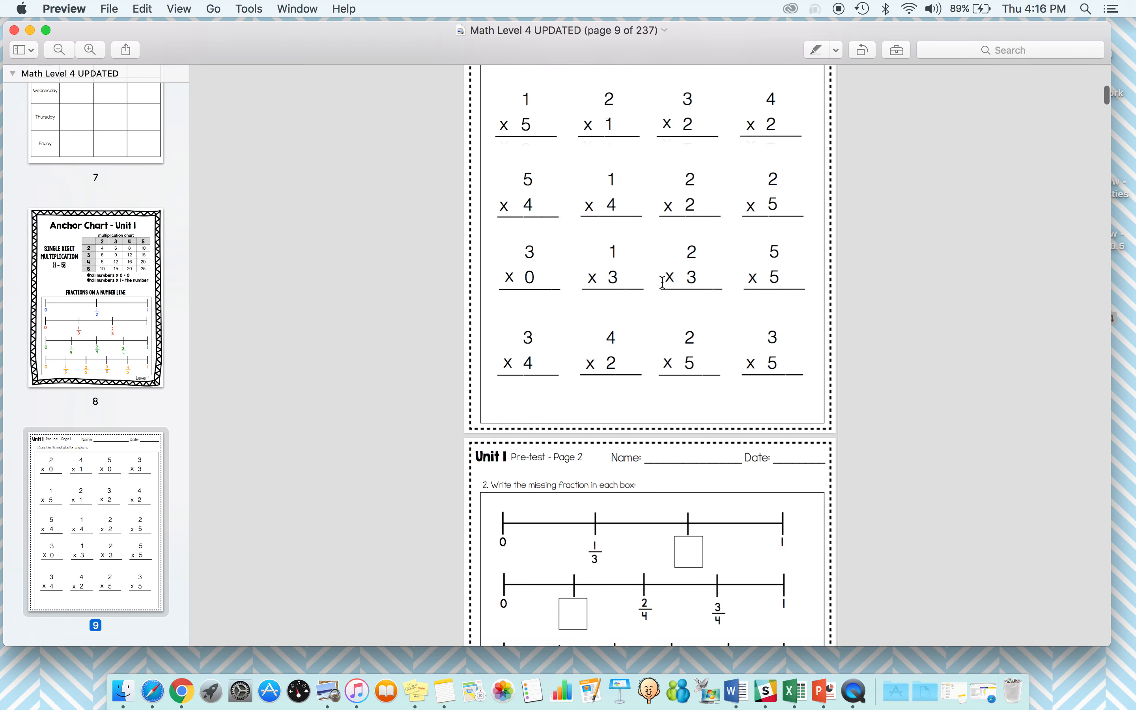
scroll("down", 3)
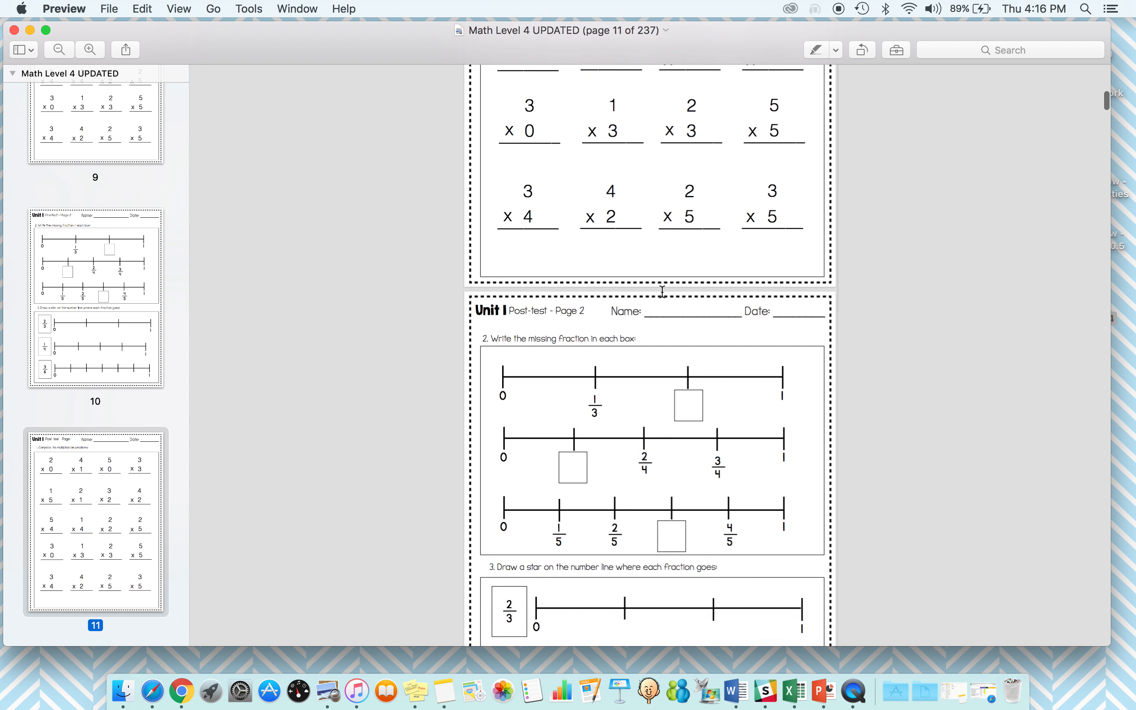
scroll("down", 3)
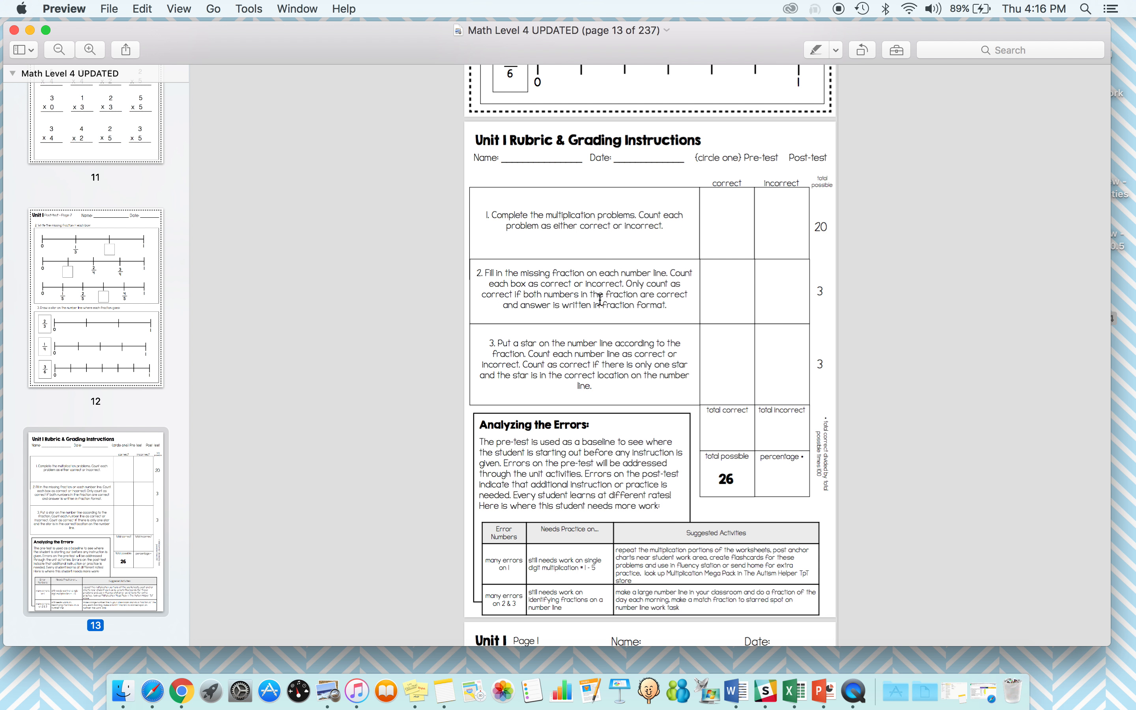
mouse_move(779, 147)
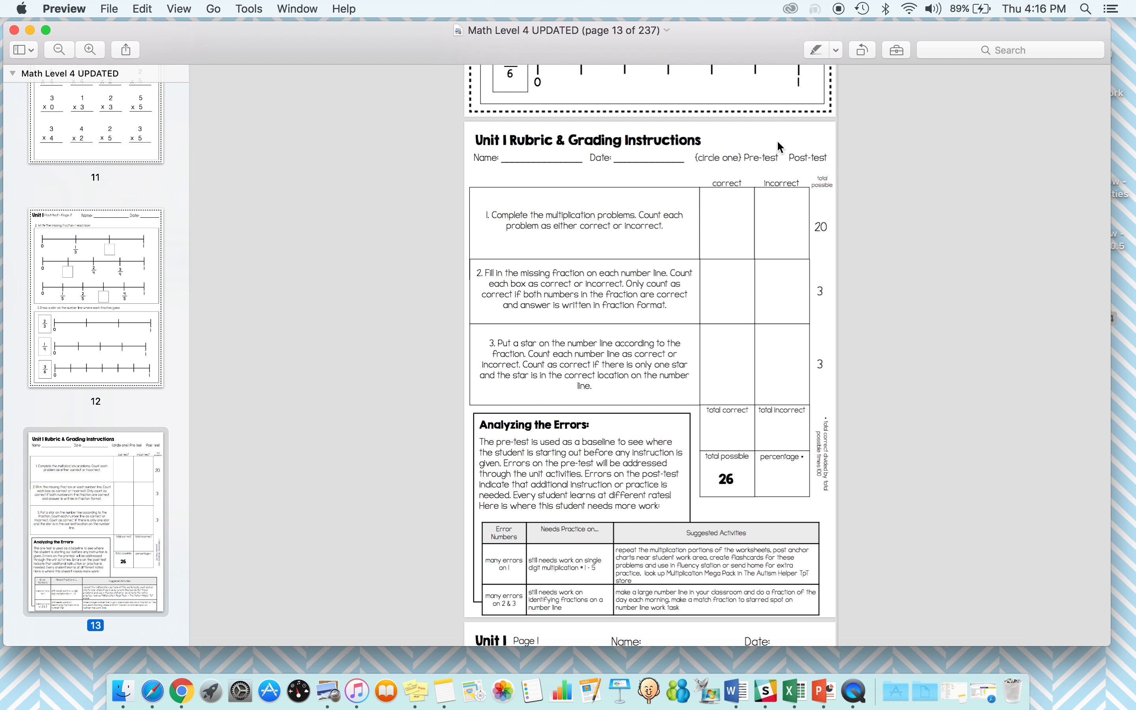
mouse_move(768, 374)
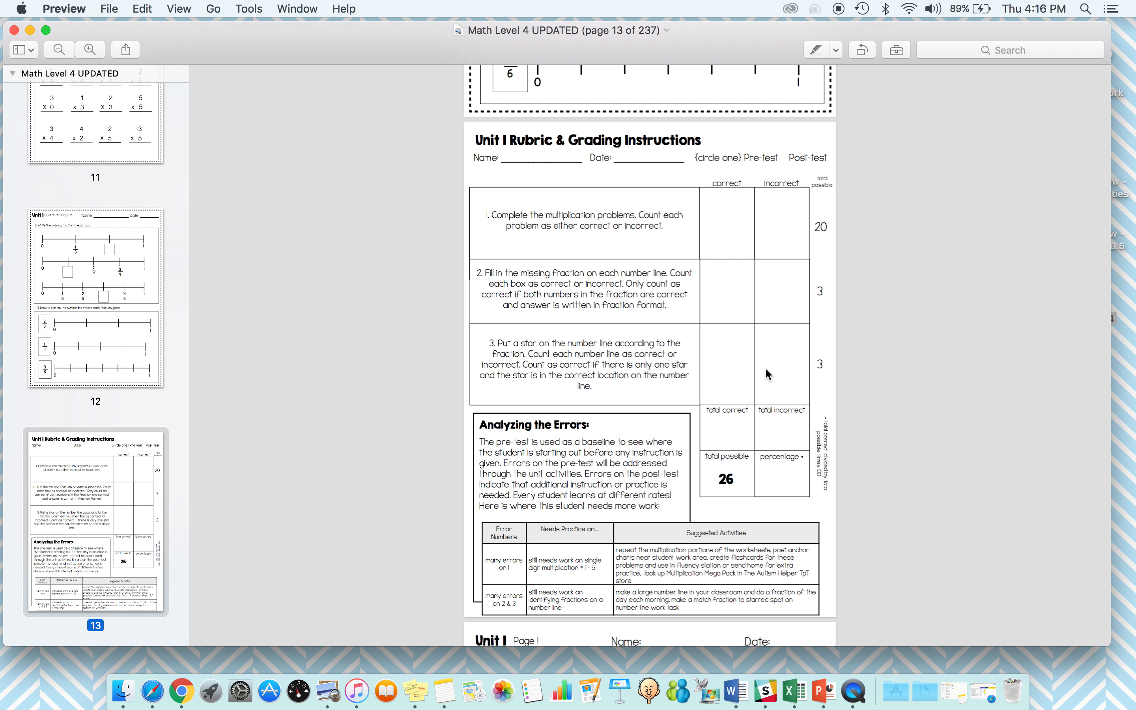
mouse_move(749, 445)
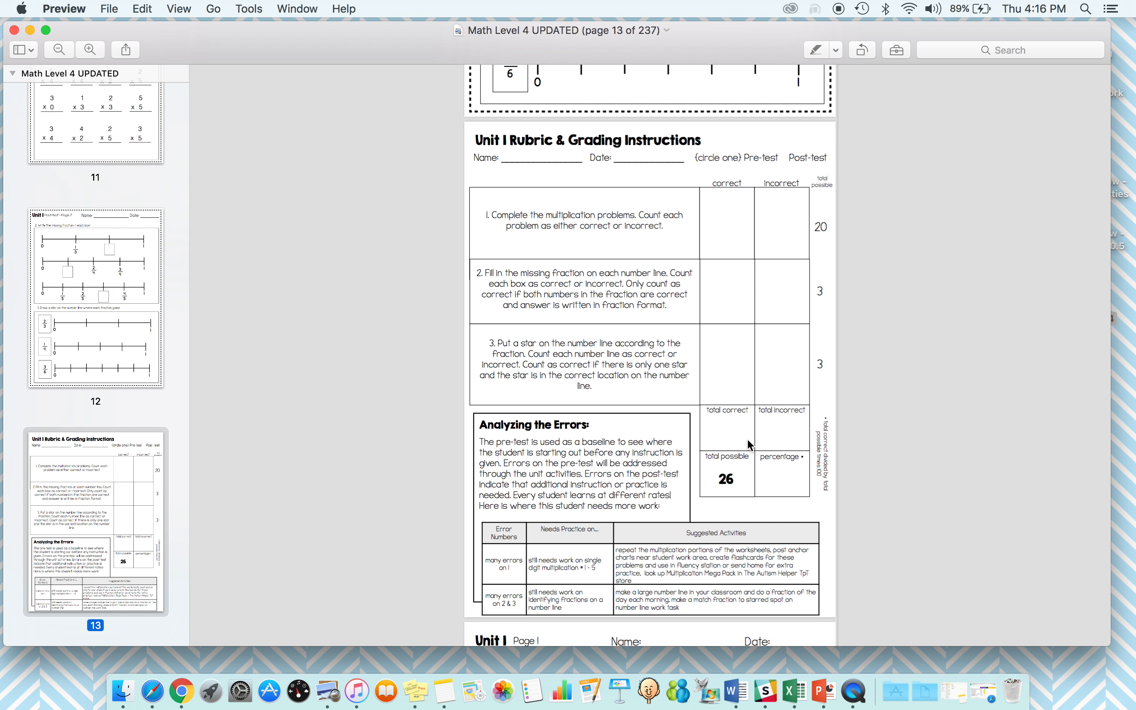
mouse_move(793, 499)
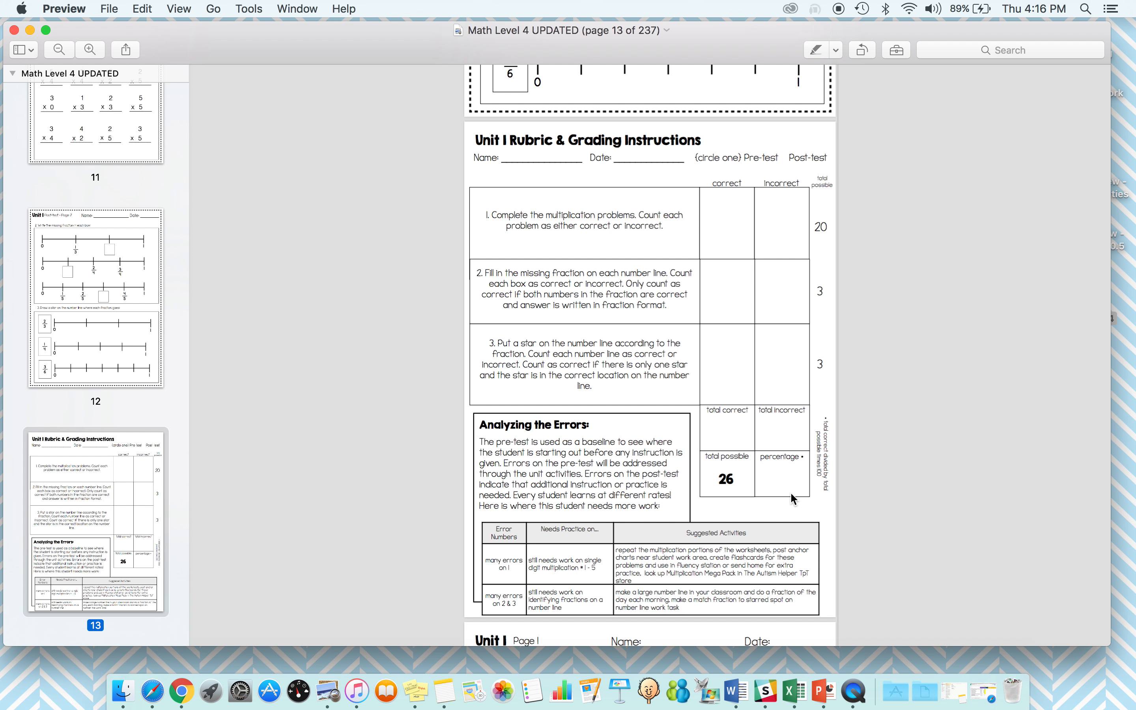
mouse_move(803, 496)
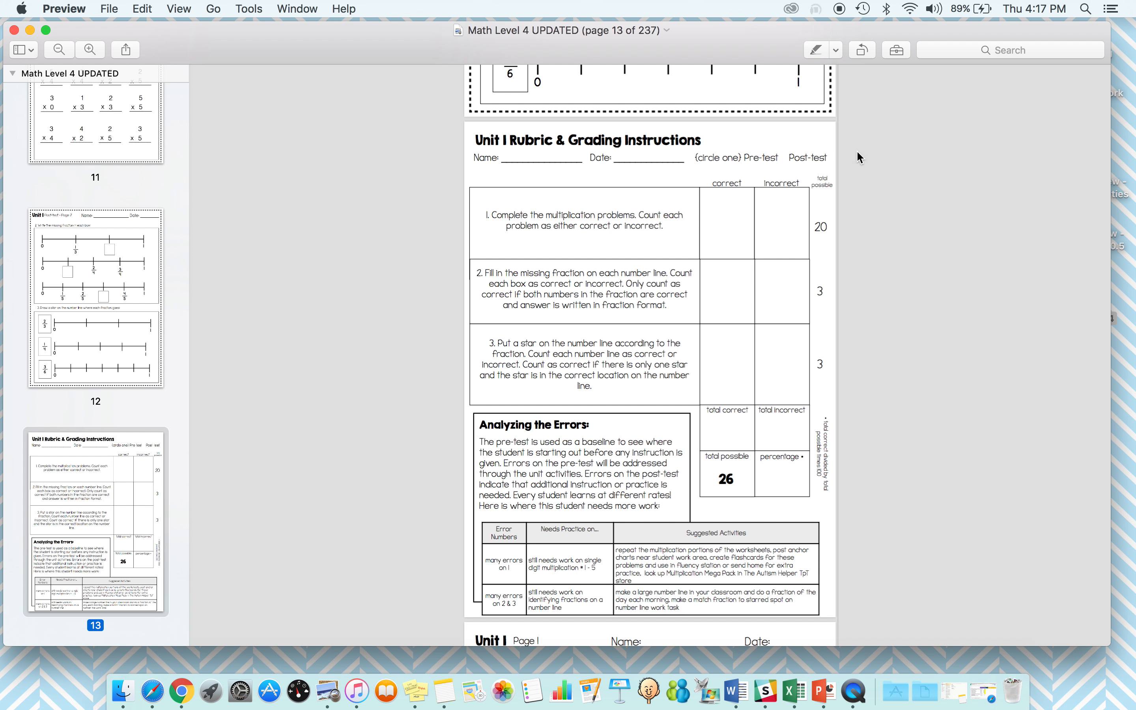
mouse_move(718, 192)
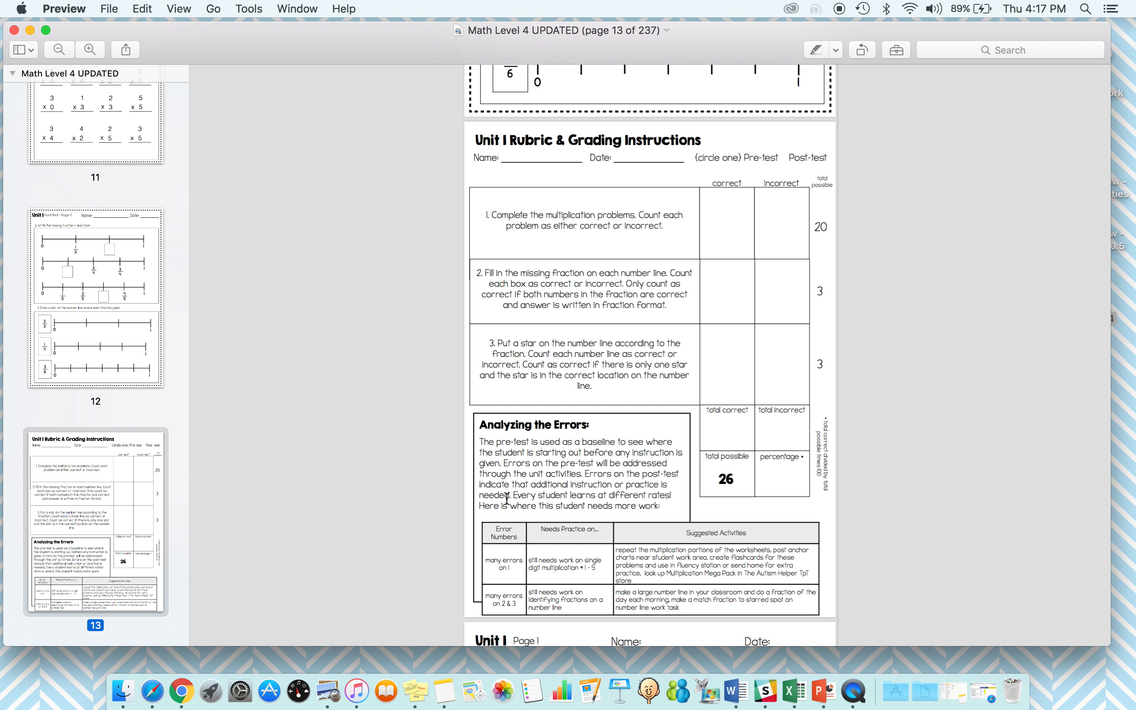
mouse_move(518, 574)
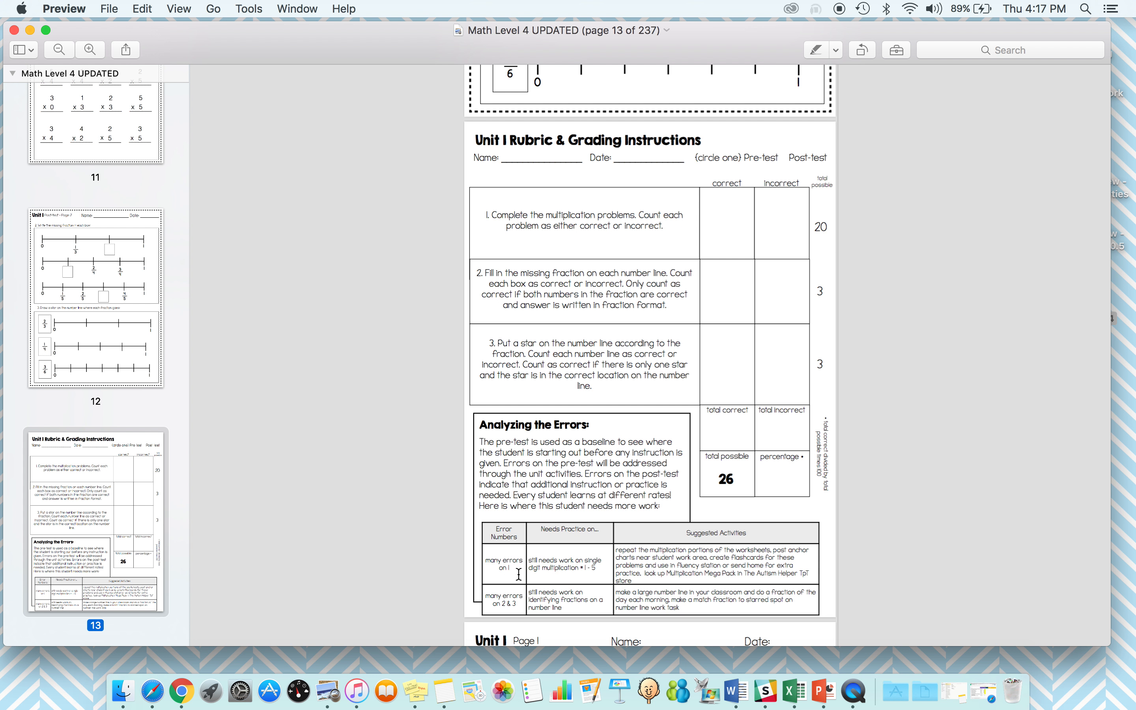
mouse_move(590, 221)
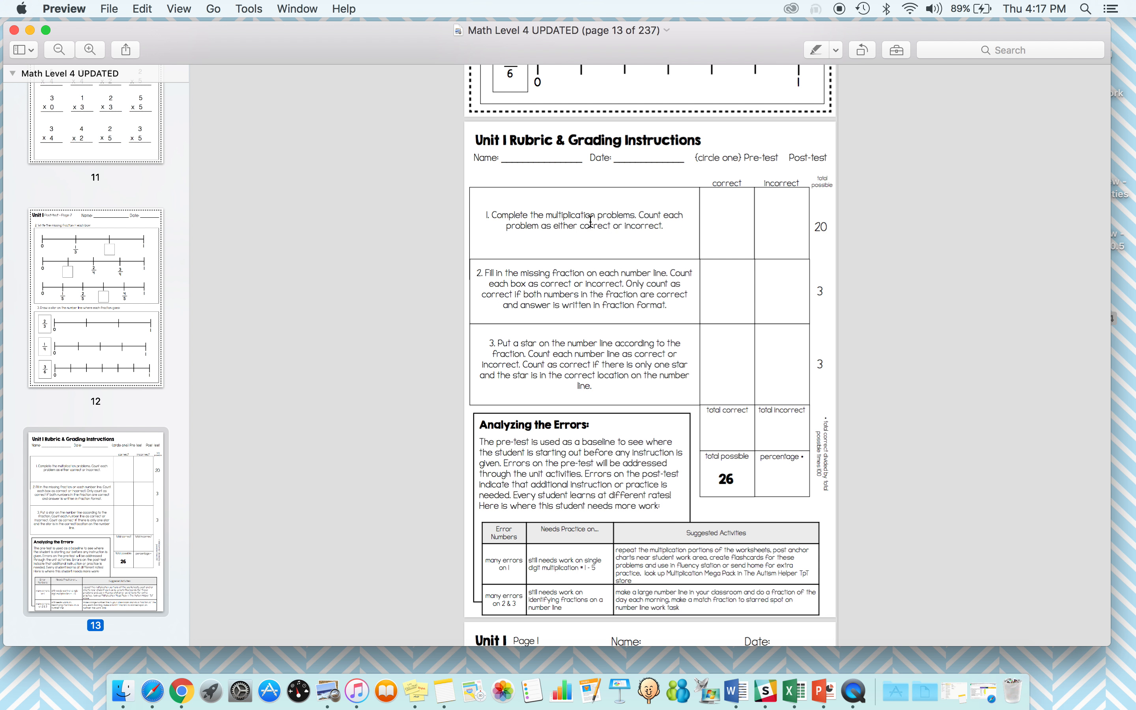
mouse_move(799, 235)
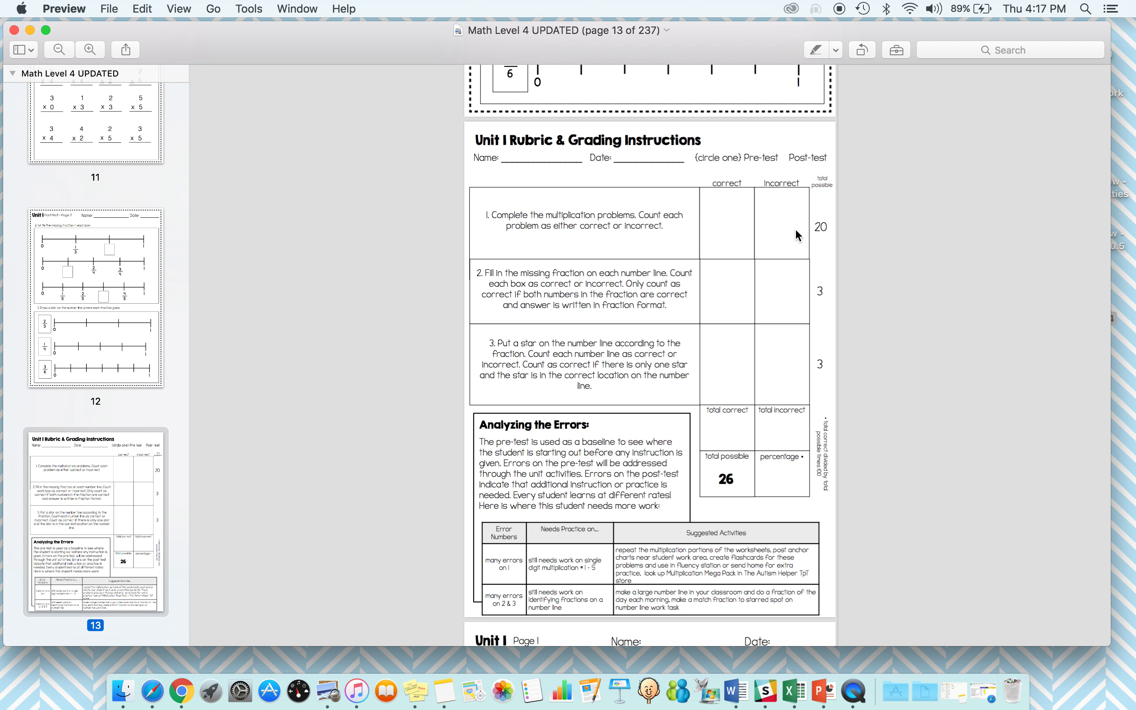
mouse_move(704, 566)
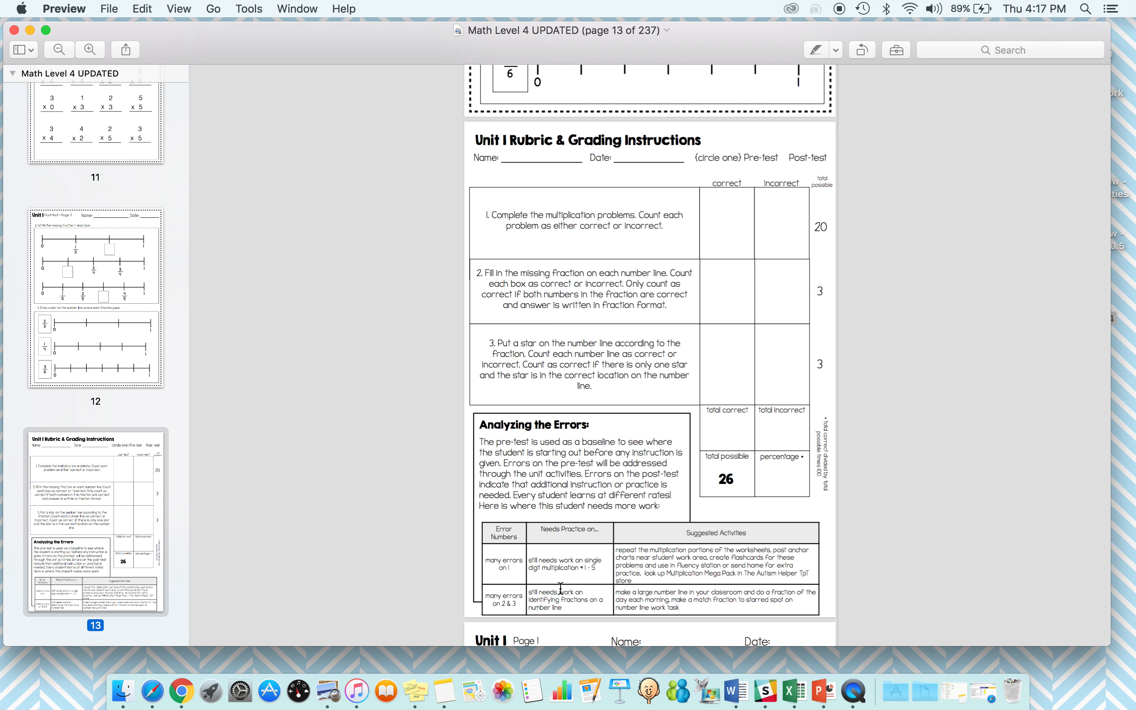
mouse_move(698, 238)
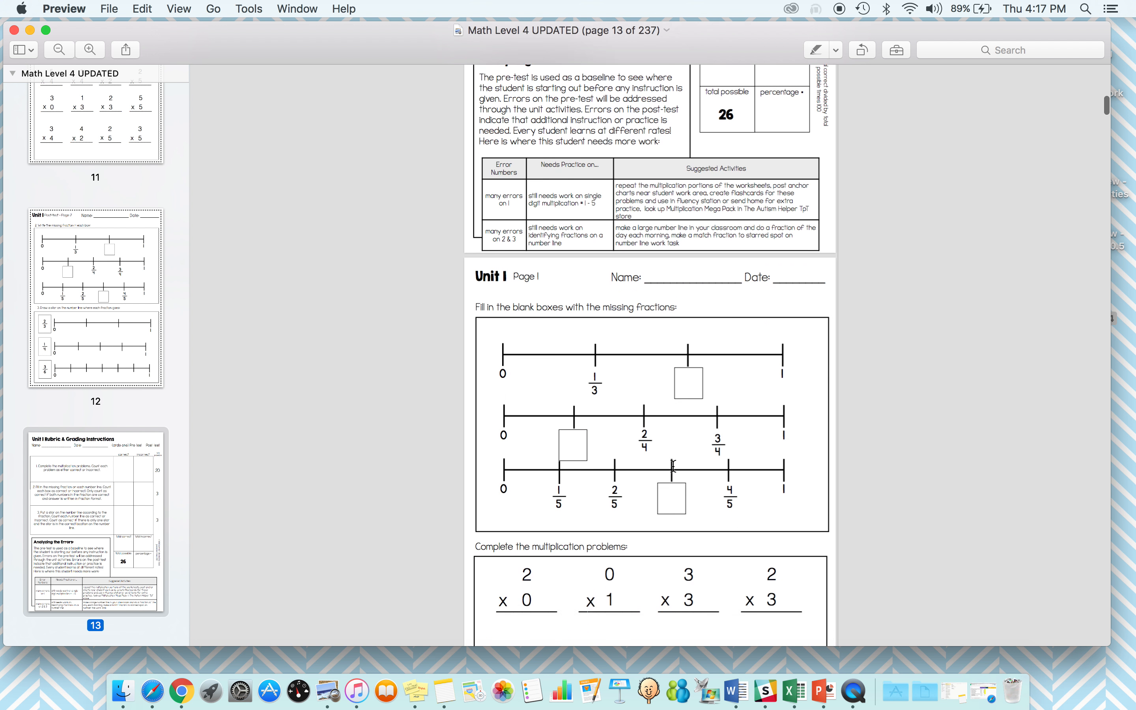
scroll("down", 3)
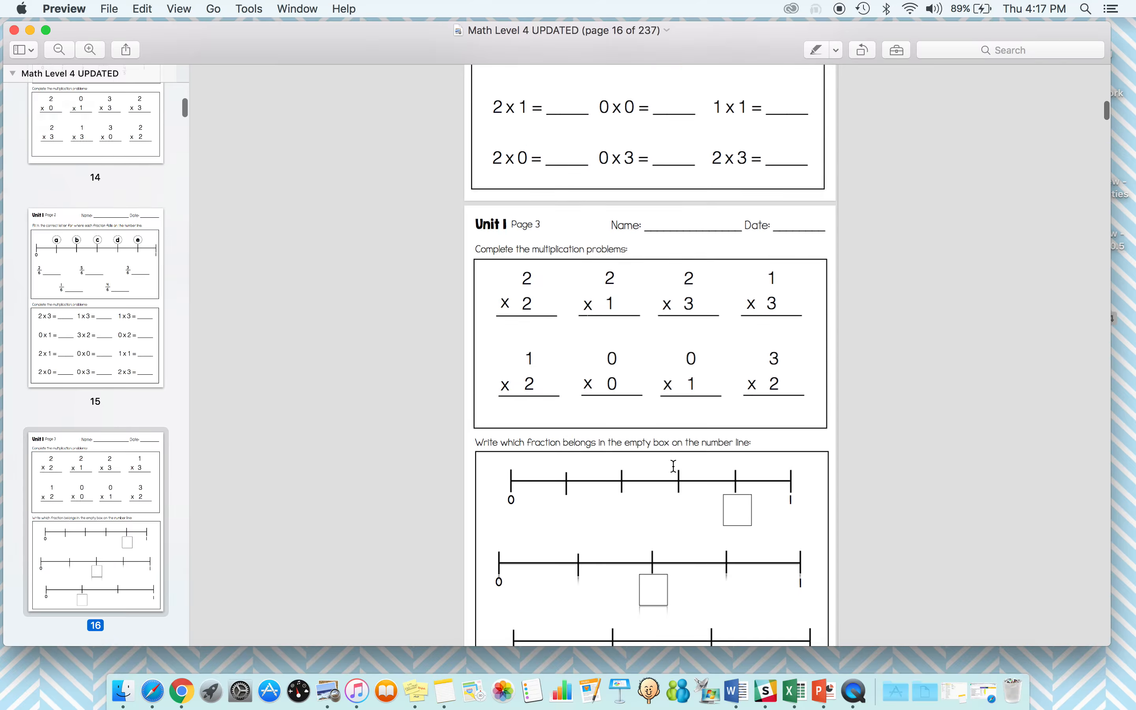
scroll("down", 3)
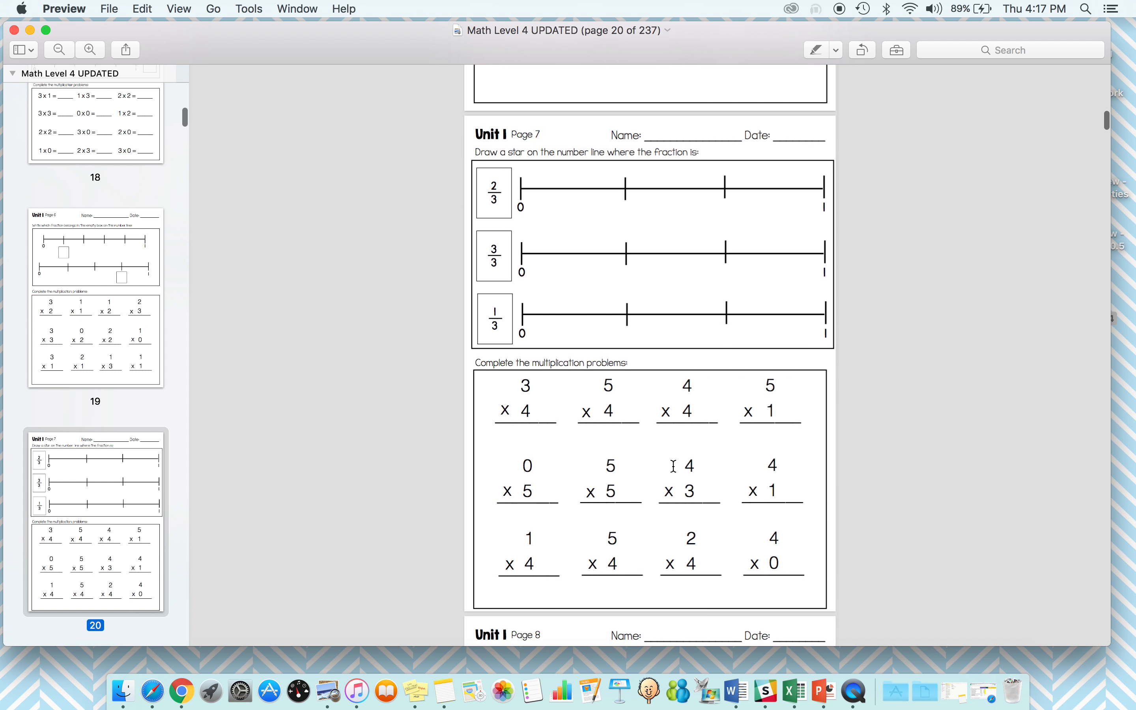
scroll("down", 3)
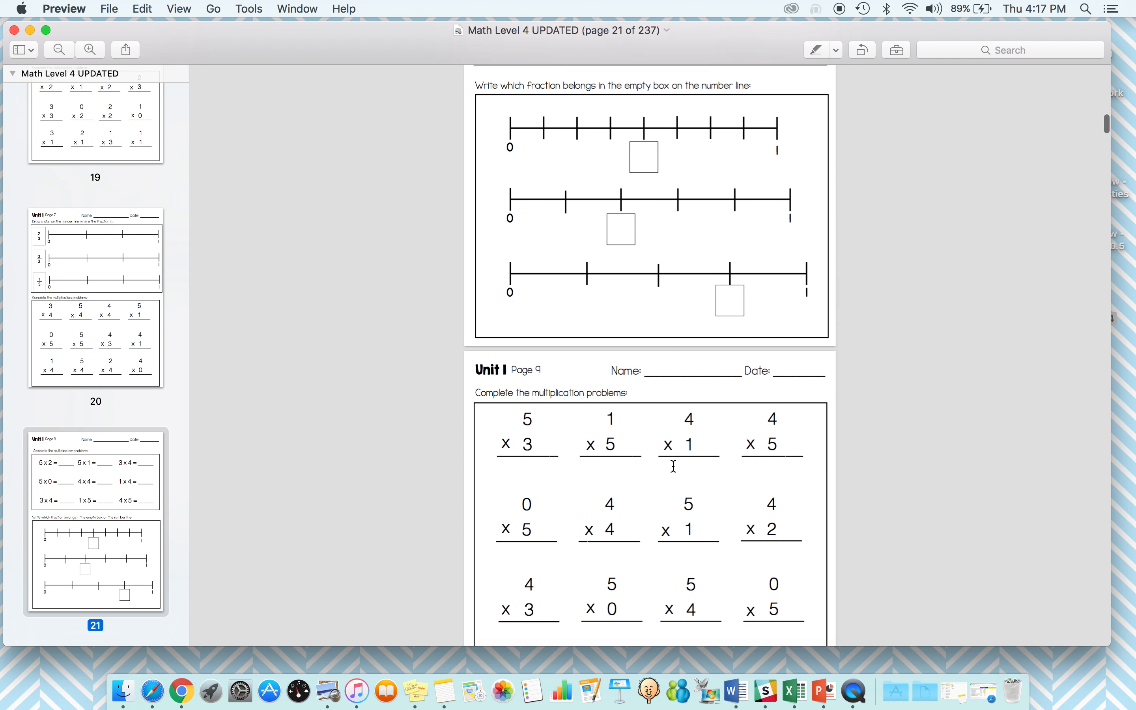
scroll("down", 3)
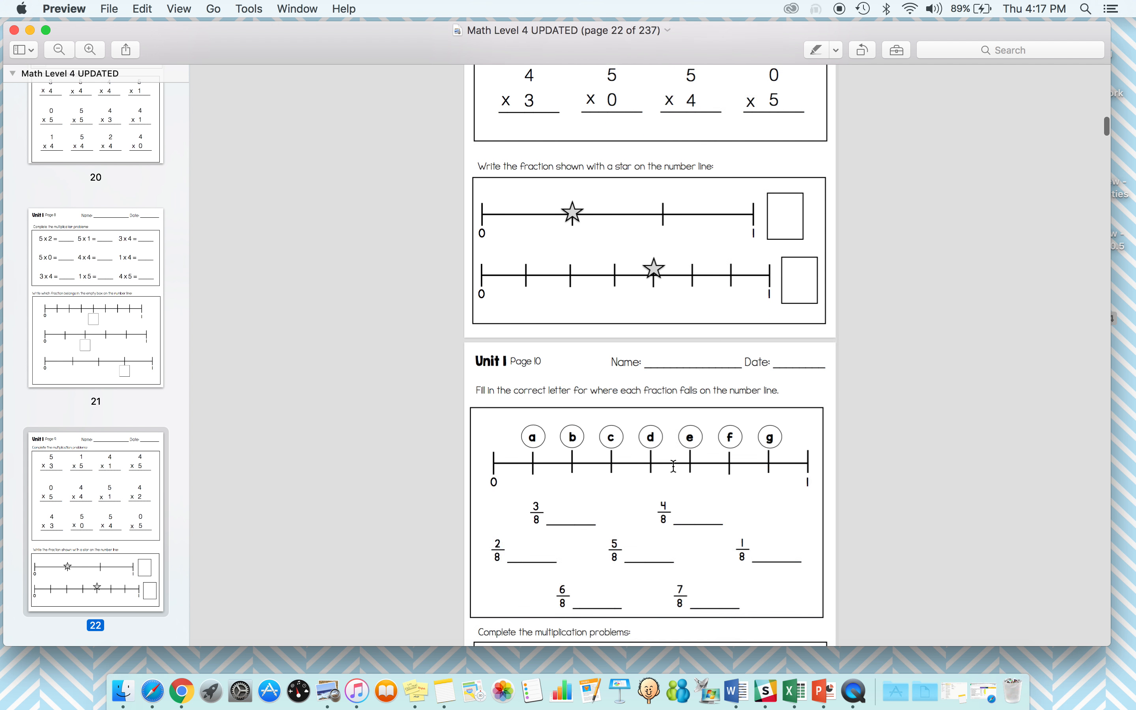
scroll("down", 3)
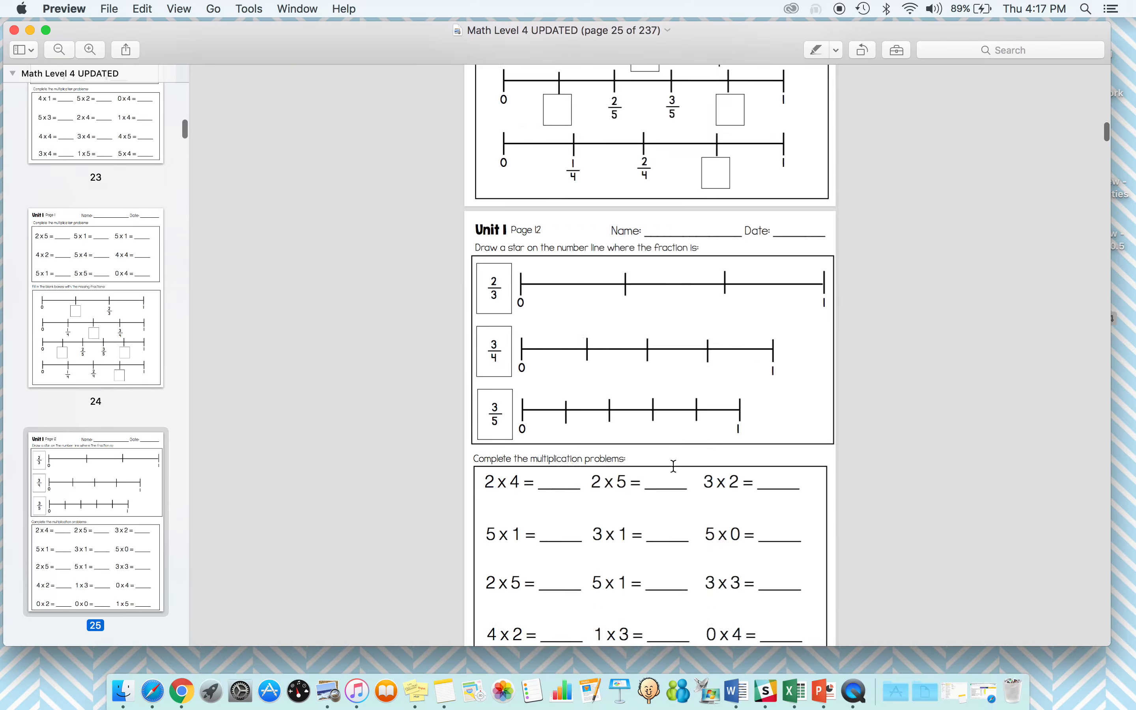
scroll("down", 3)
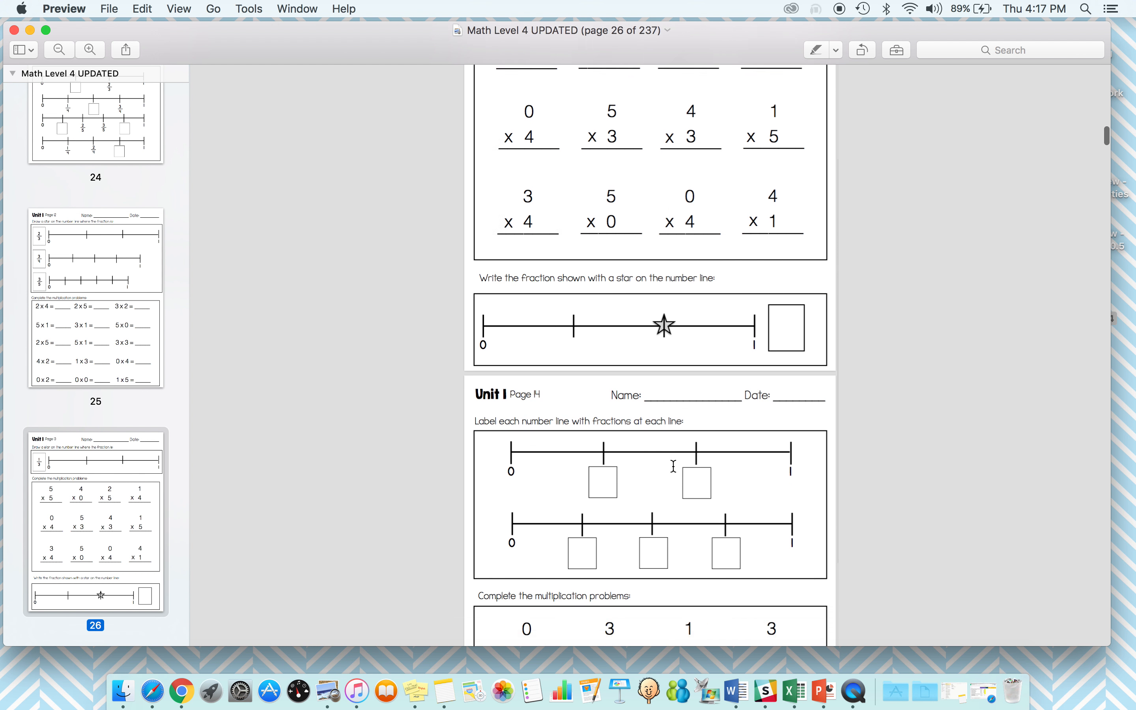
scroll("down", 3)
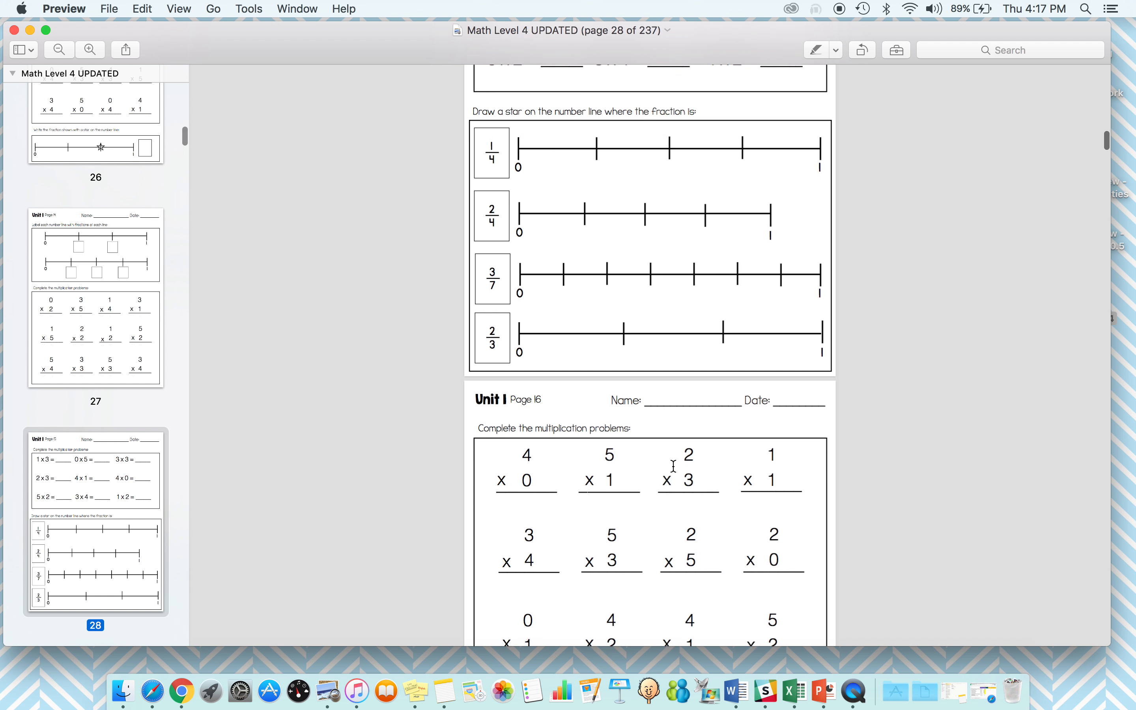
scroll("down", 3)
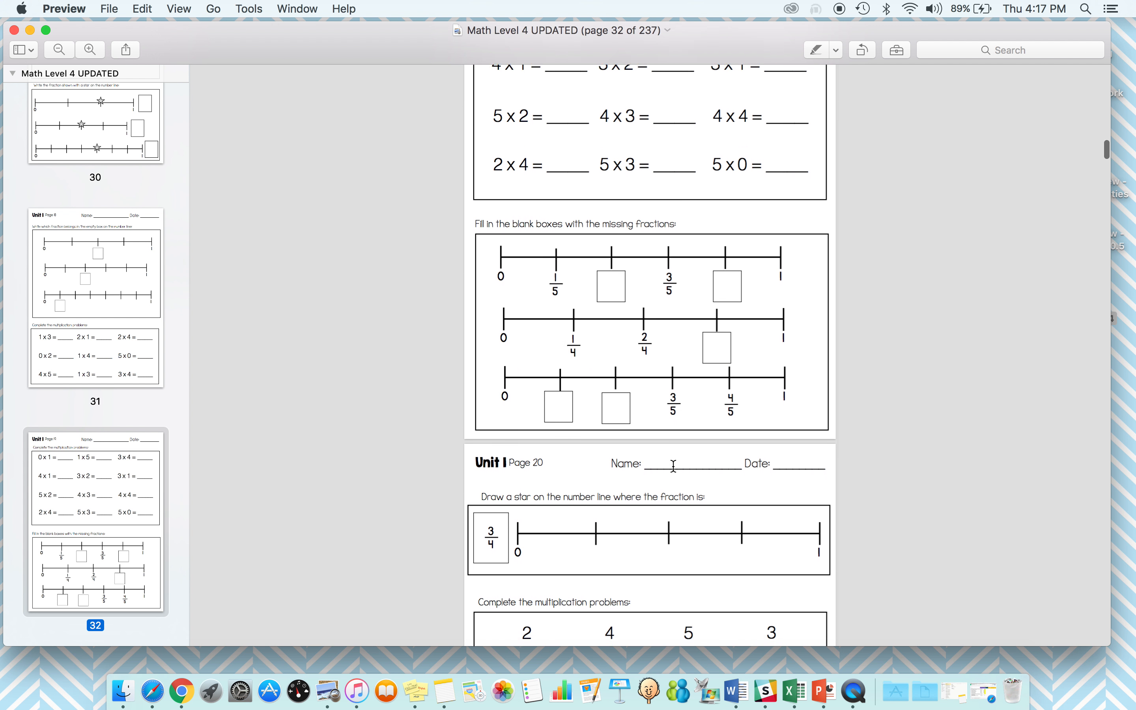
scroll("down", 3)
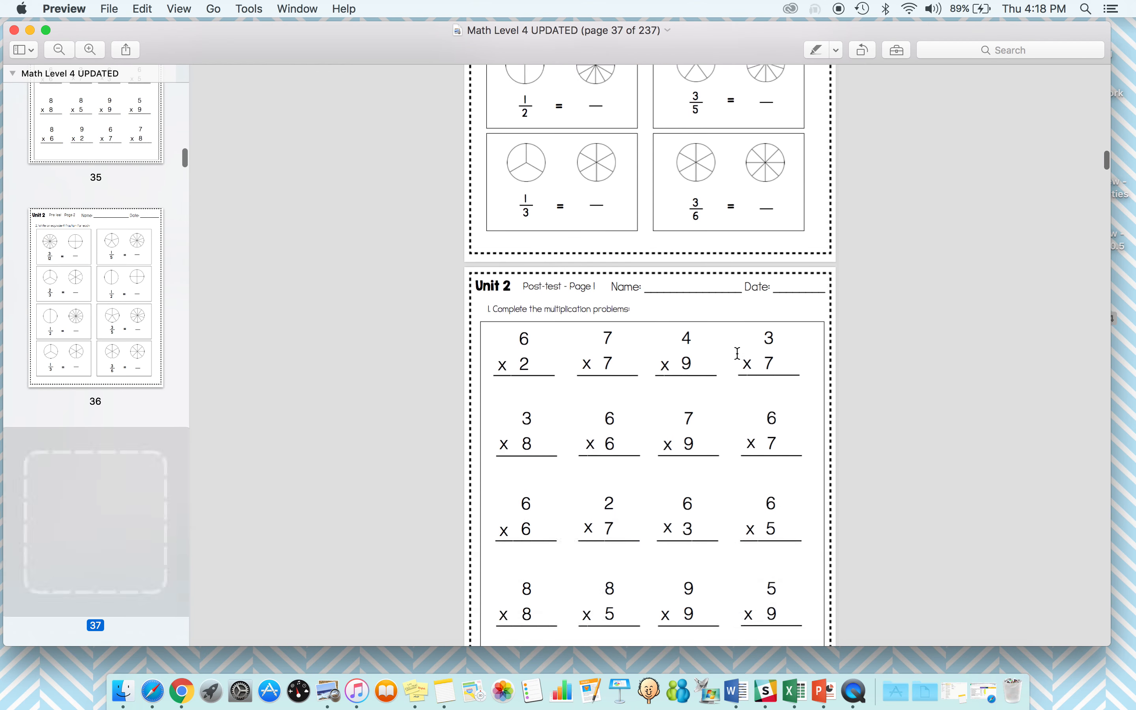
scroll("down", 3)
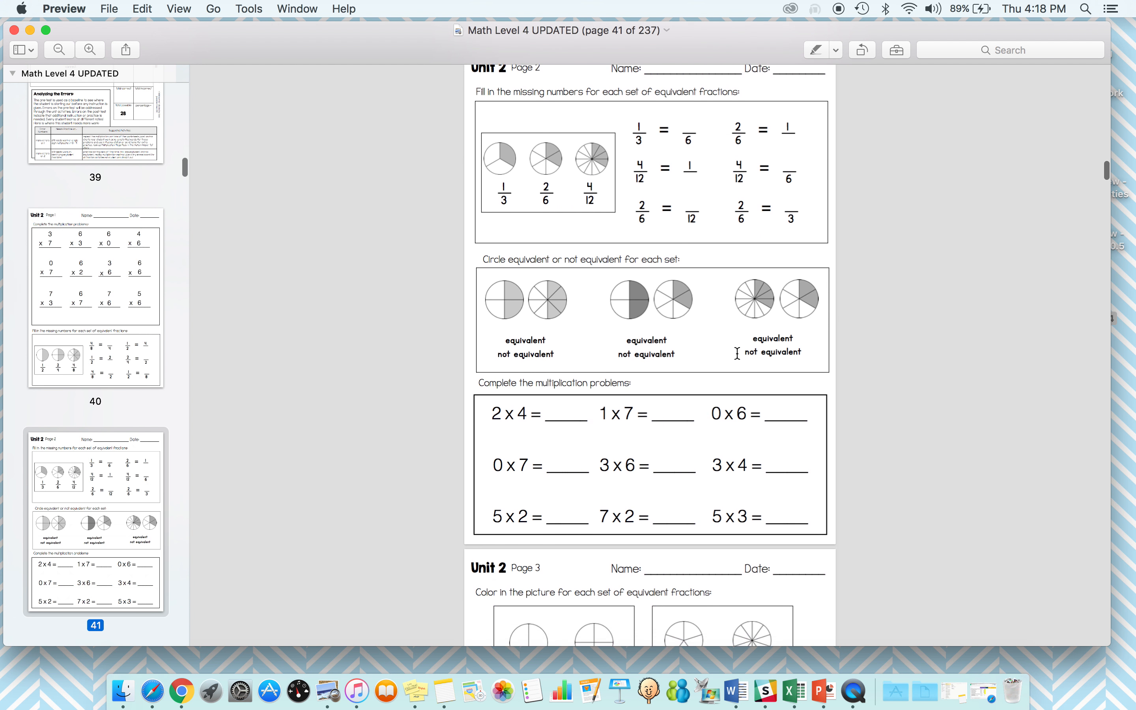
scroll("down", 3)
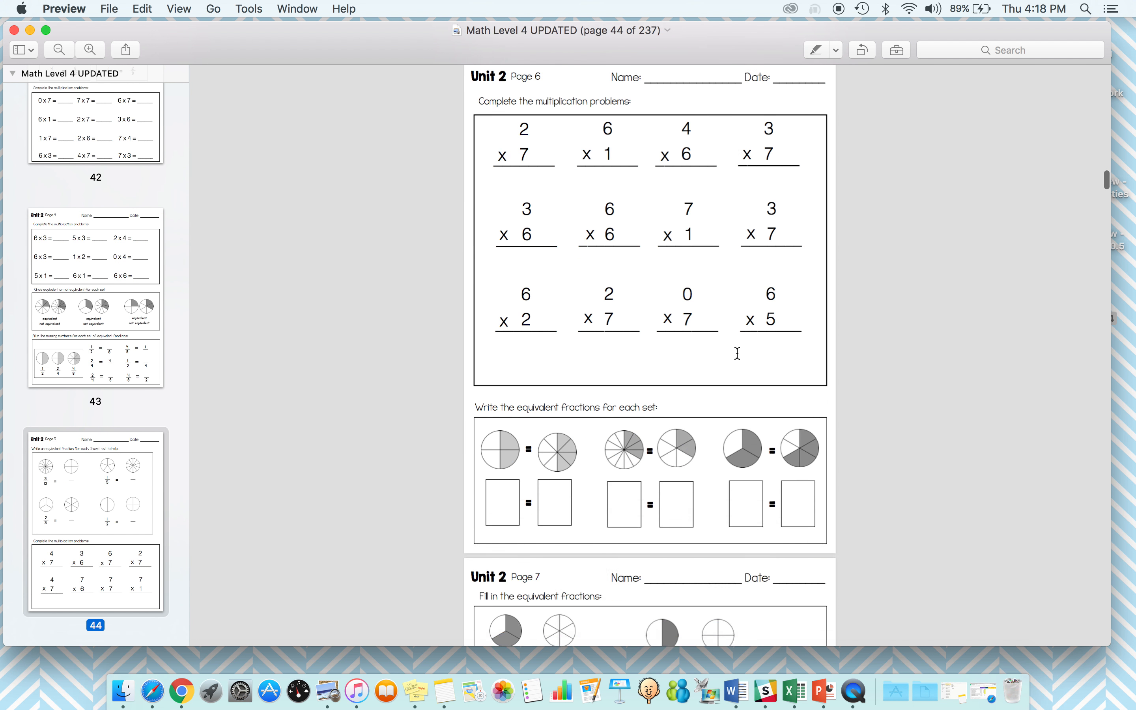
scroll("down", 3)
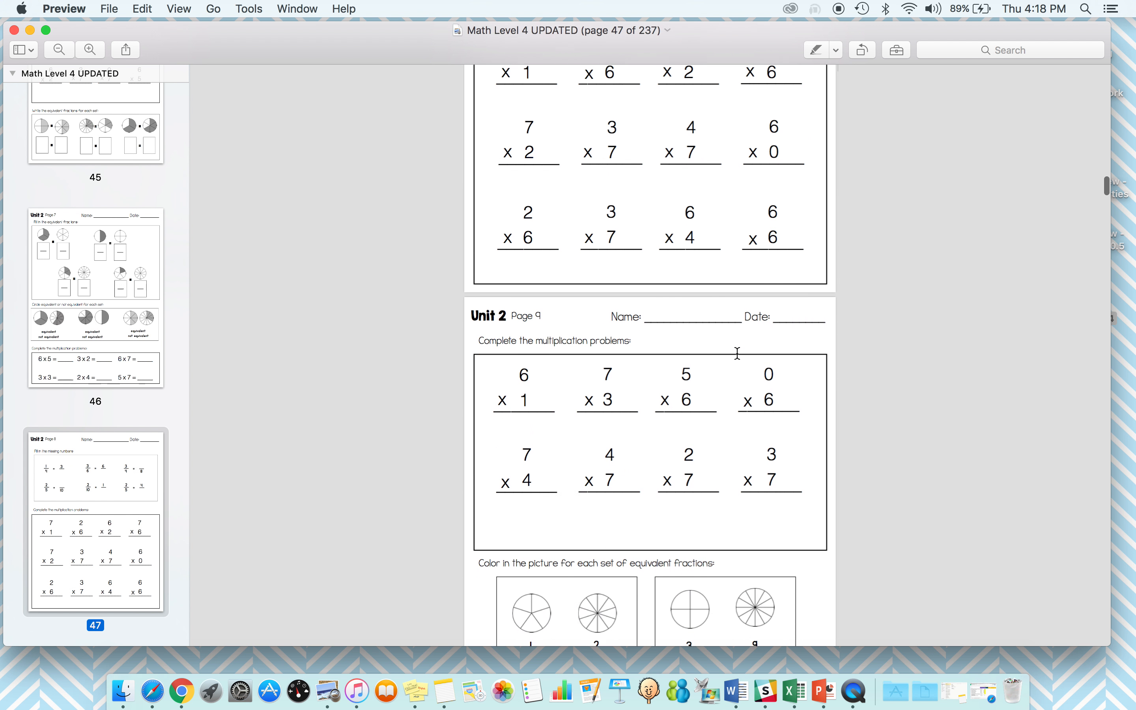
scroll("down", 3)
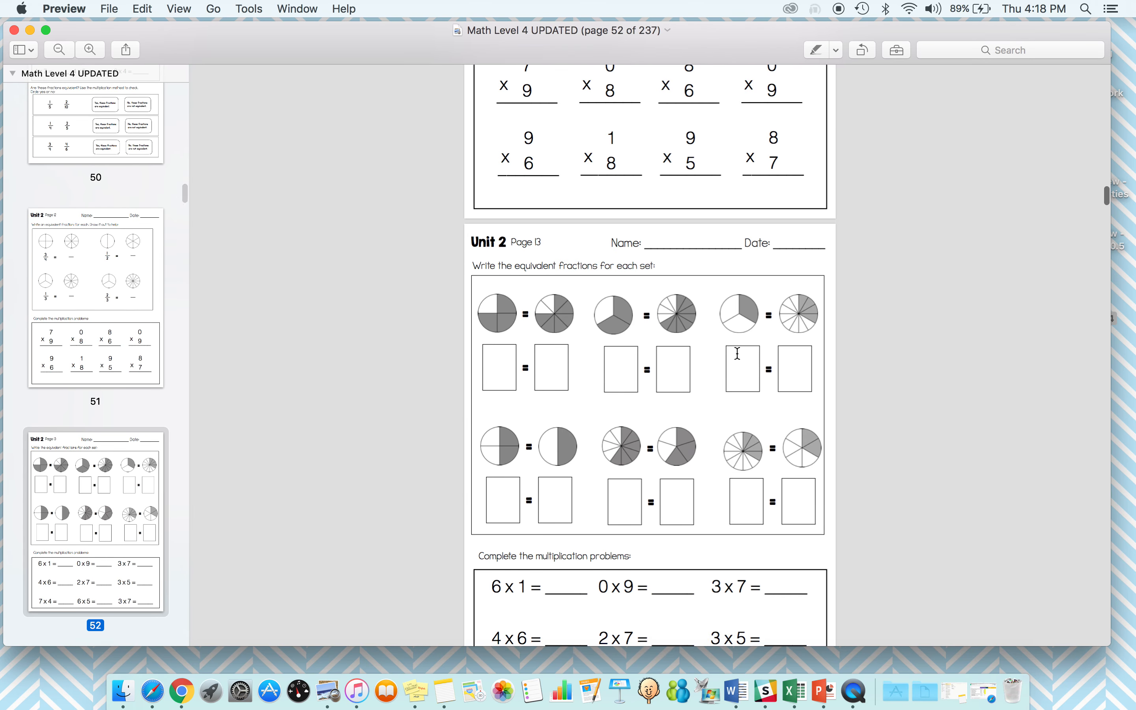
scroll("down", 3)
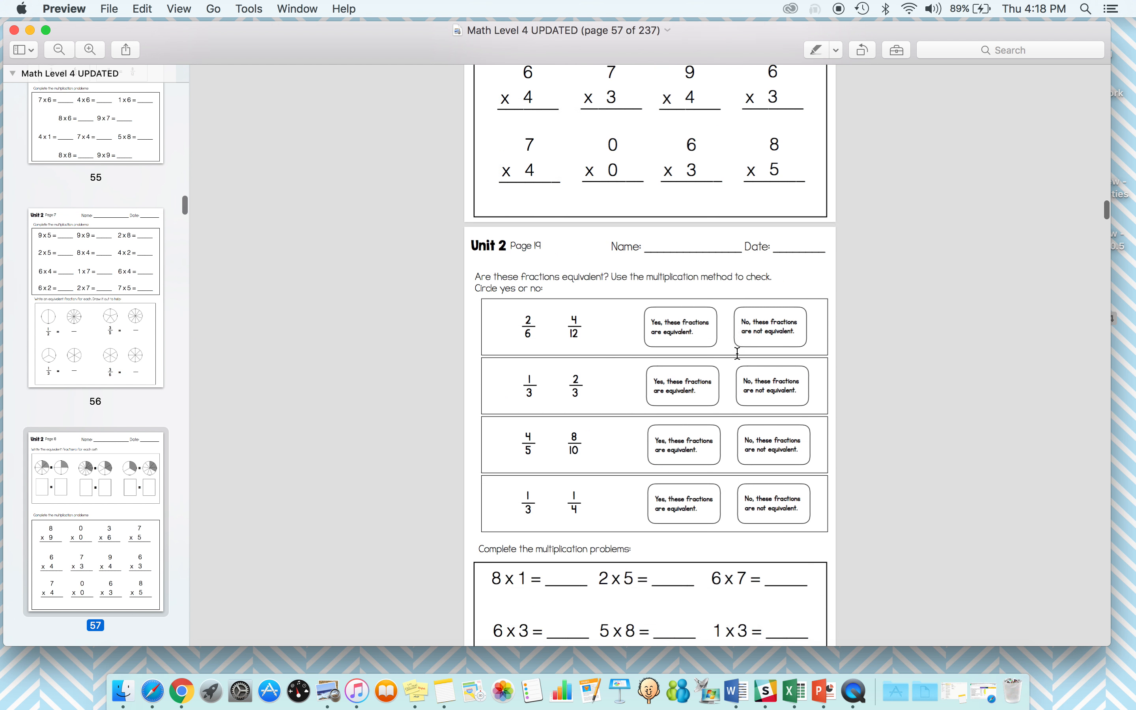
scroll("down", 3)
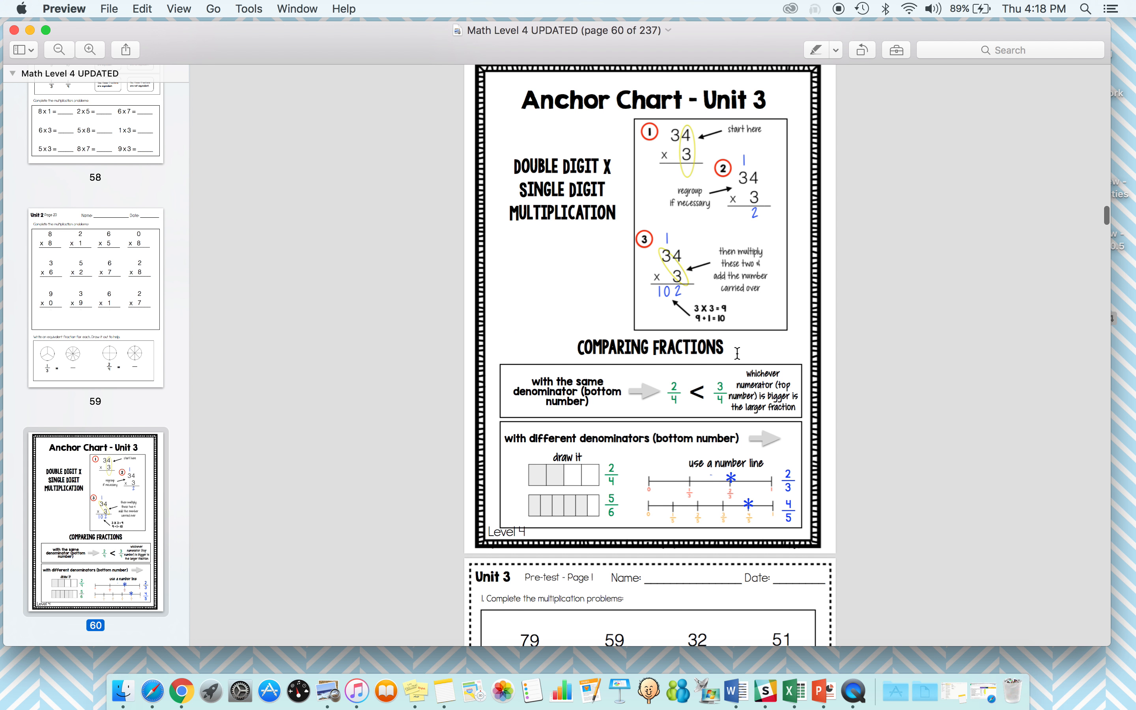
mouse_move(759, 369)
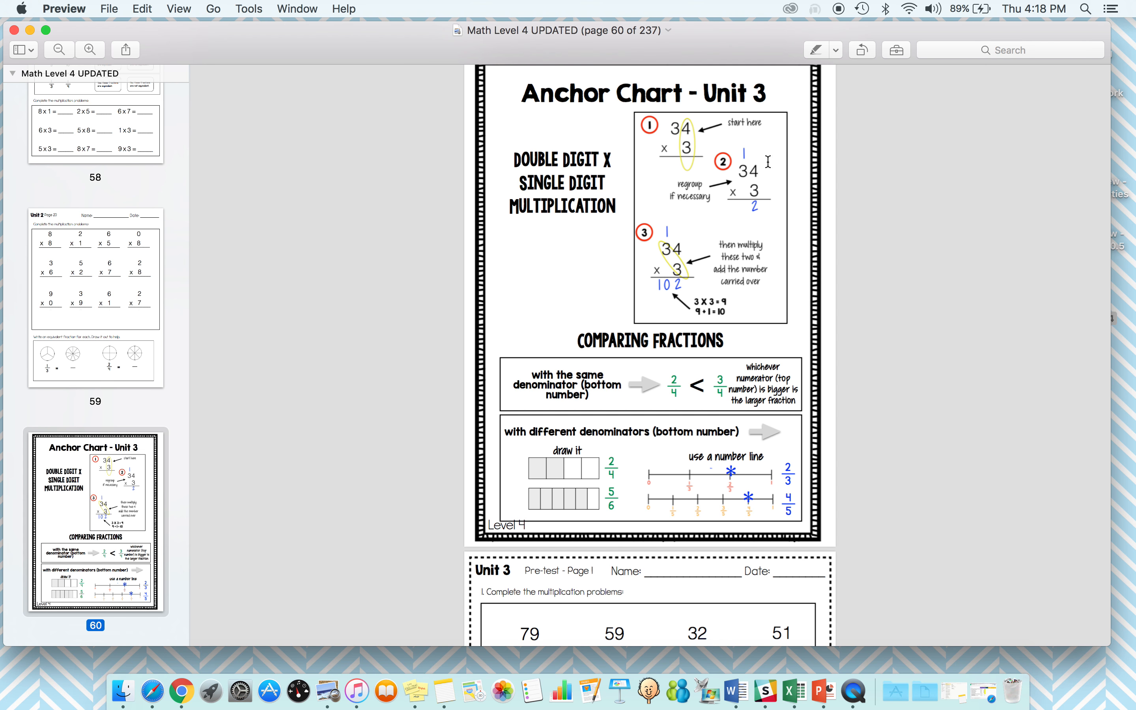
scroll("down", 3)
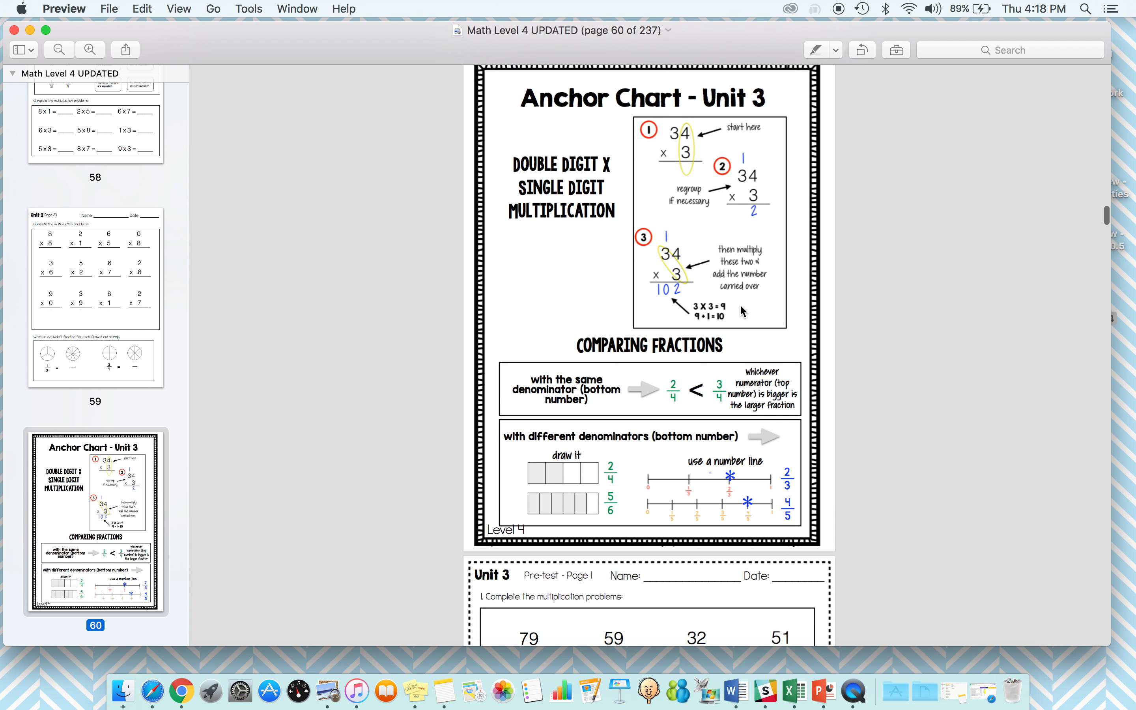
scroll("down", 3)
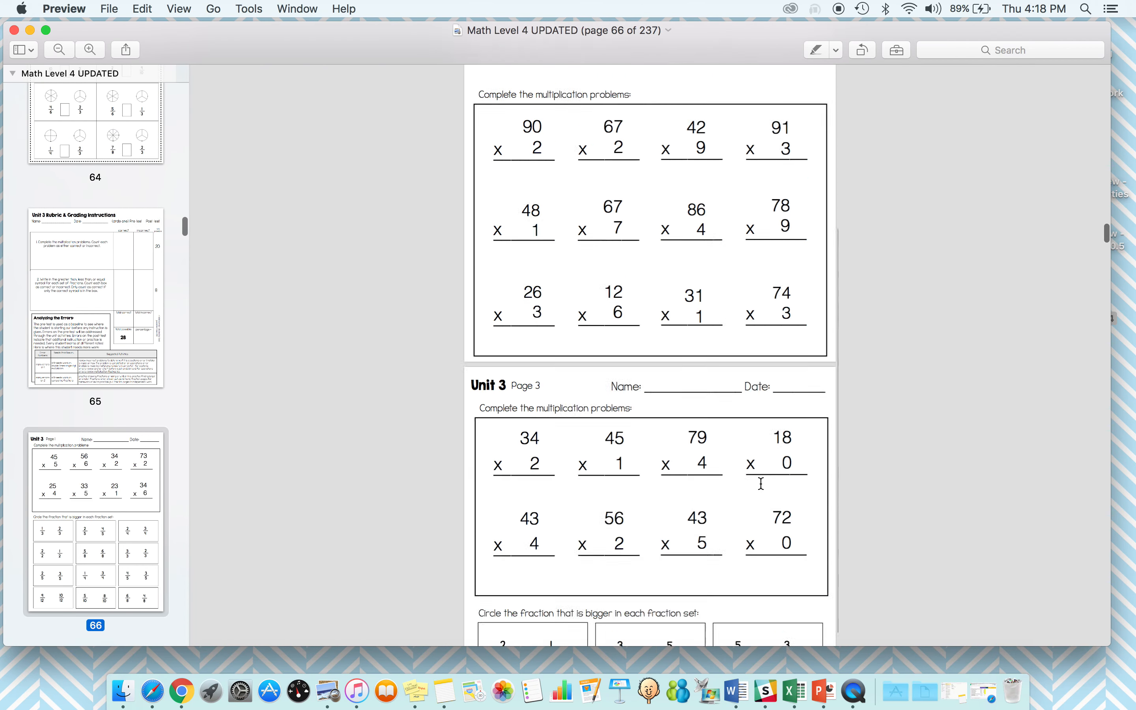
scroll("down", 3)
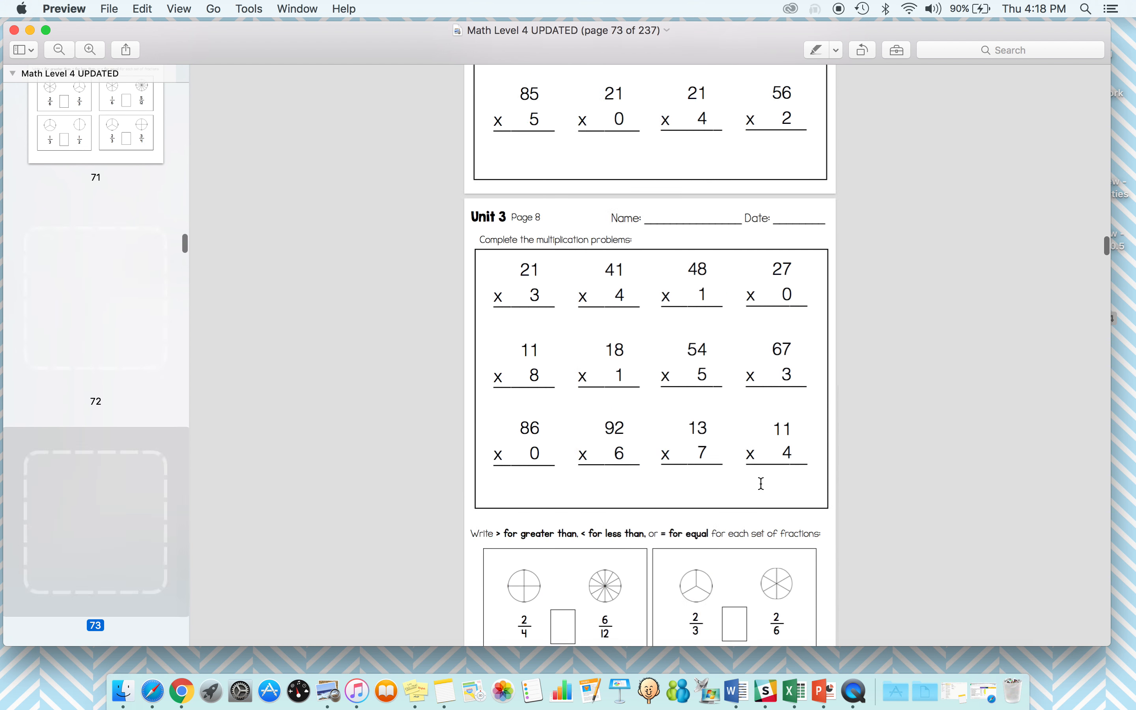
scroll("down", 3)
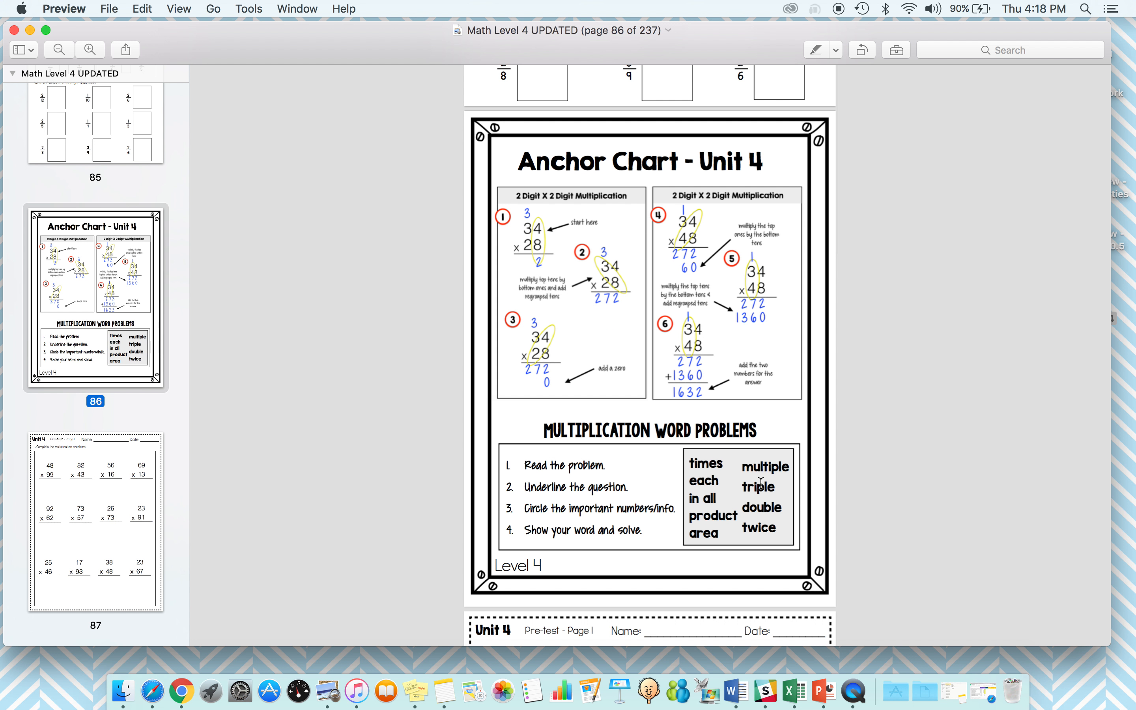
scroll("down", 3)
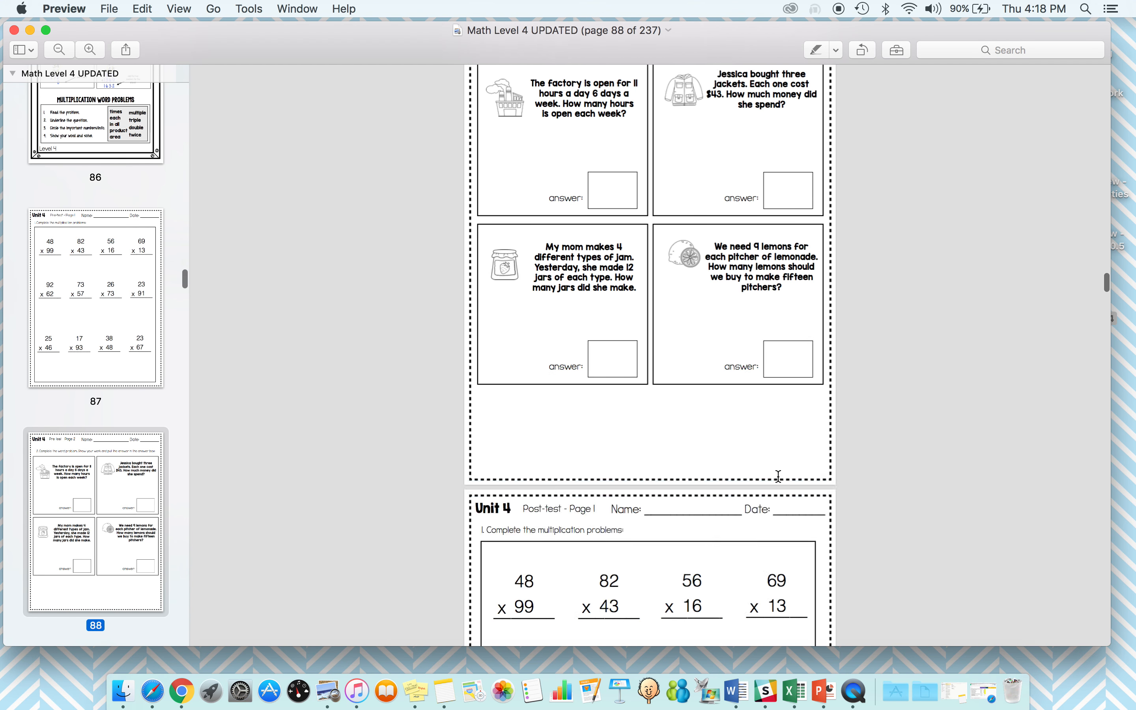
scroll("down", 3)
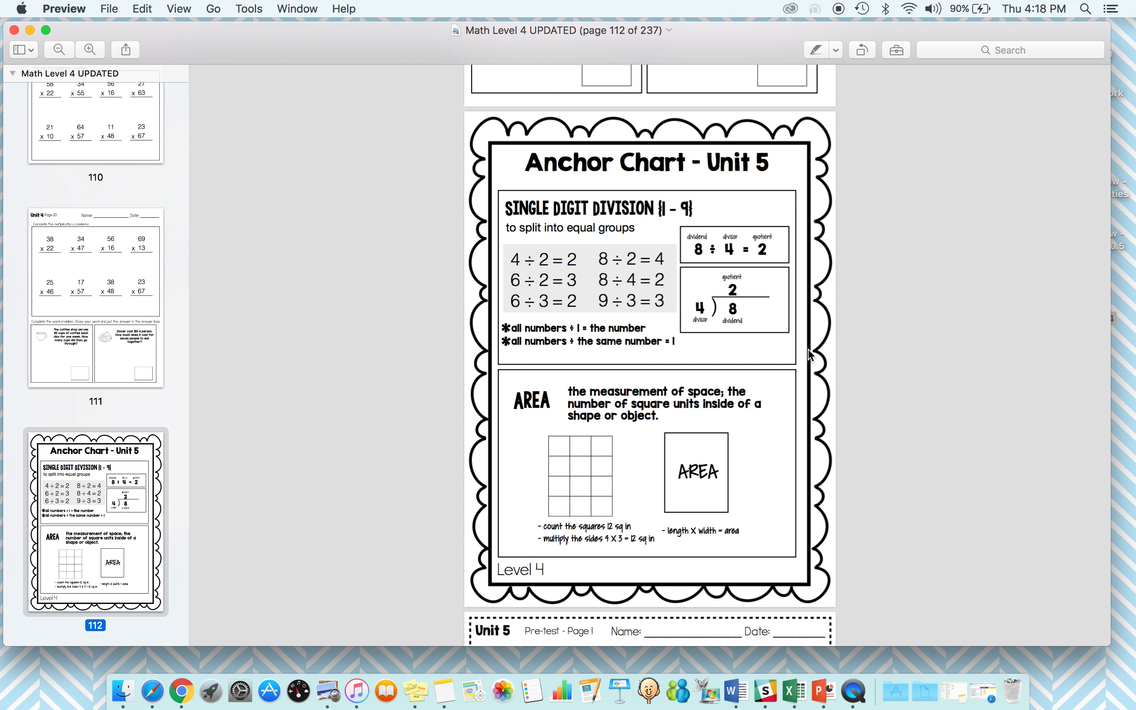
mouse_move(520, 163)
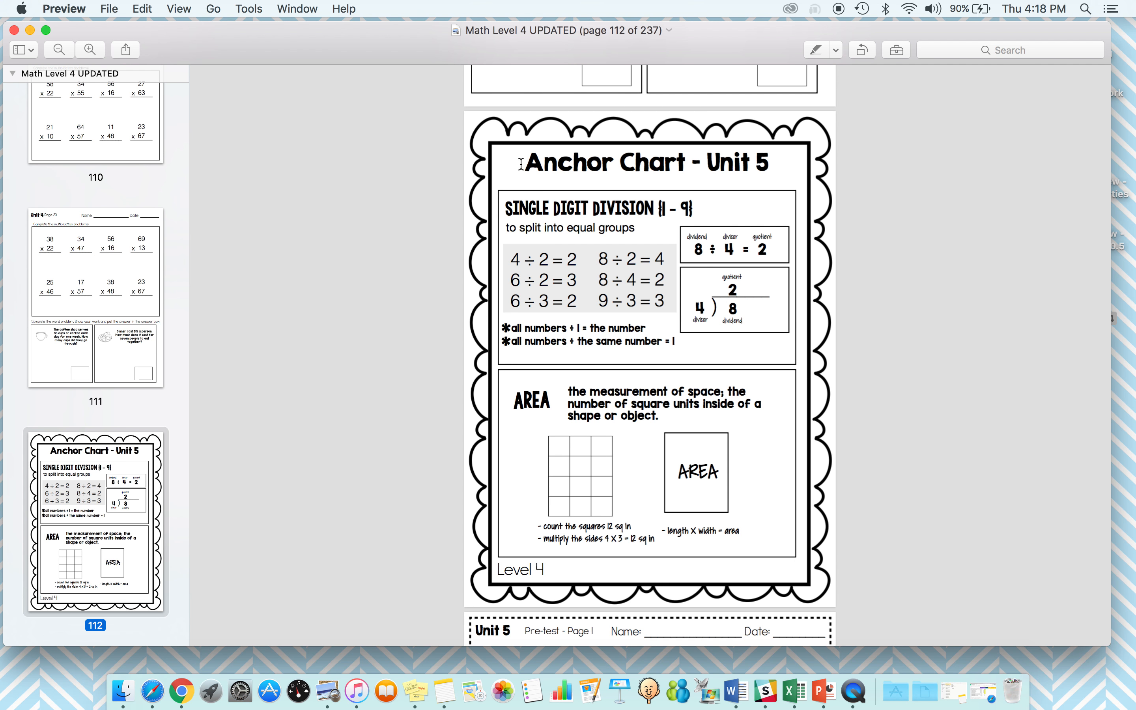
scroll("down", 3)
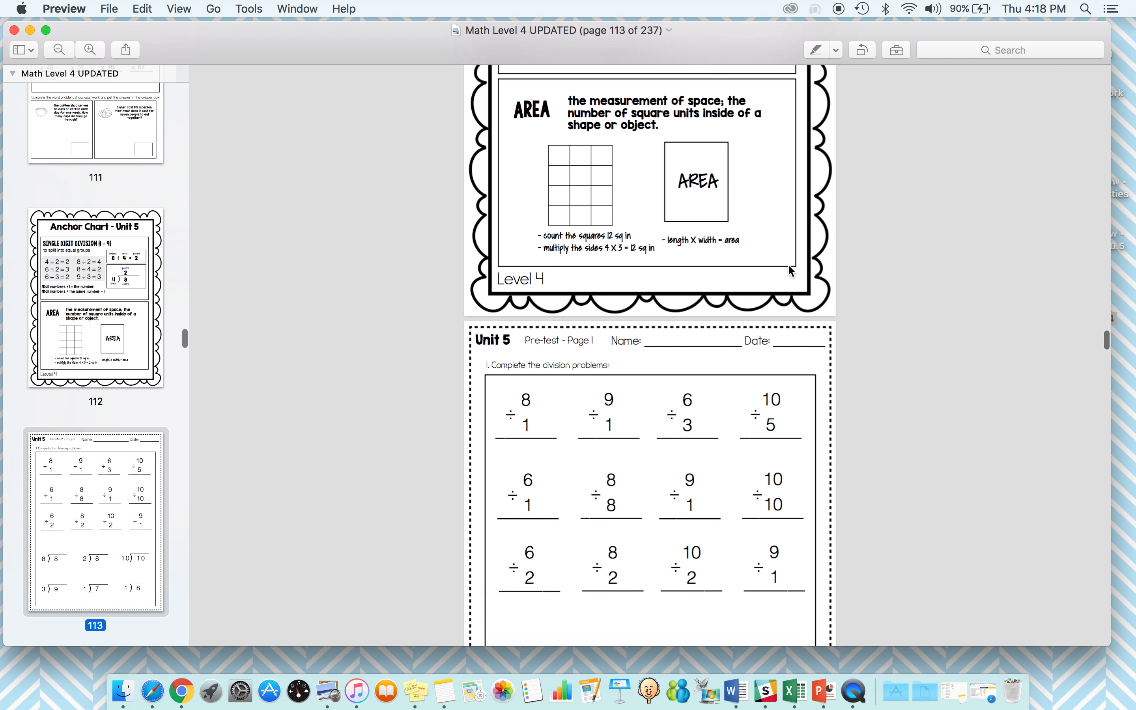
scroll("down", 3)
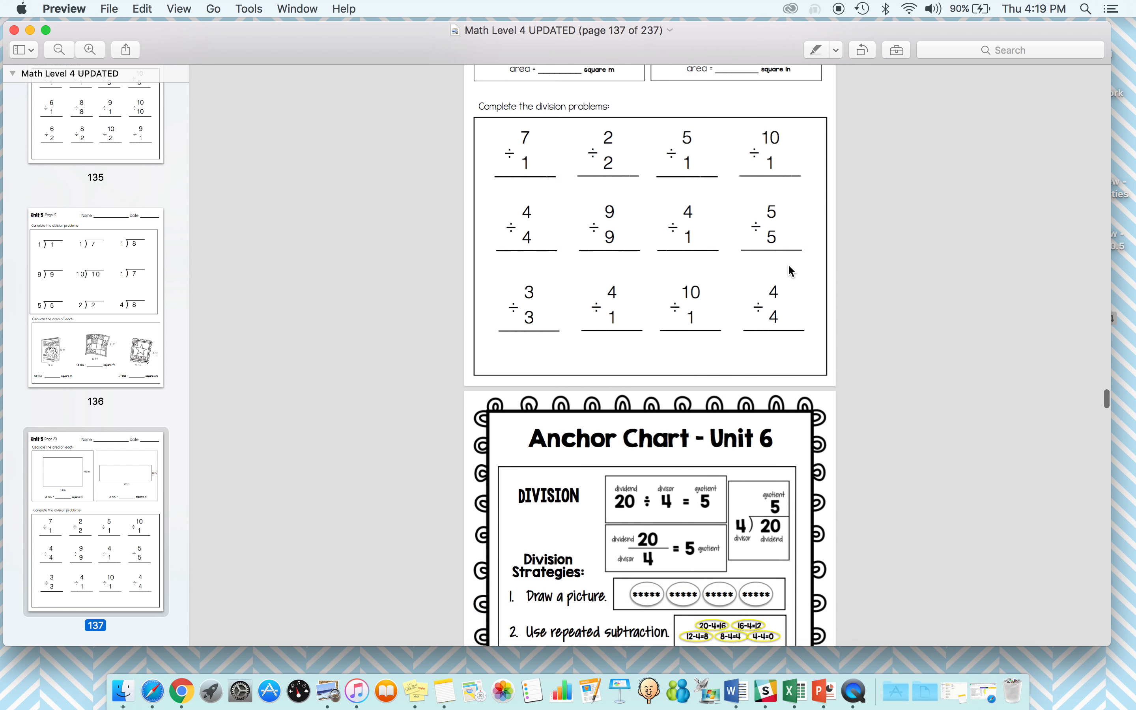
scroll("down", 3)
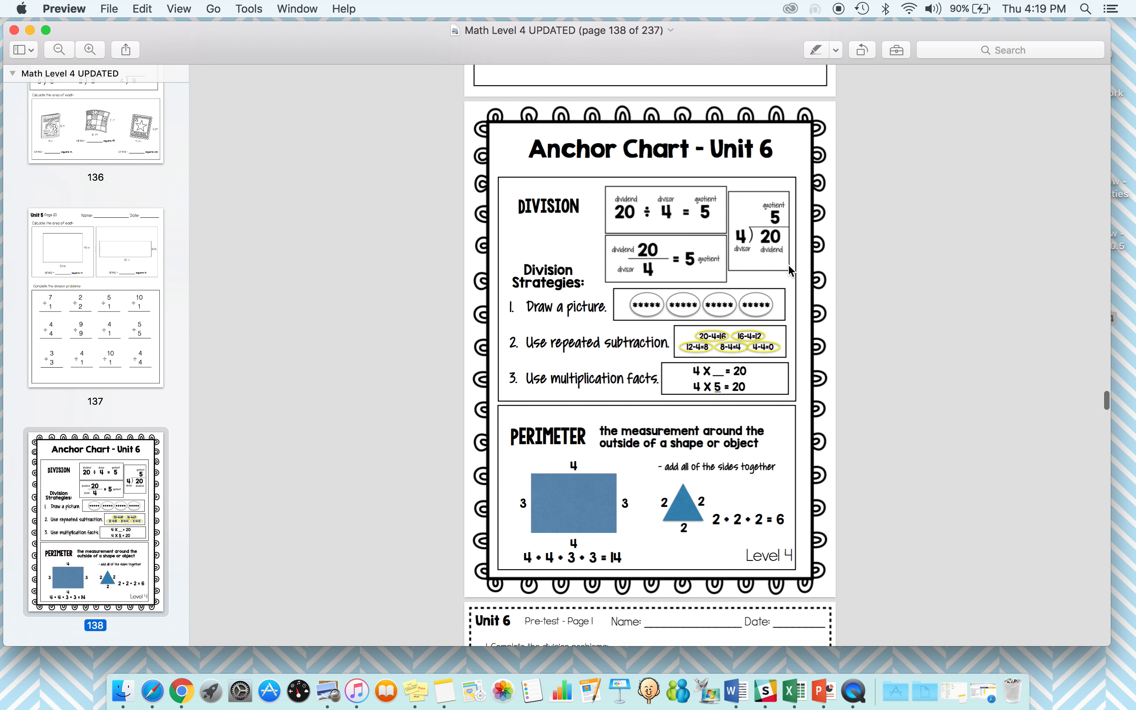
mouse_move(675, 413)
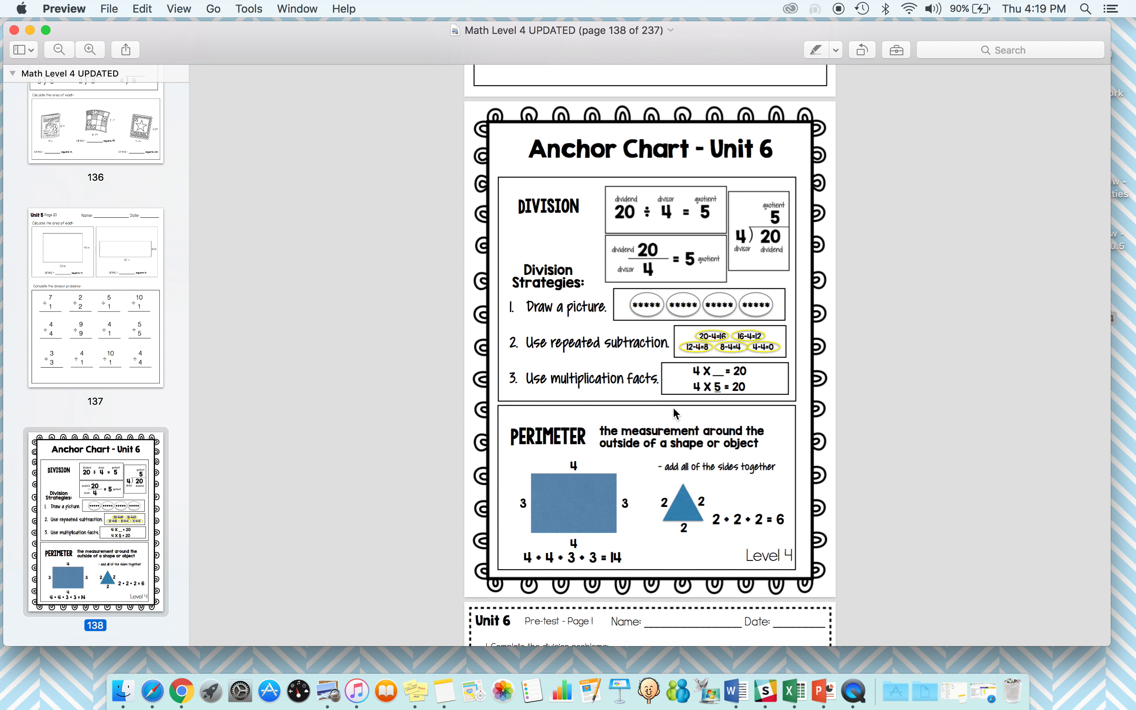
mouse_move(569, 307)
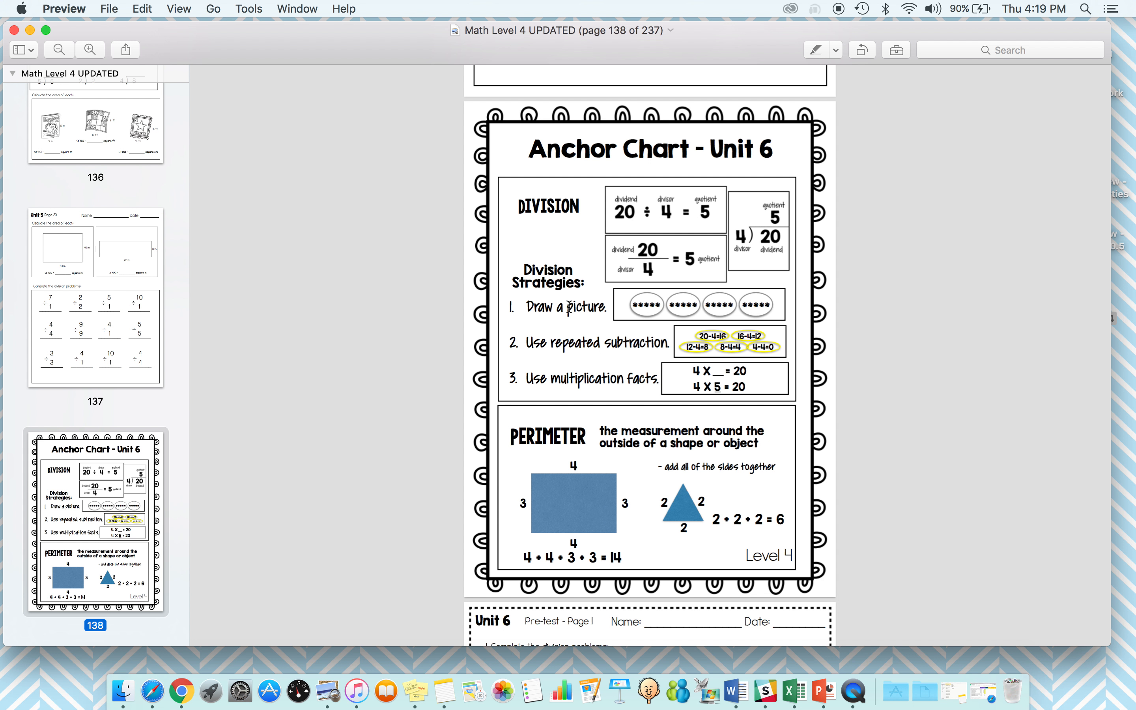
scroll("down", 3)
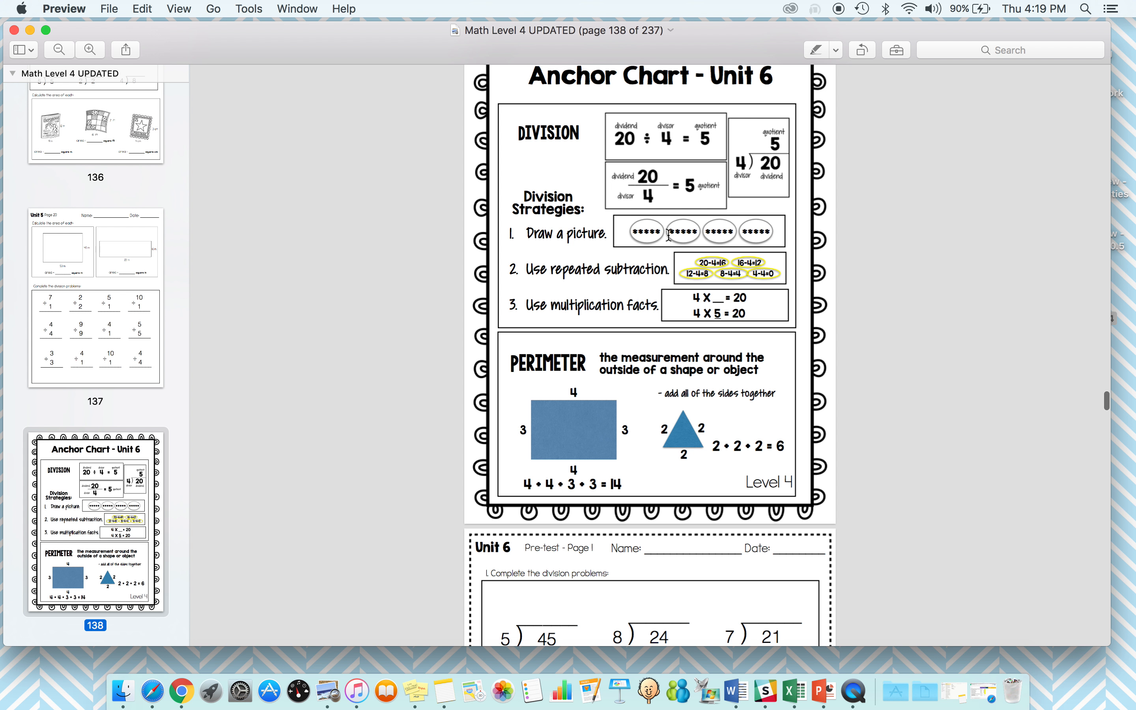
mouse_move(745, 166)
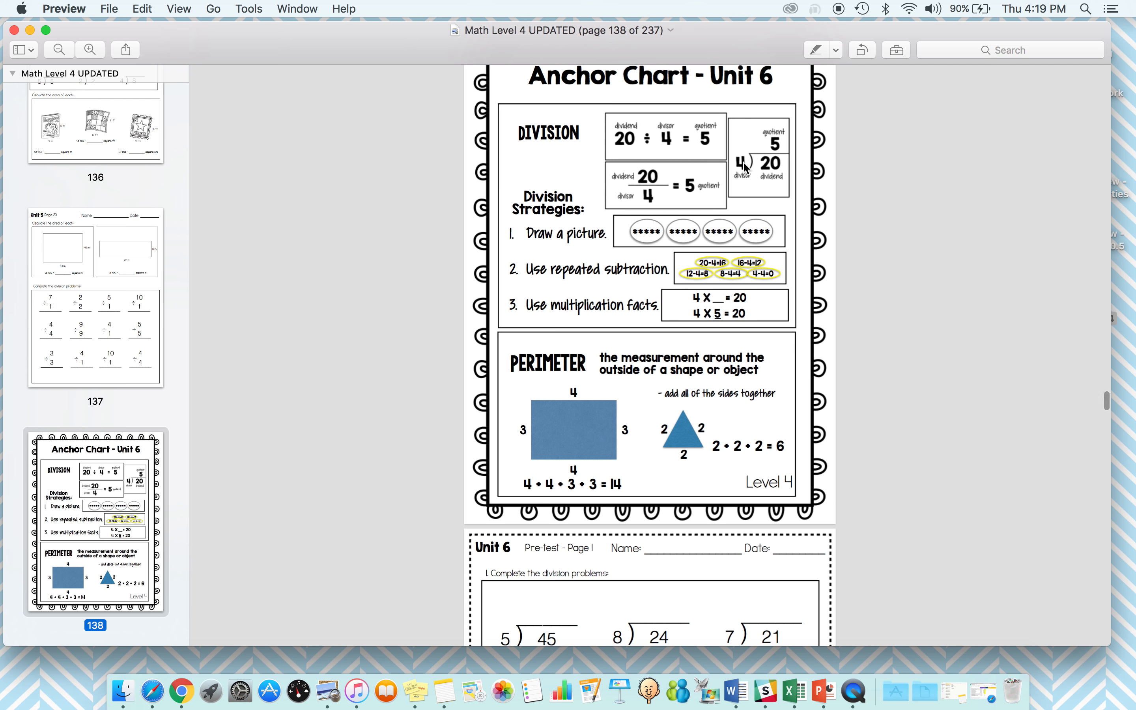
scroll("down", 3)
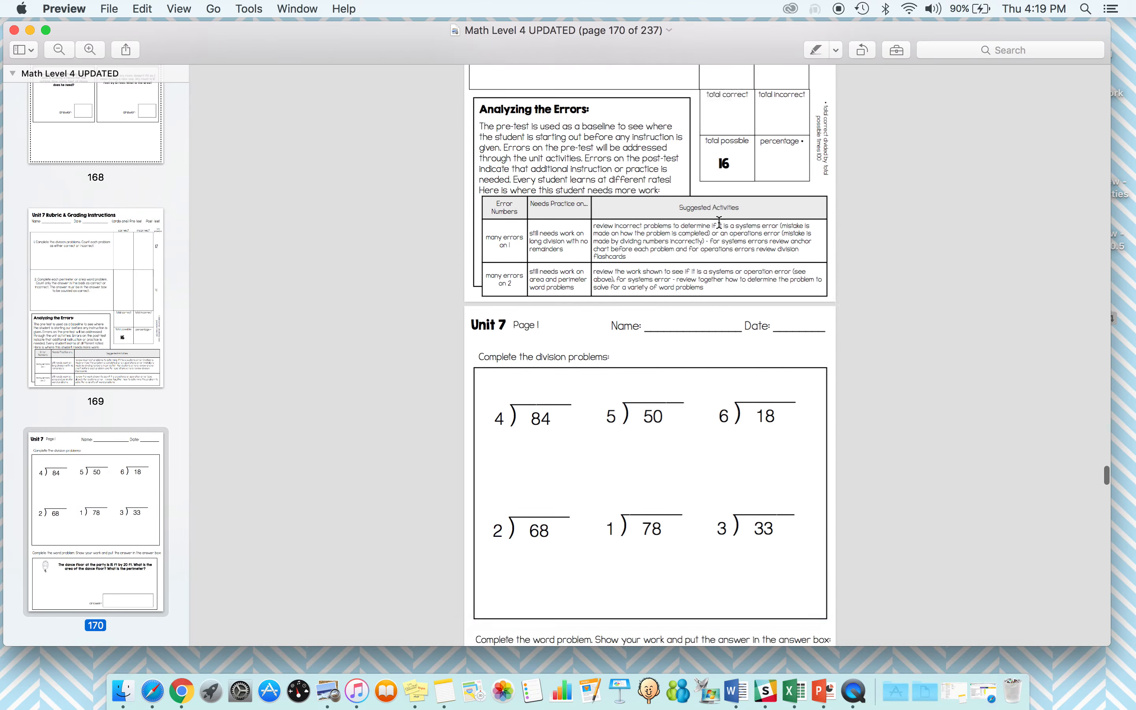
scroll("down", 3)
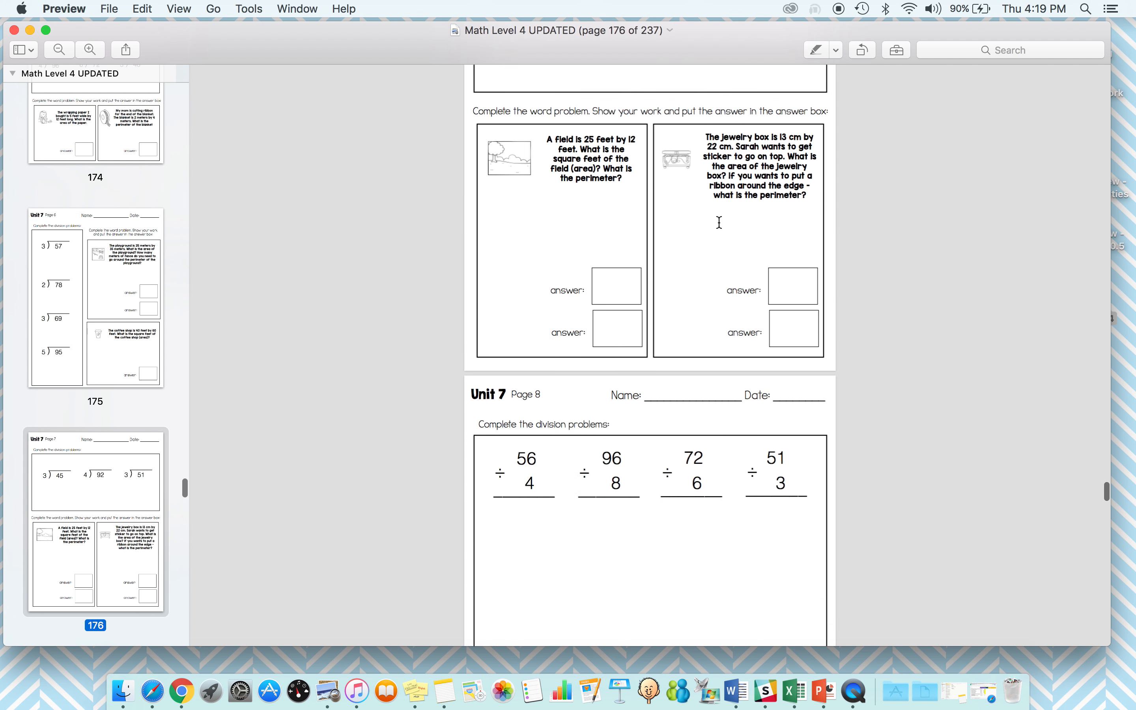
scroll("down", 3)
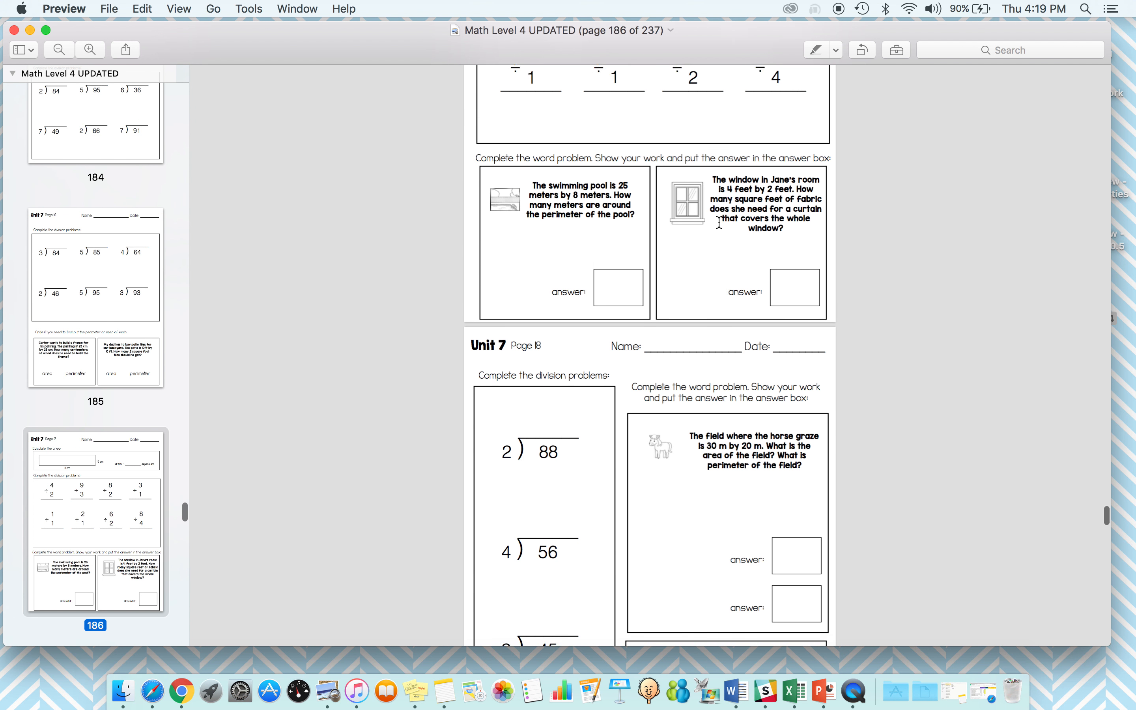
scroll("down", 3)
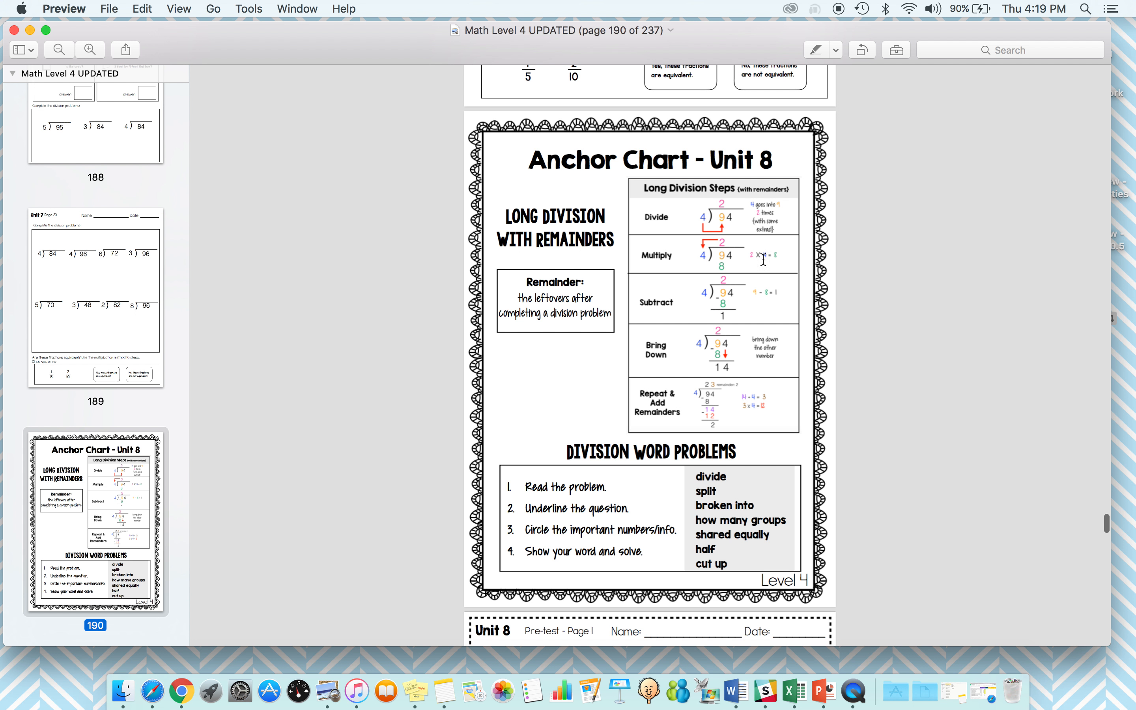
mouse_move(852, 530)
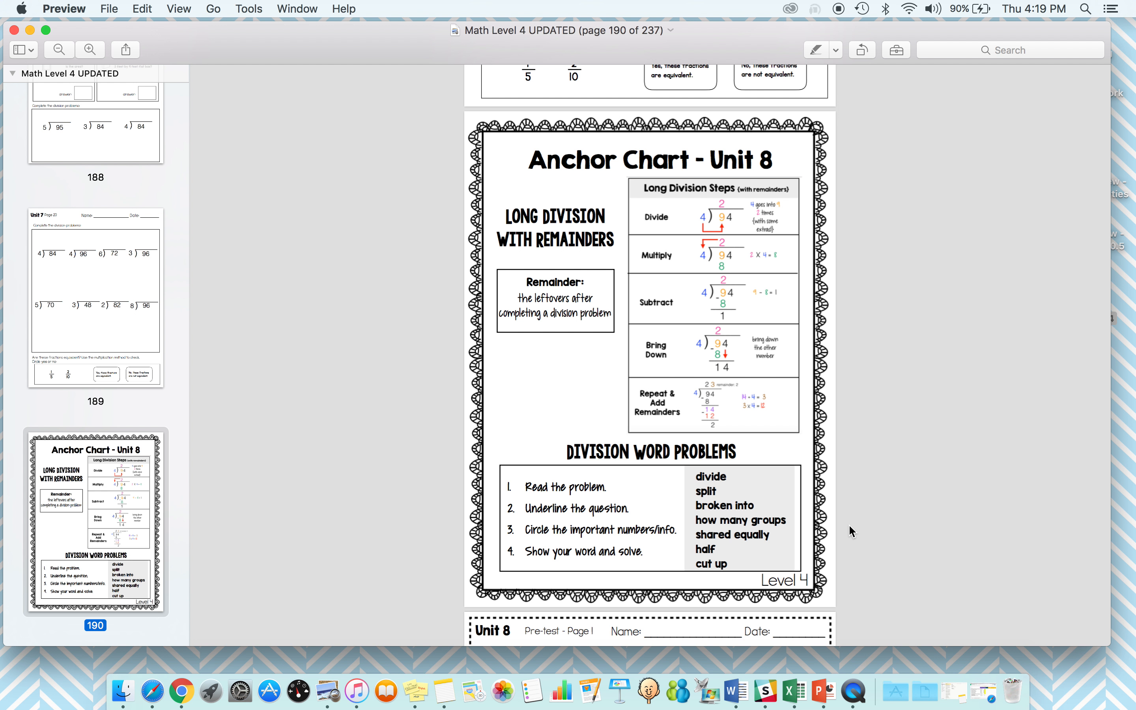
mouse_move(783, 457)
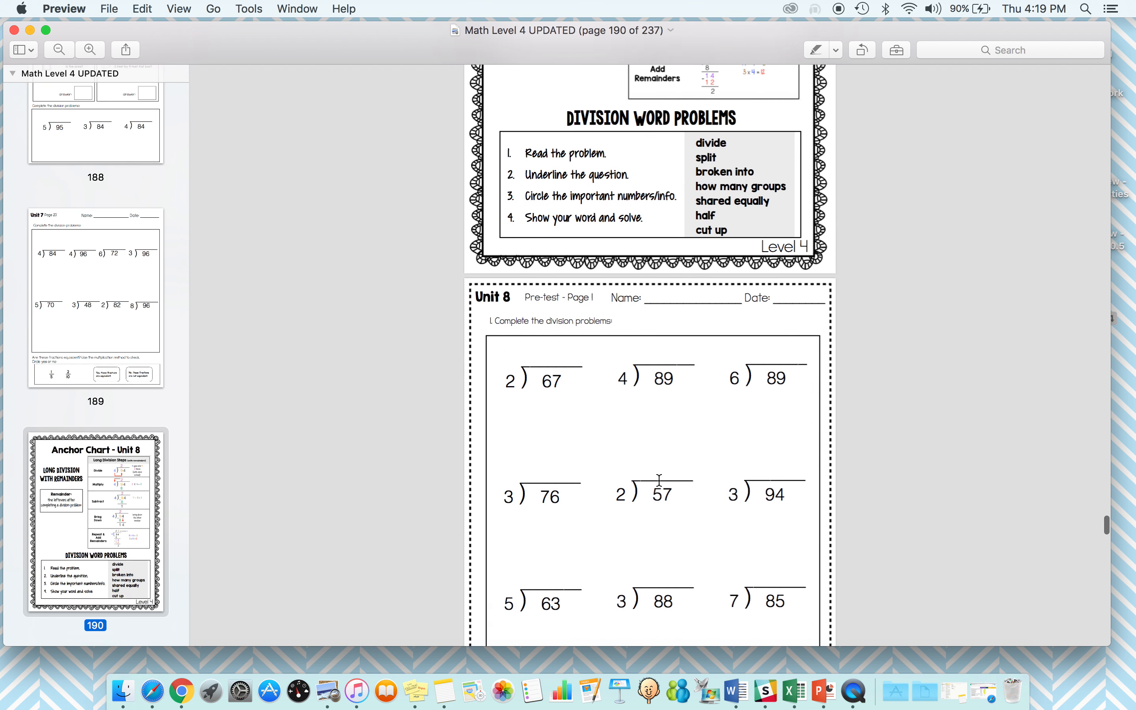
scroll("down", 3)
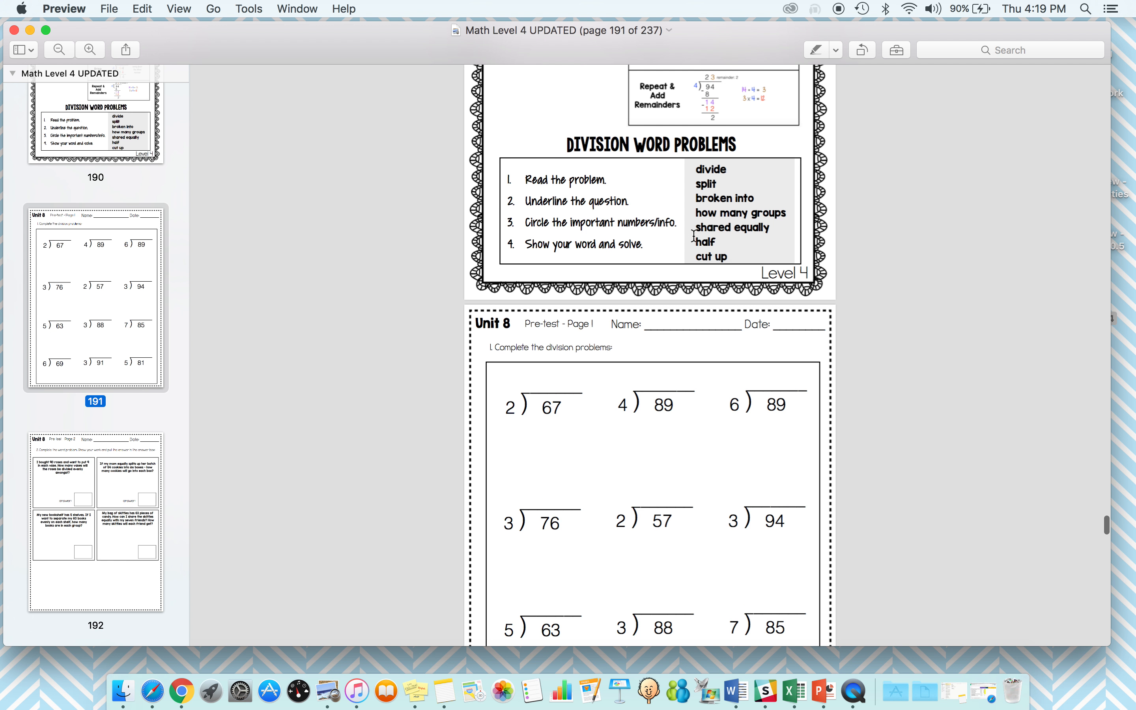
mouse_move(687, 216)
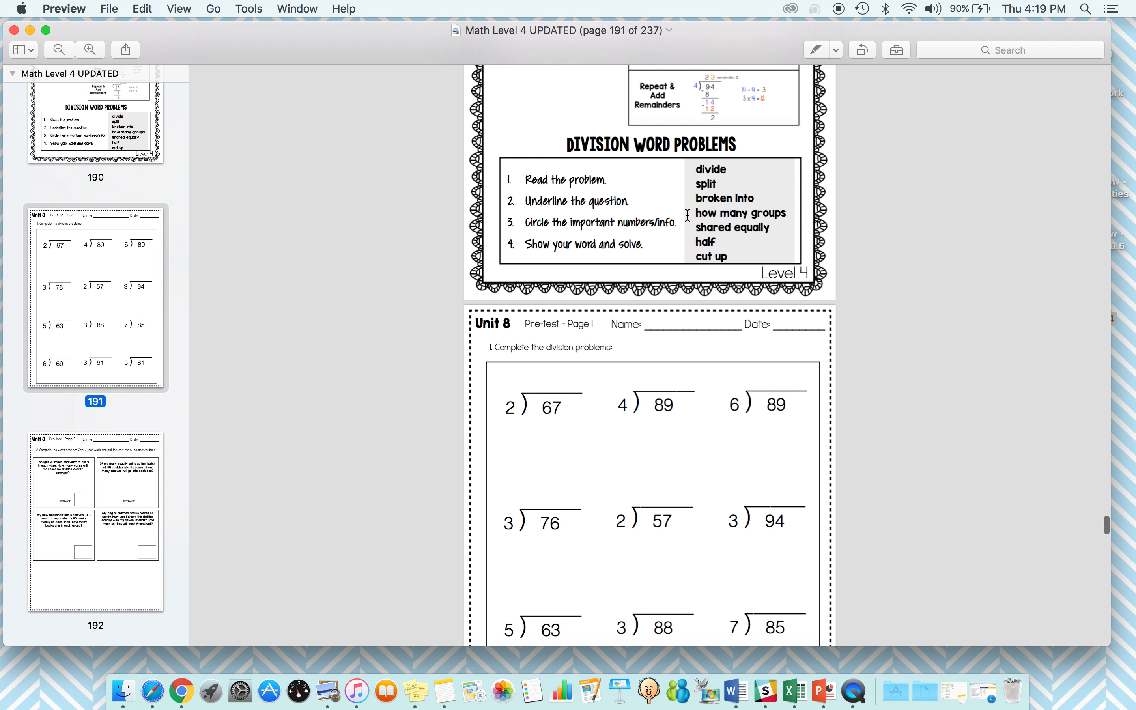
scroll("down", 3)
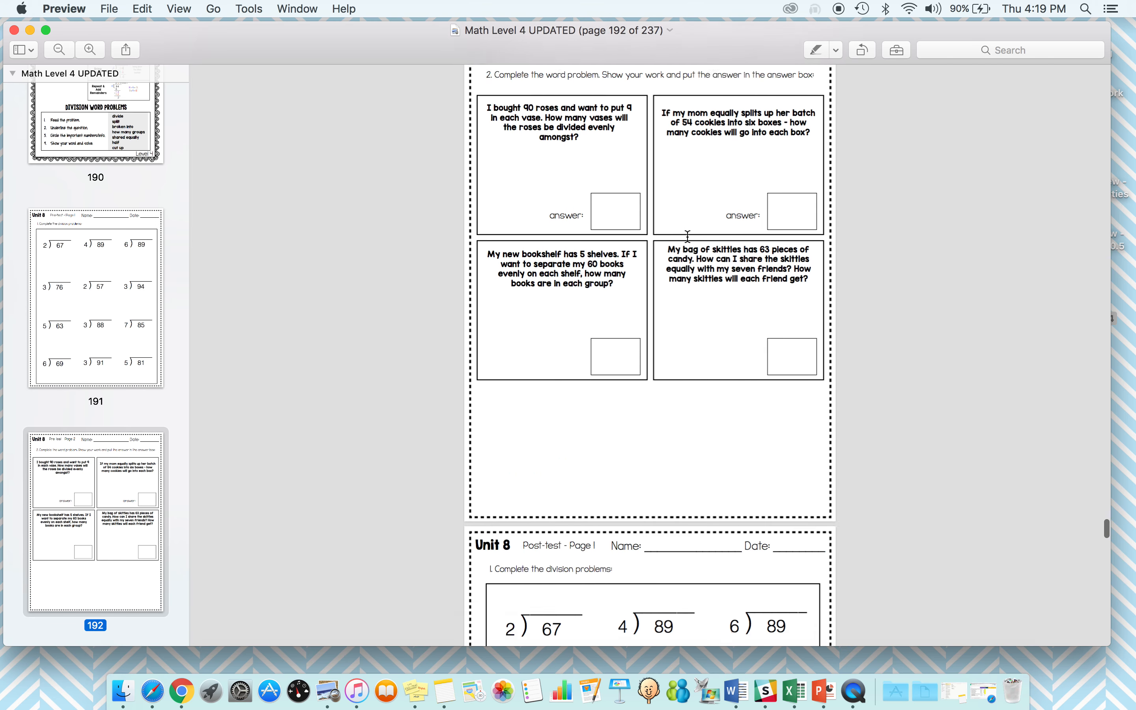
scroll("down", 3)
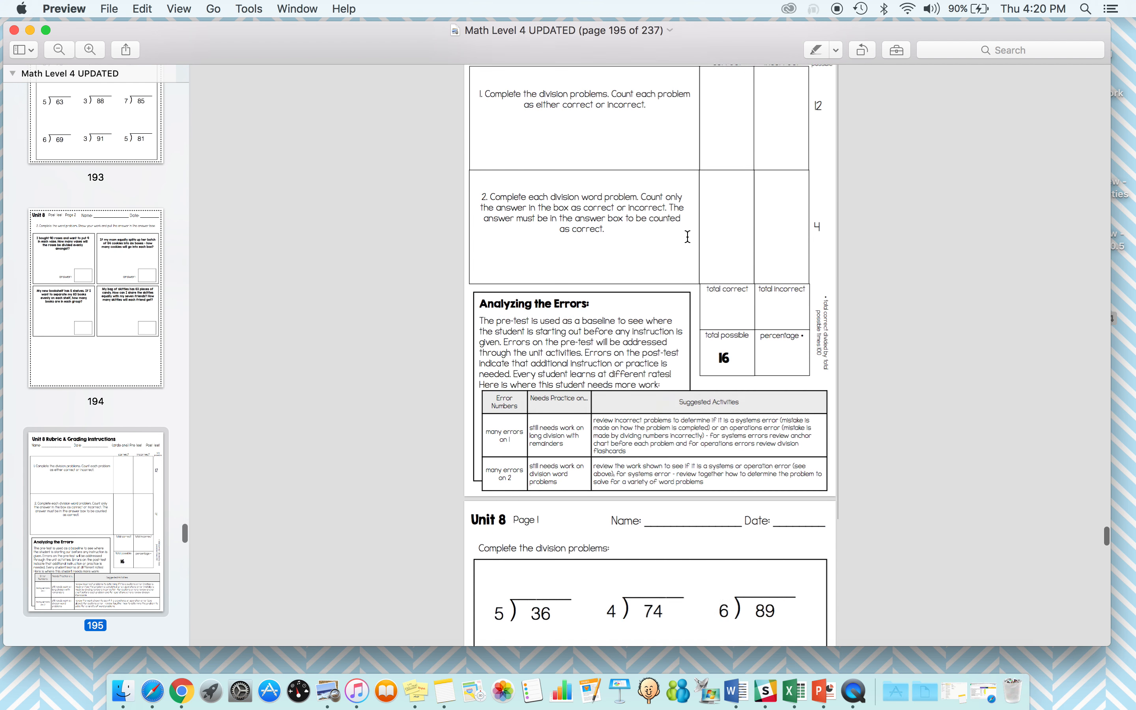
scroll("down", 3)
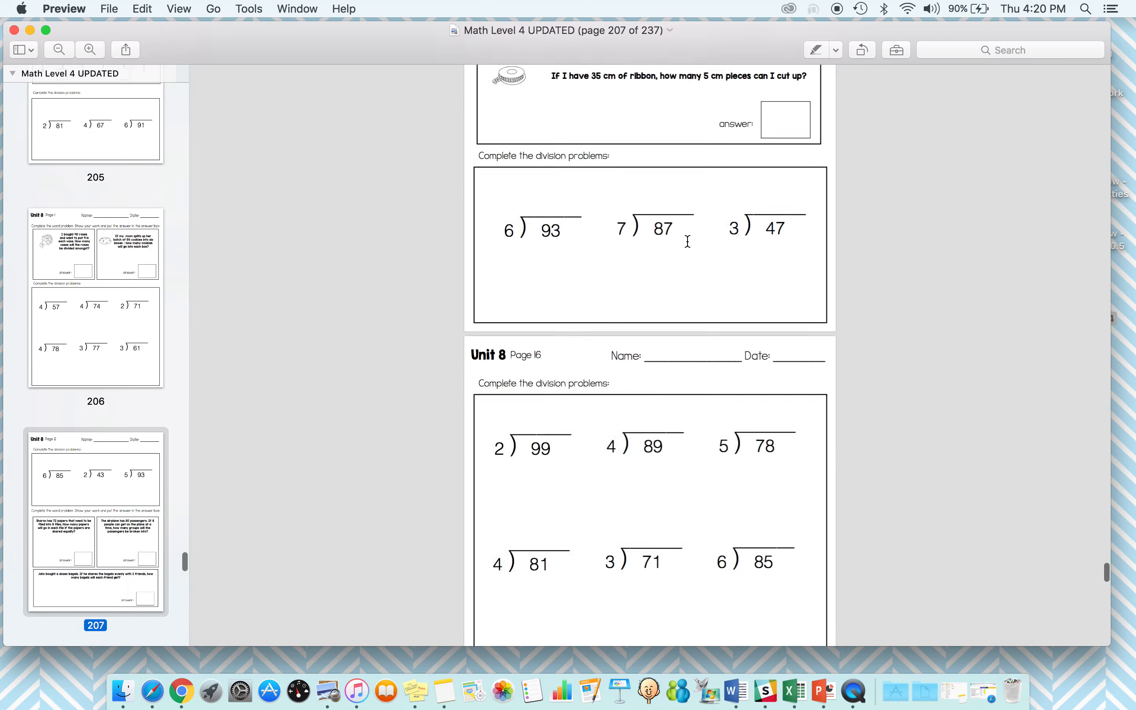
scroll("down", 3)
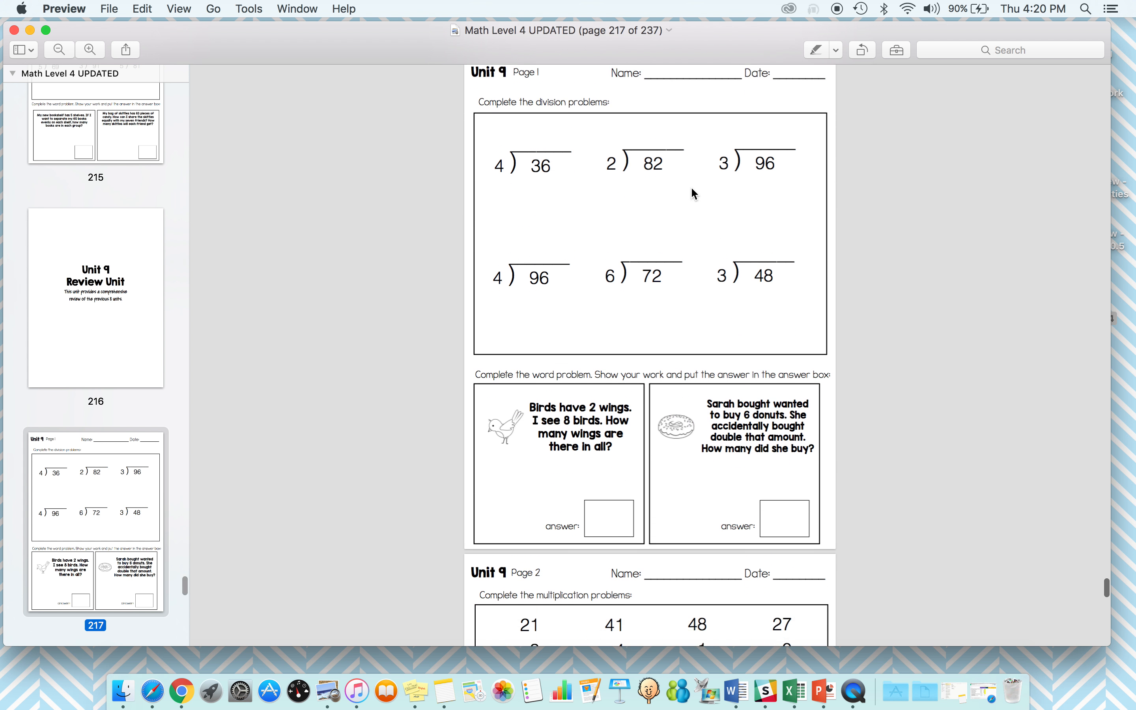
scroll("down", 3)
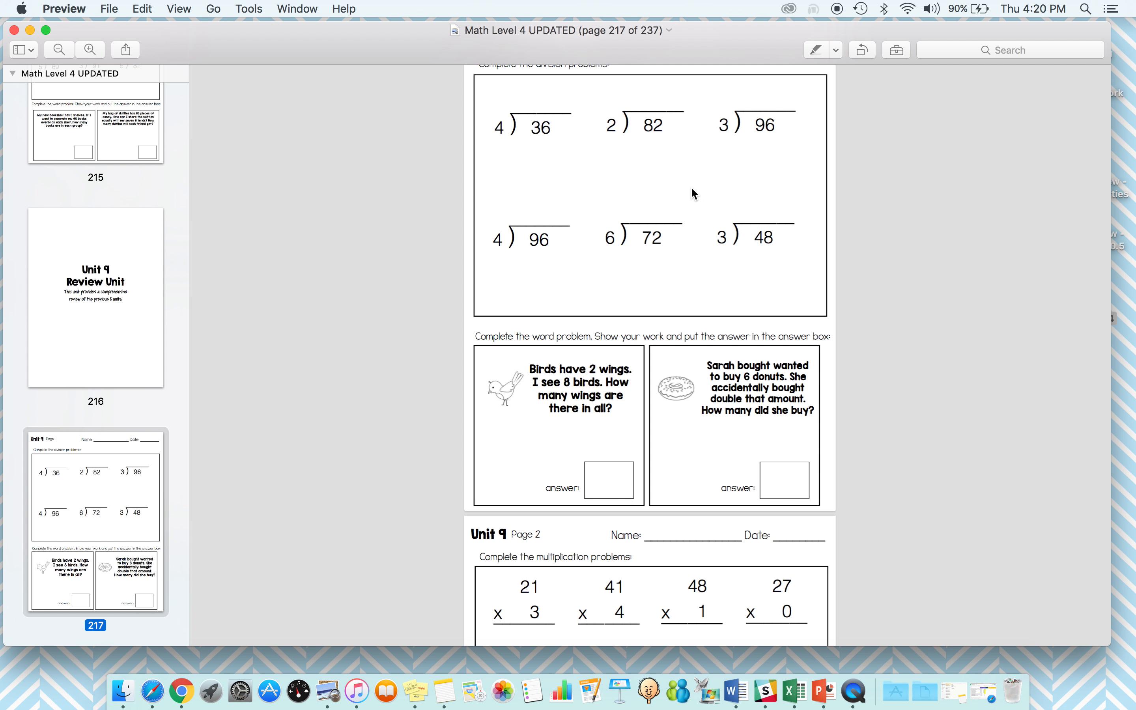
mouse_move(652, 190)
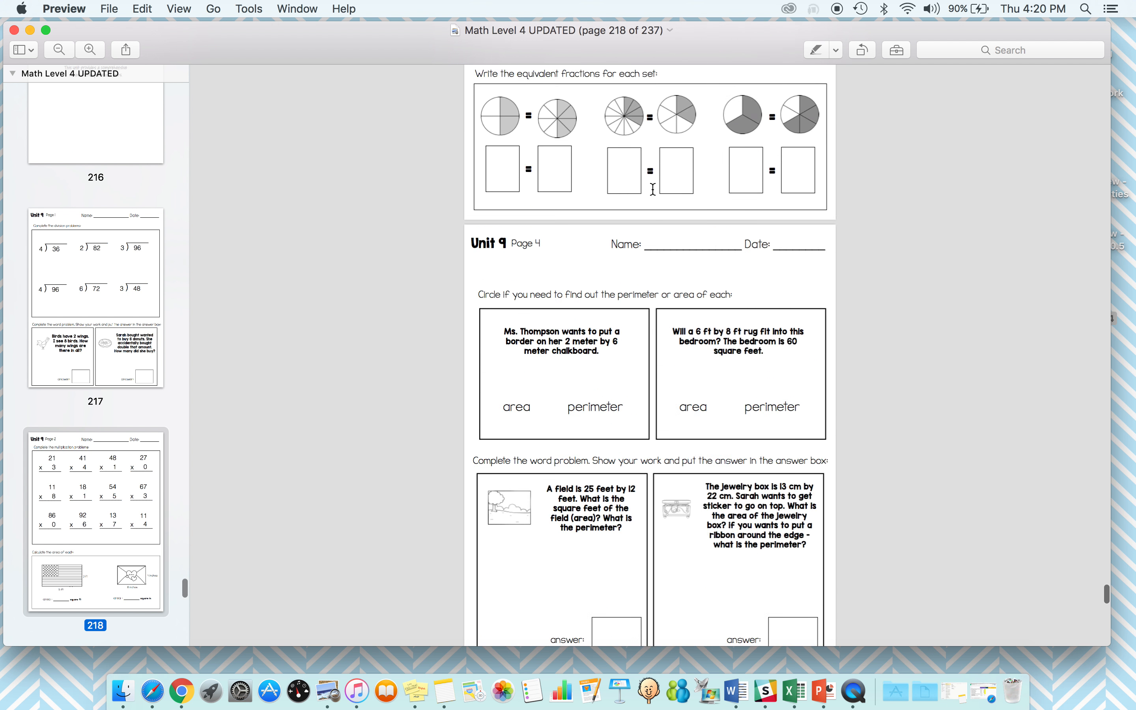
scroll("down", 3)
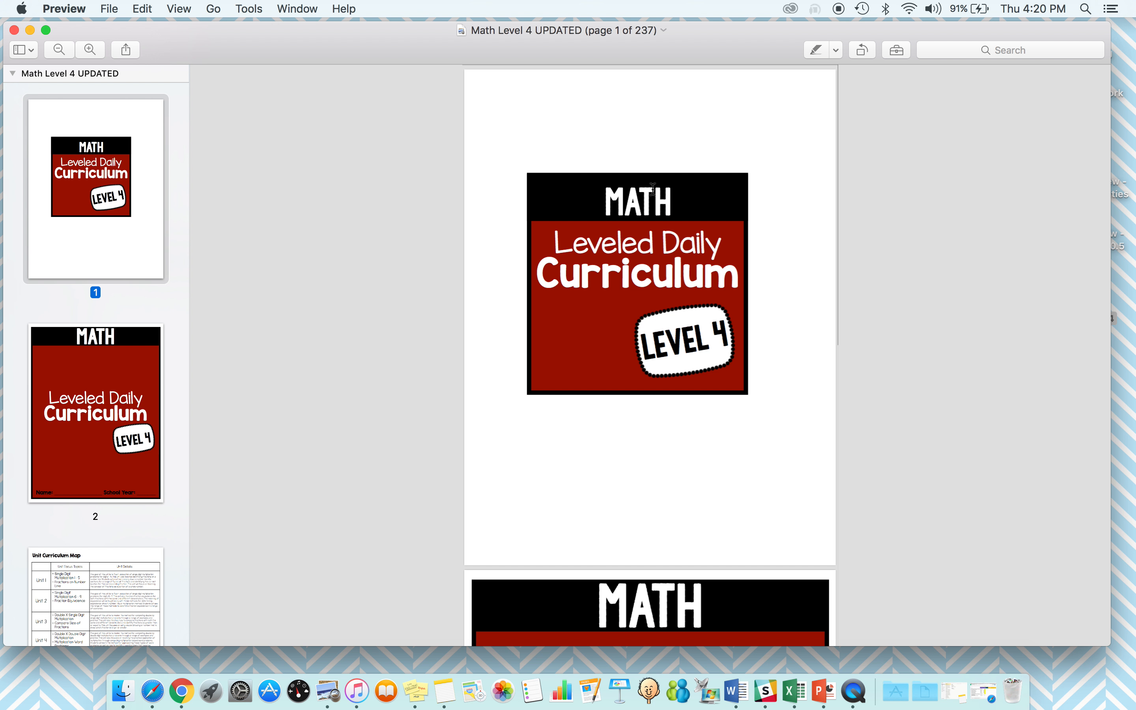
mouse_move(123, 565)
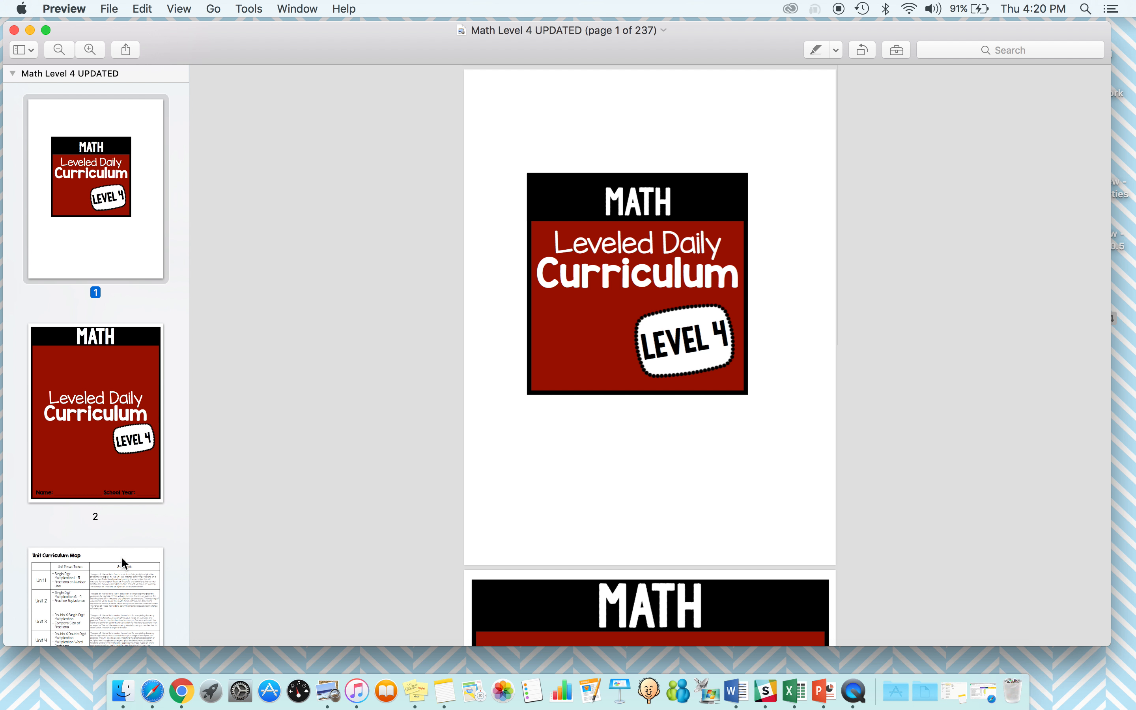
mouse_move(107, 581)
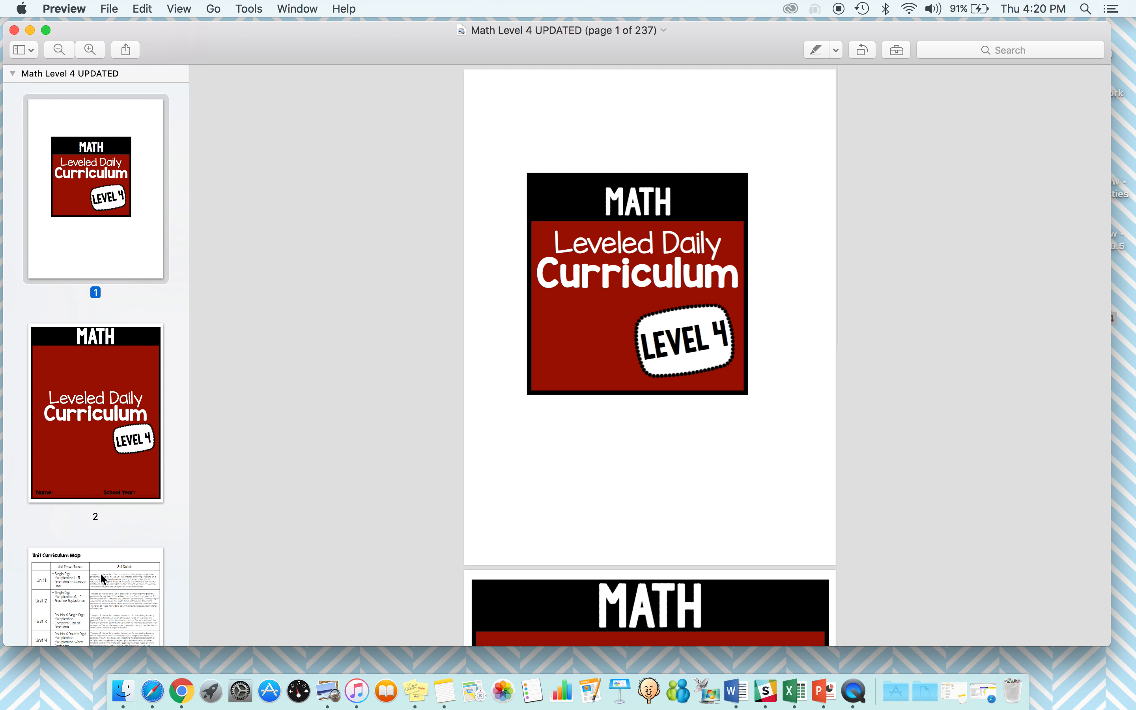
mouse_move(477, 309)
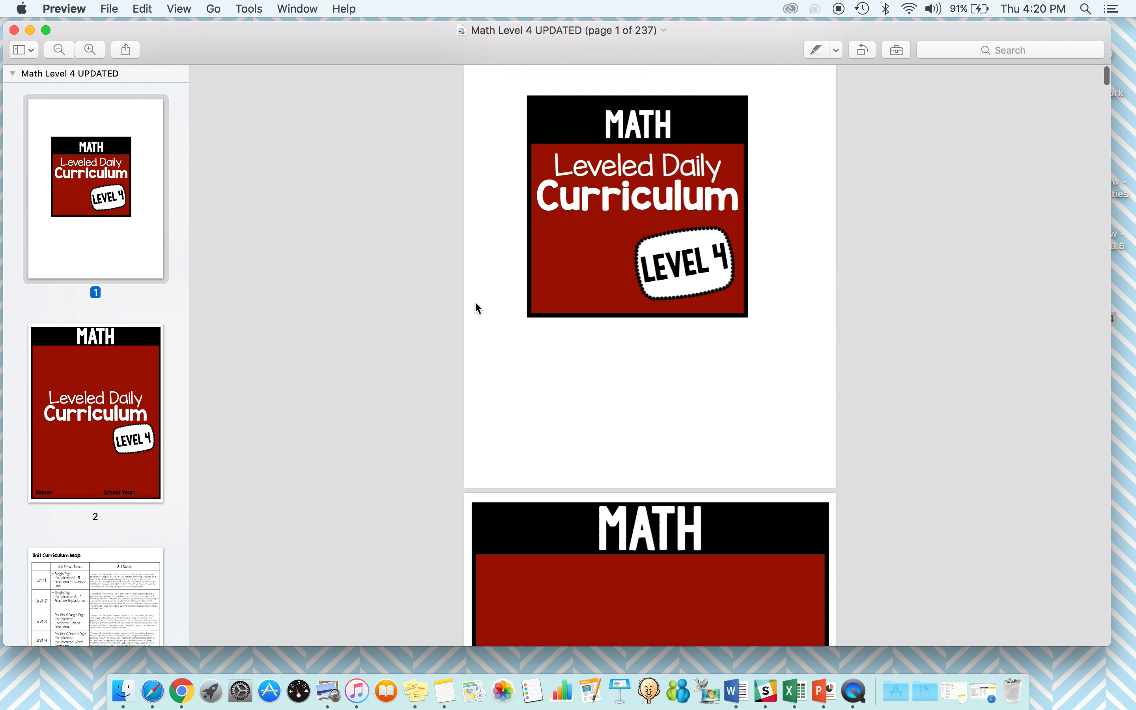
scroll("down", 3)
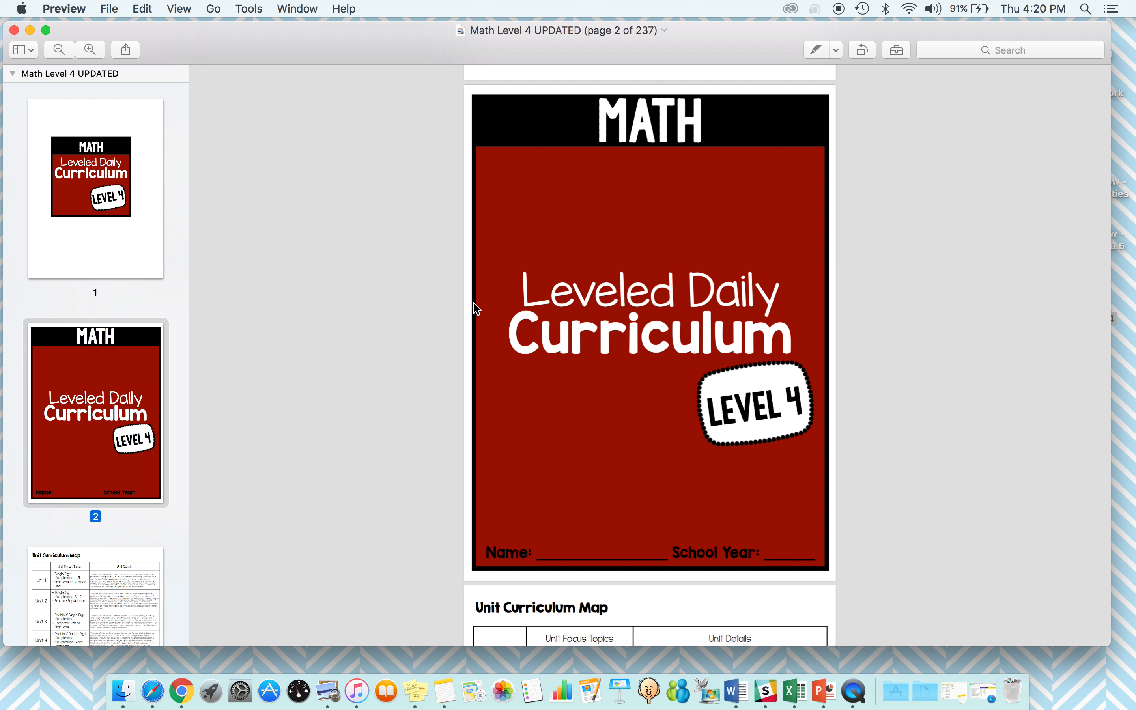
mouse_move(843, 8)
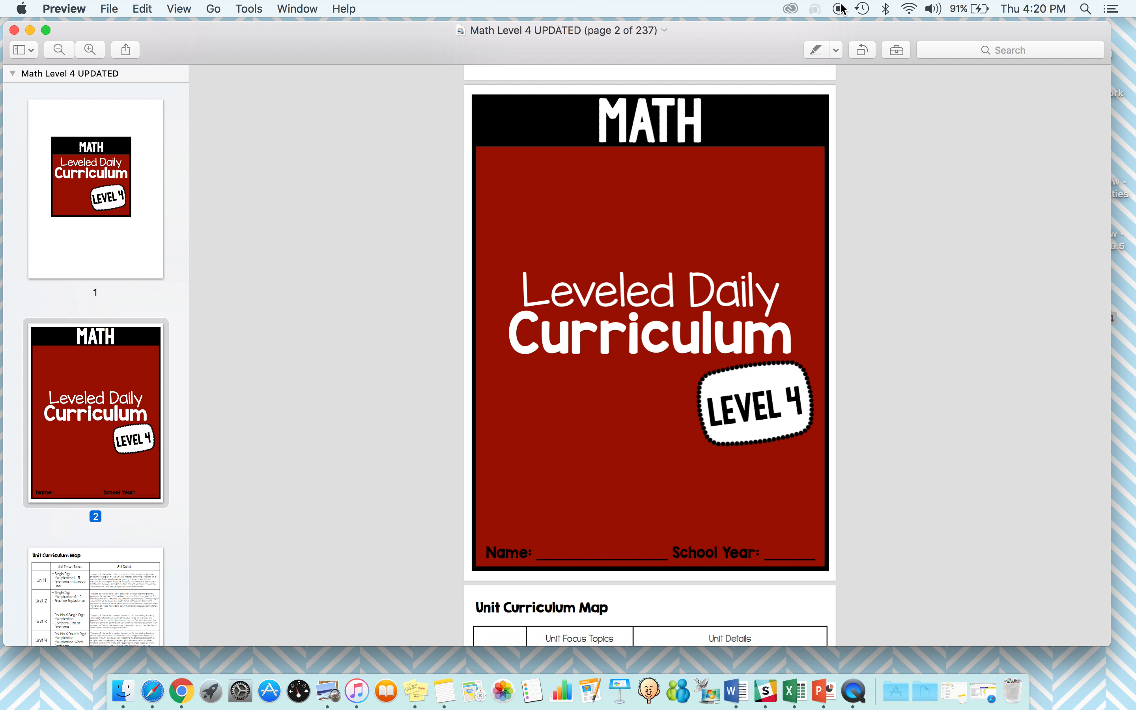